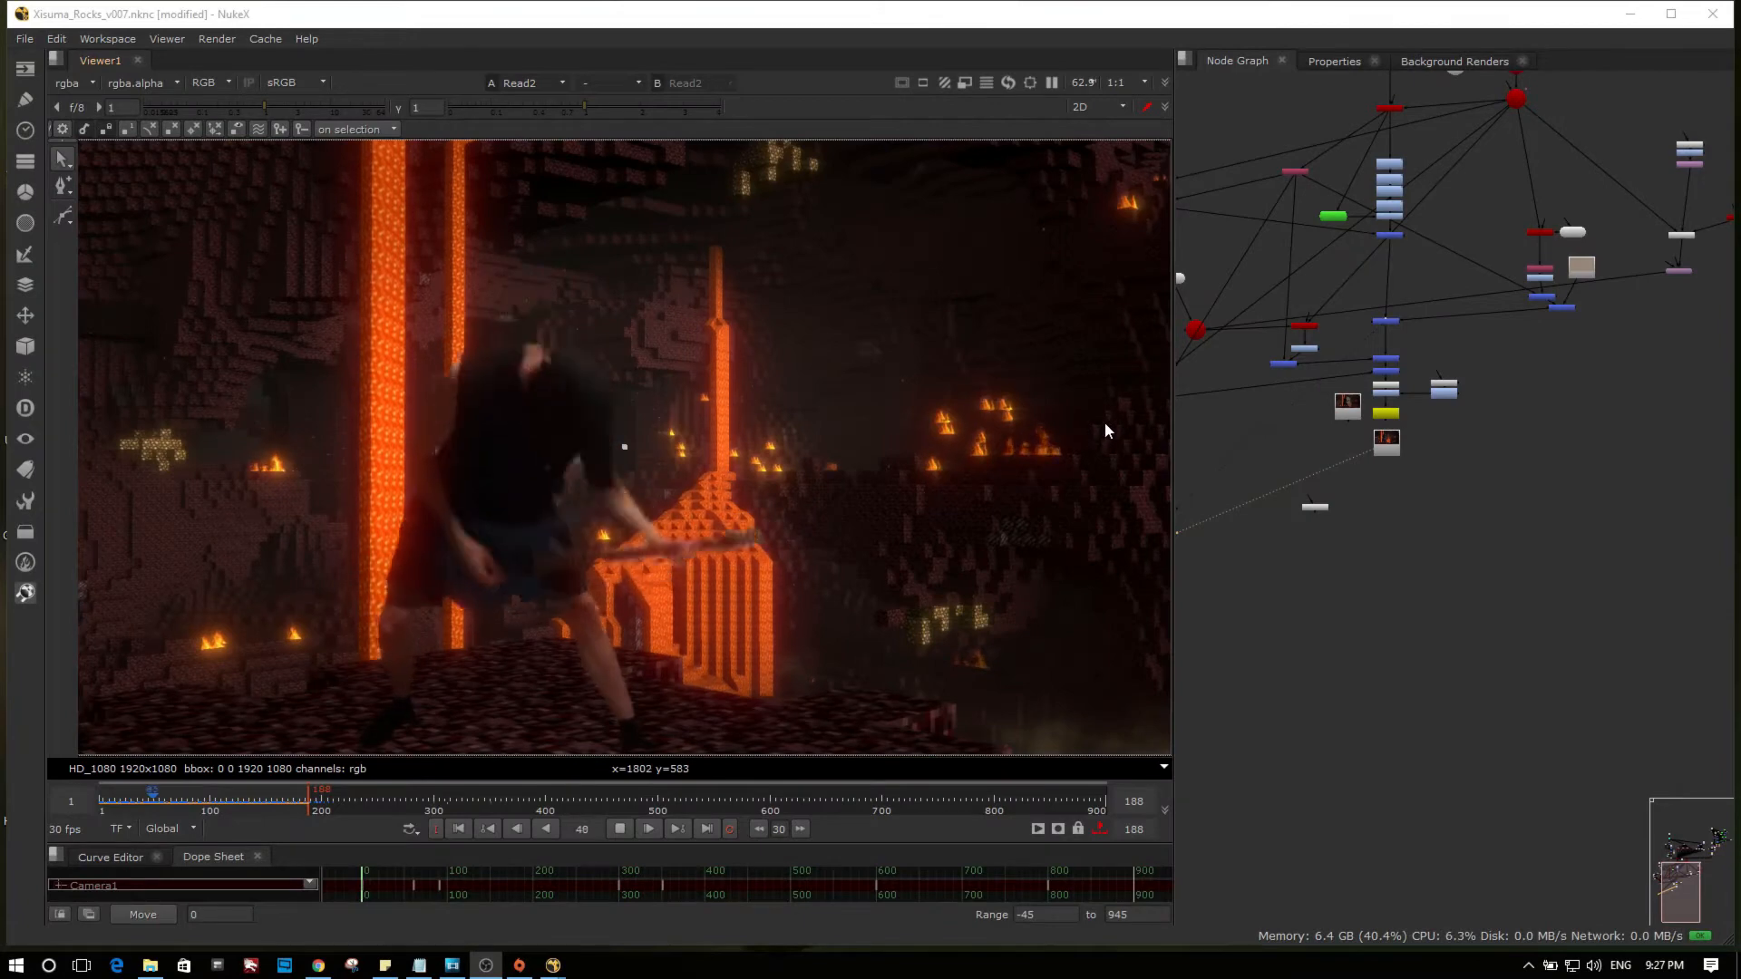
Step: Show the raw Read7 guitarist footage in Viewer1 instead of the composite
click(619, 829)
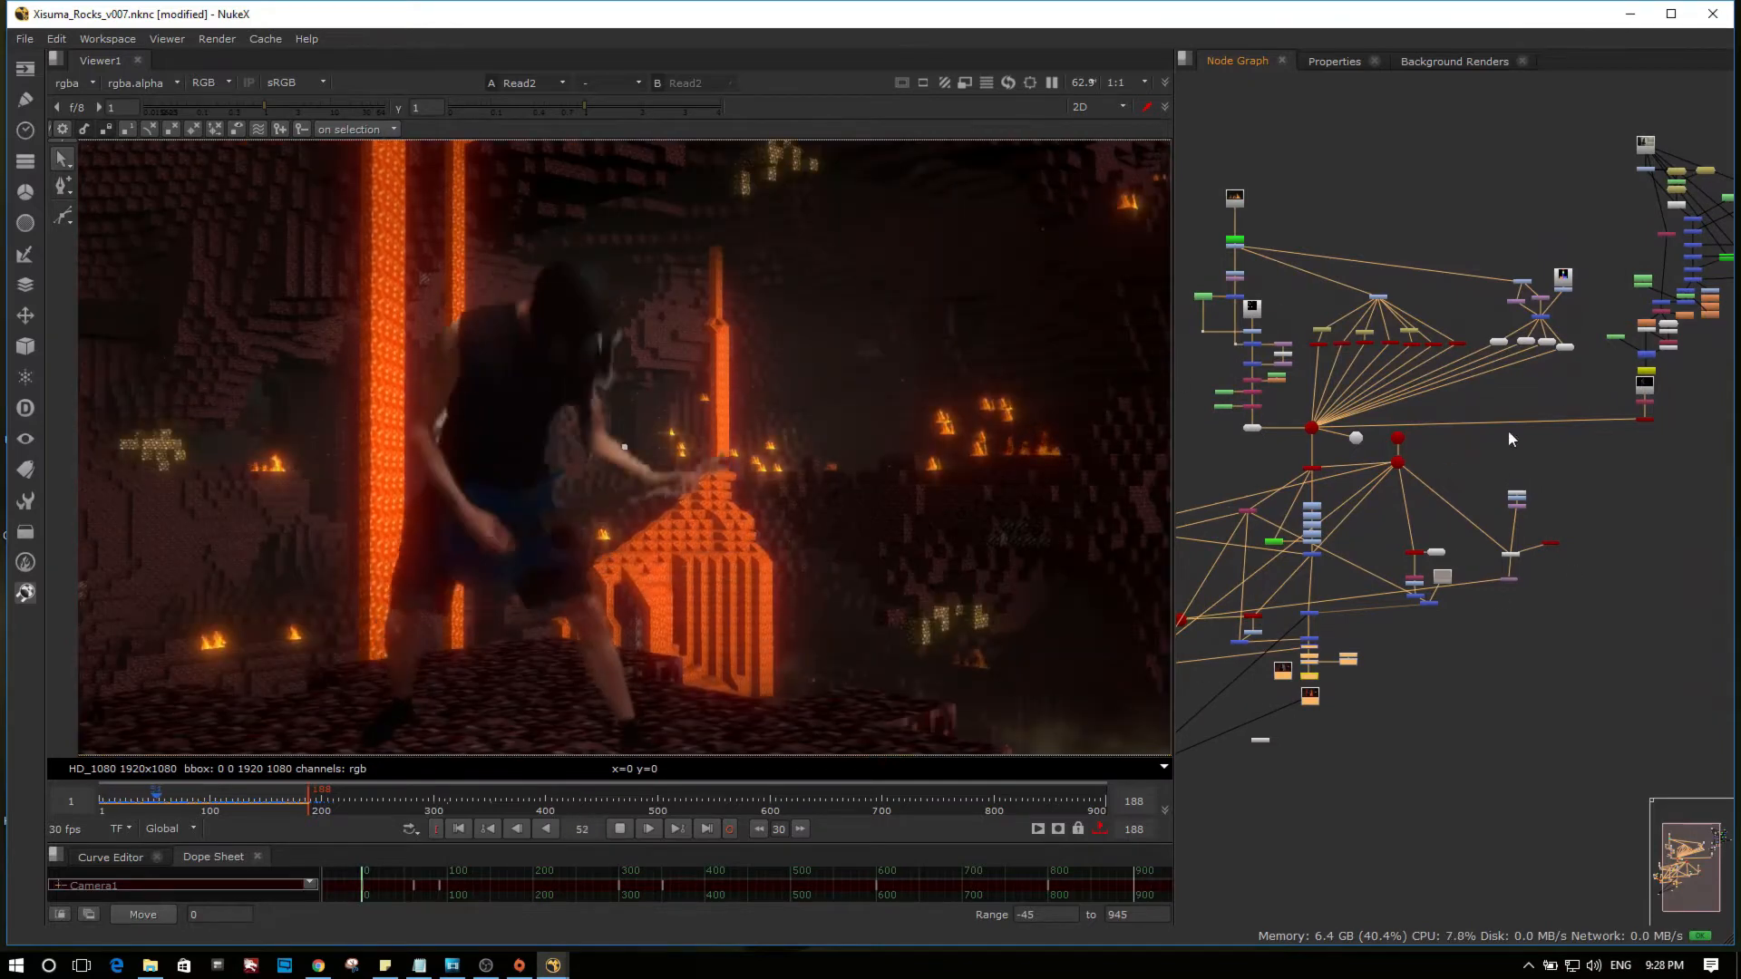
click(649, 829)
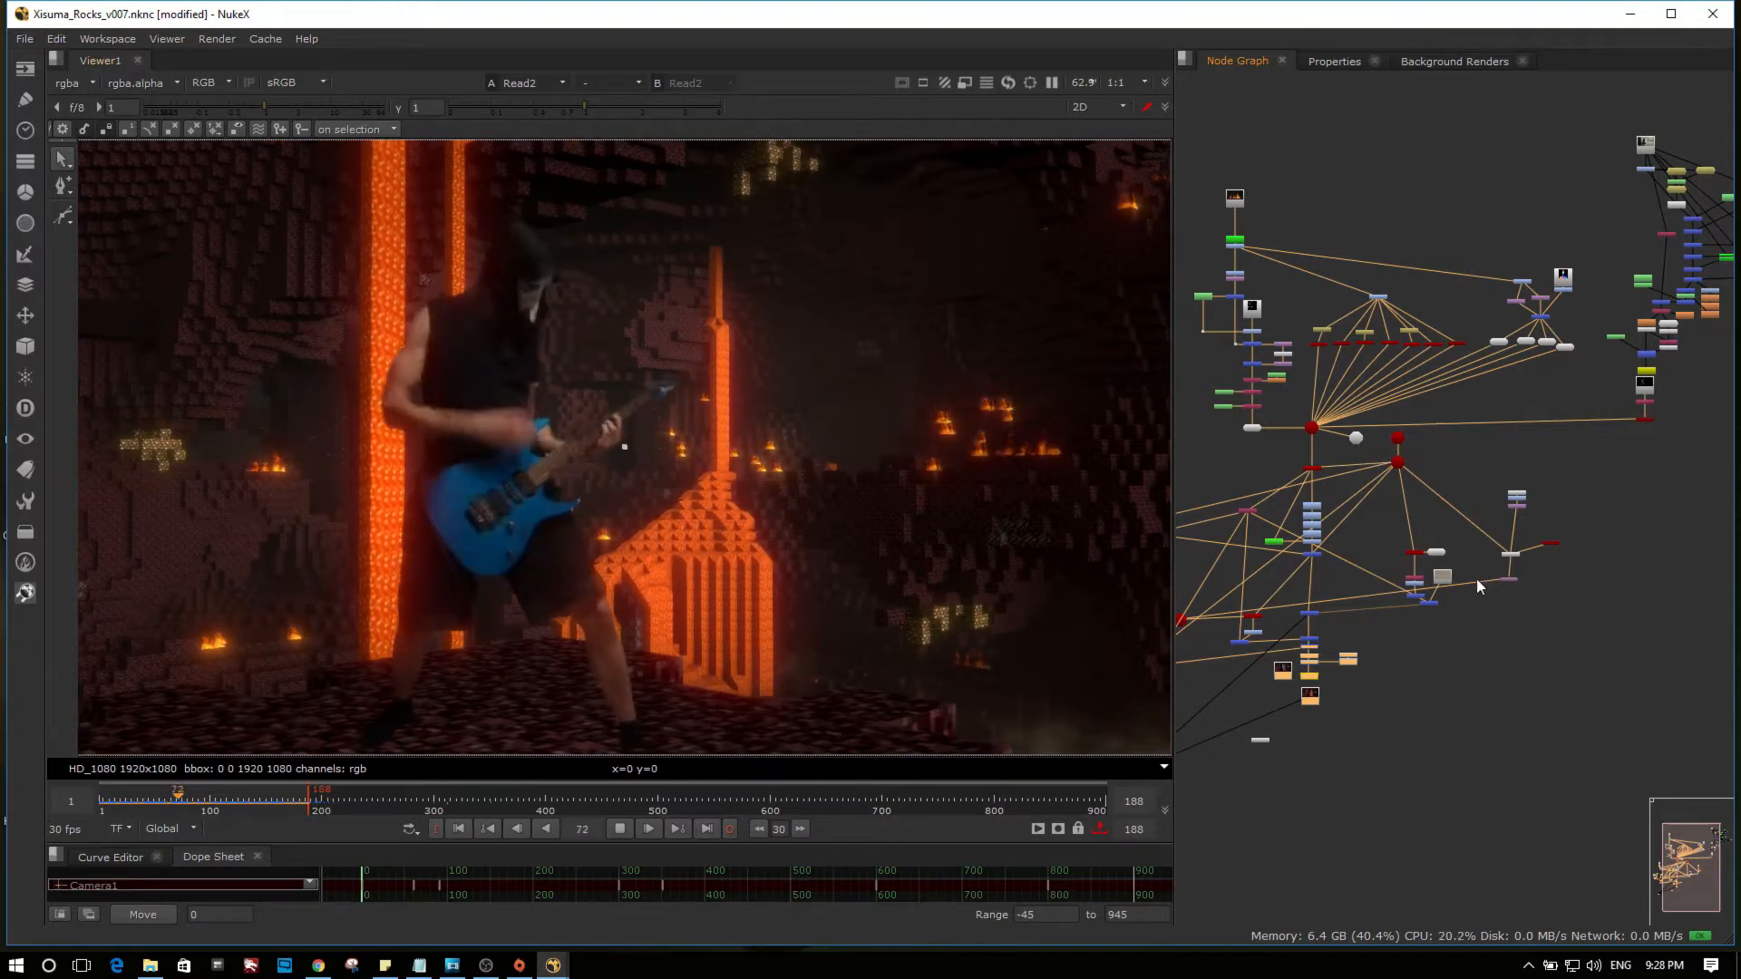
click(647, 829)
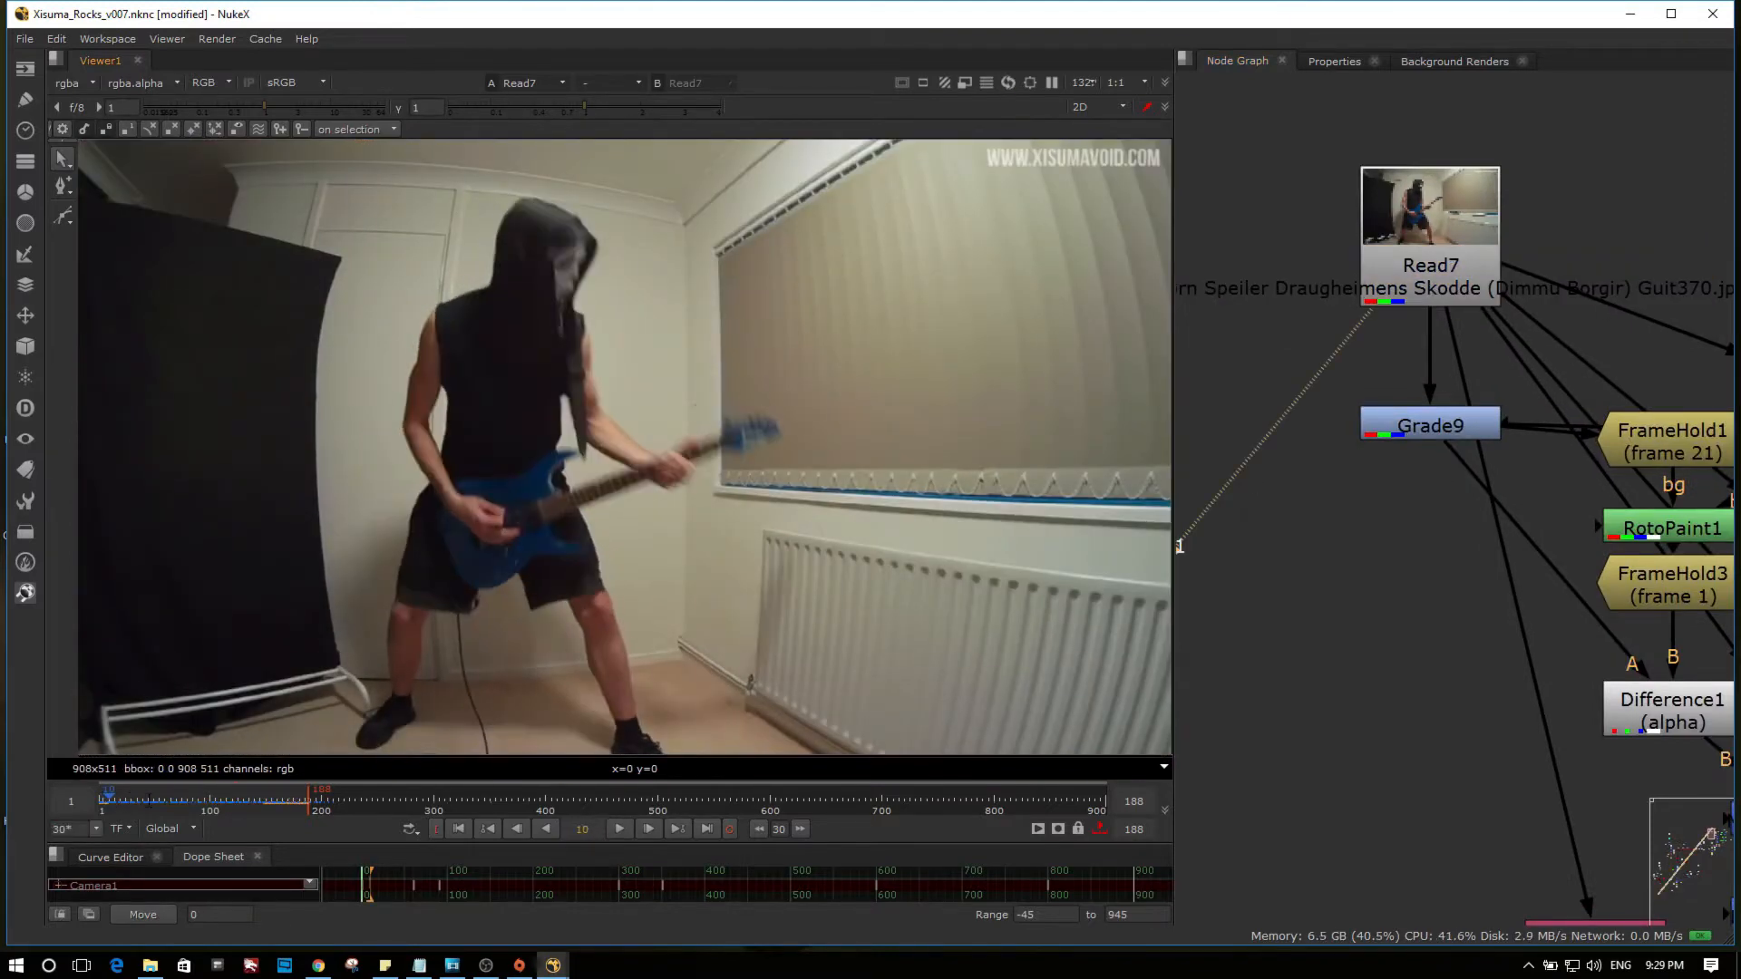
Step: Scrub the footage to frame 143 and bring the Roto11 node tree into view
click(189, 792)
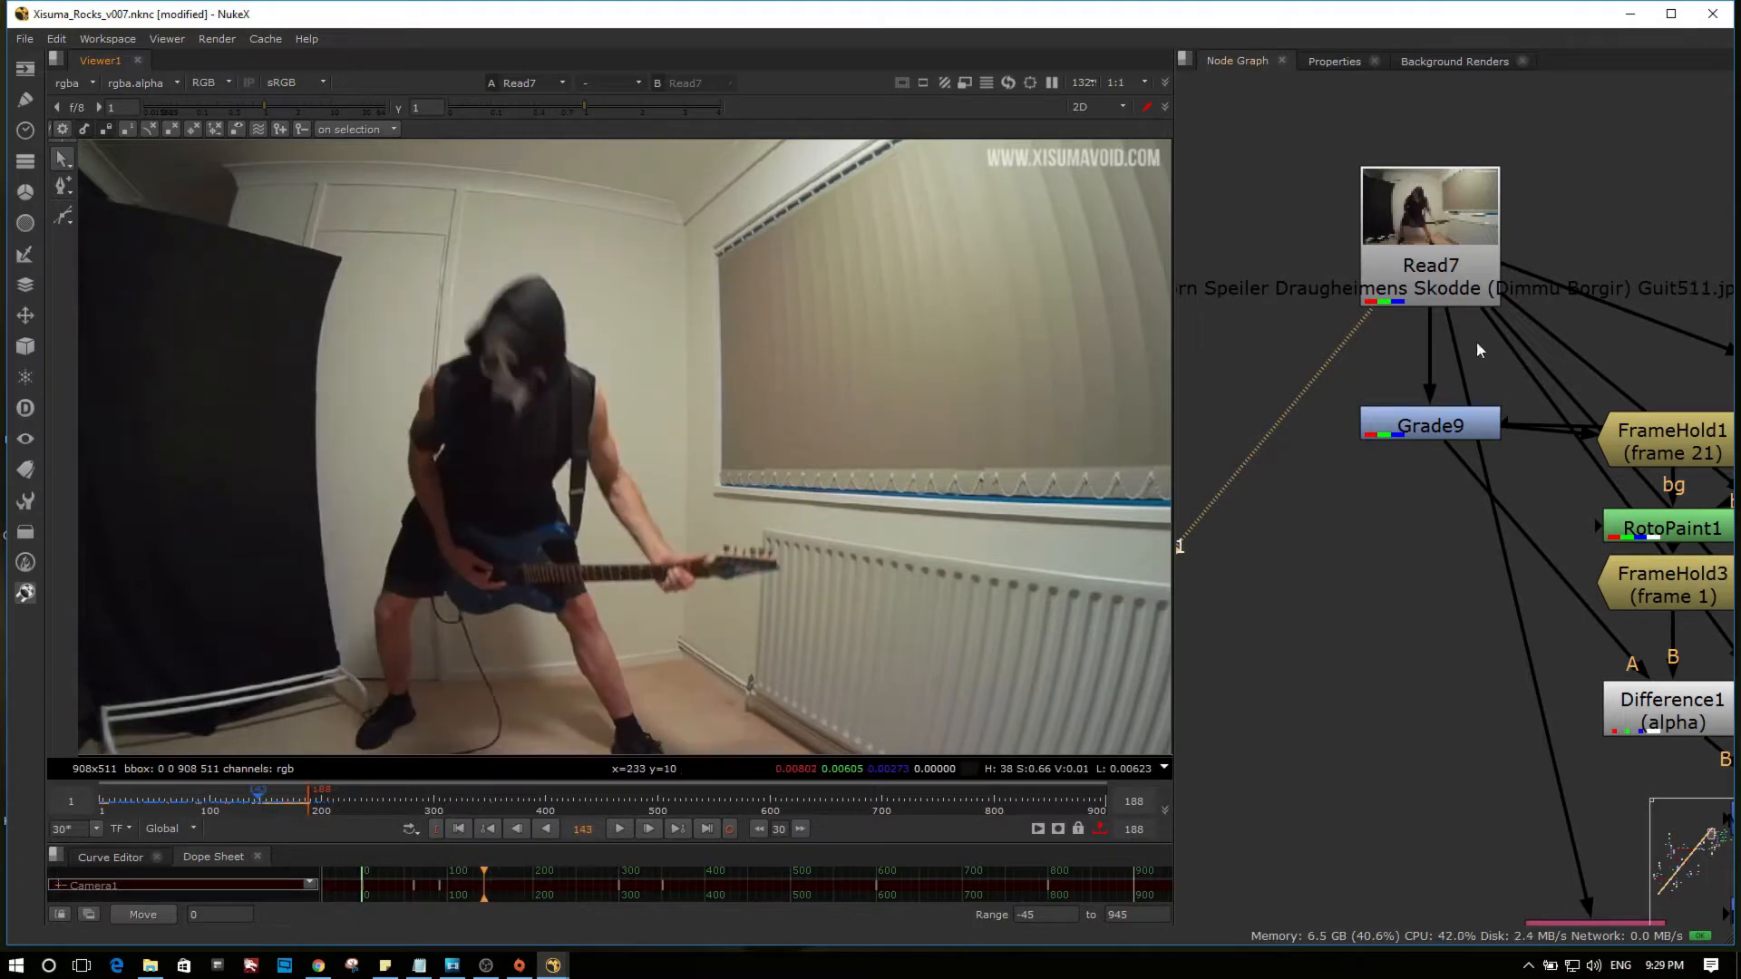
scroll(down, 3)
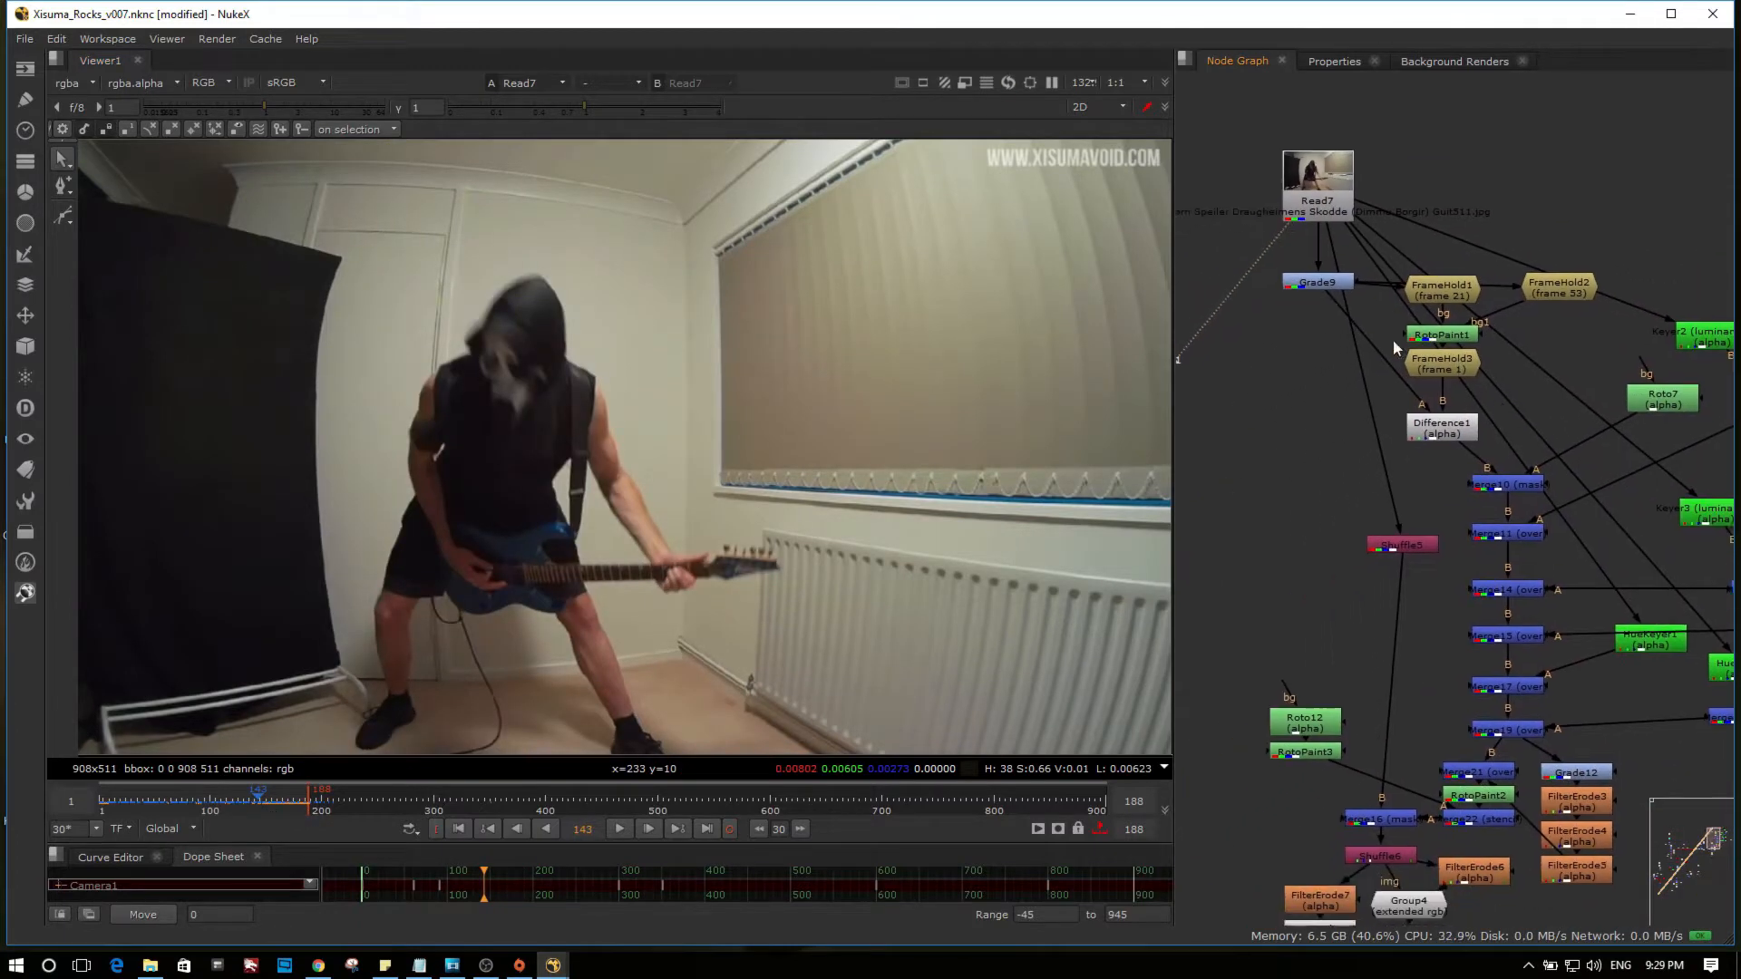
mouse_move(1014, 398)
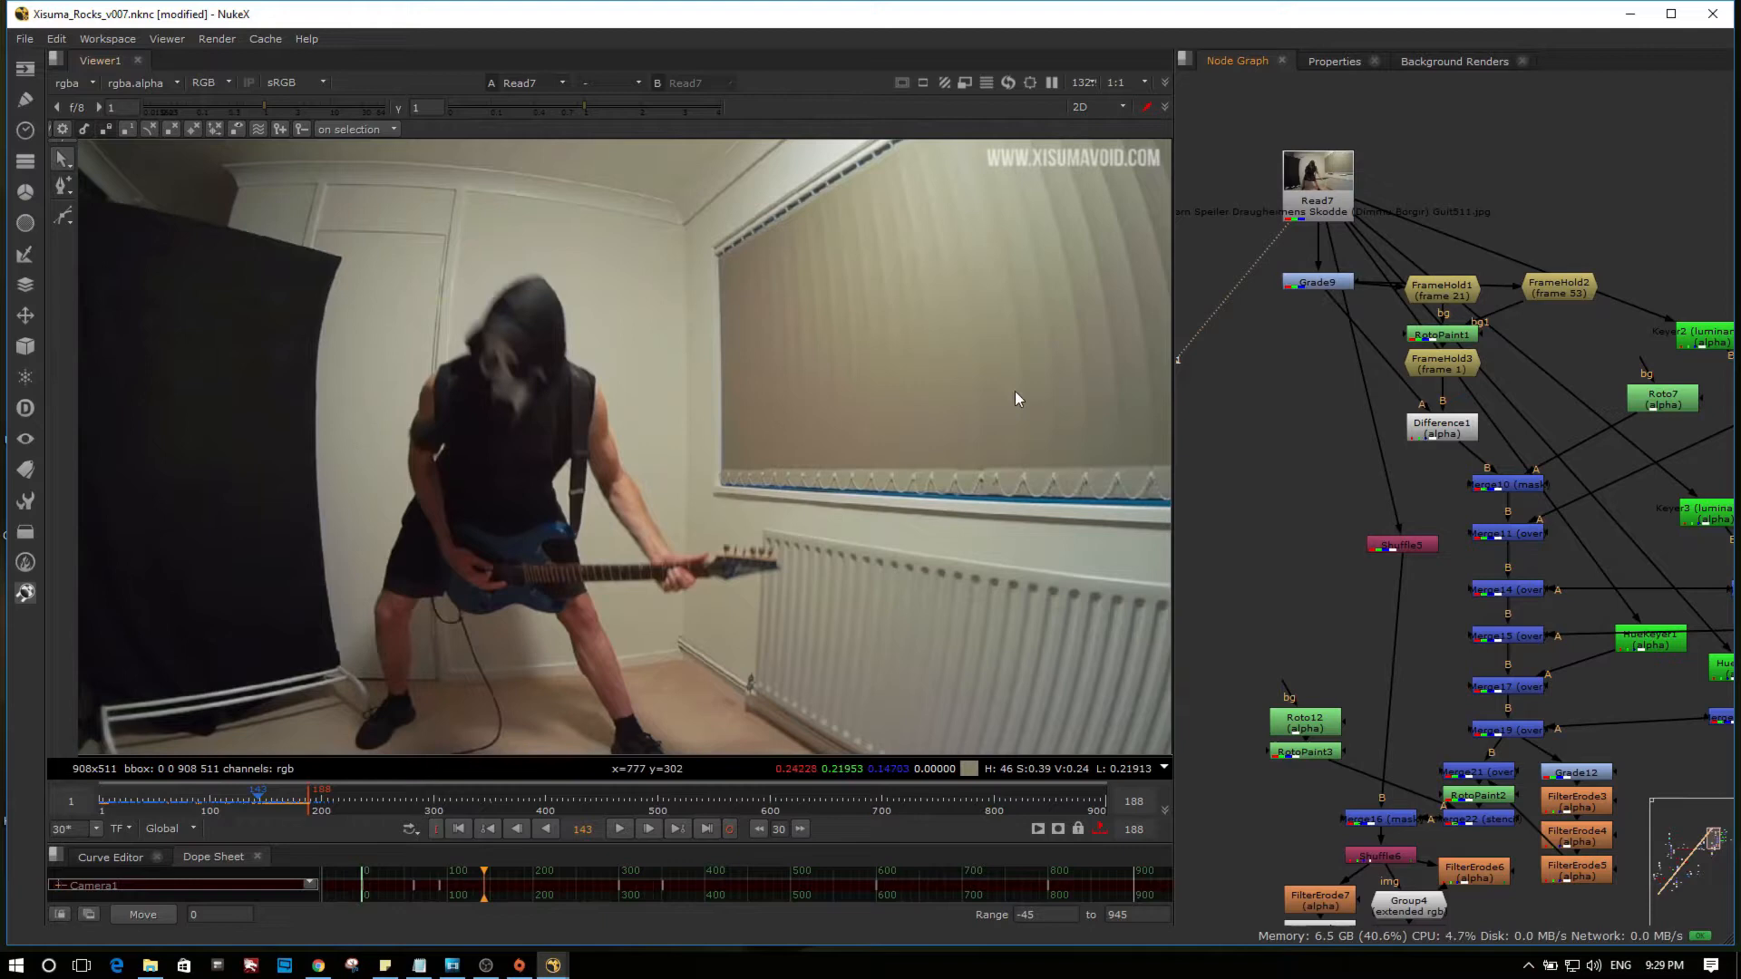
mouse_move(1386, 390)
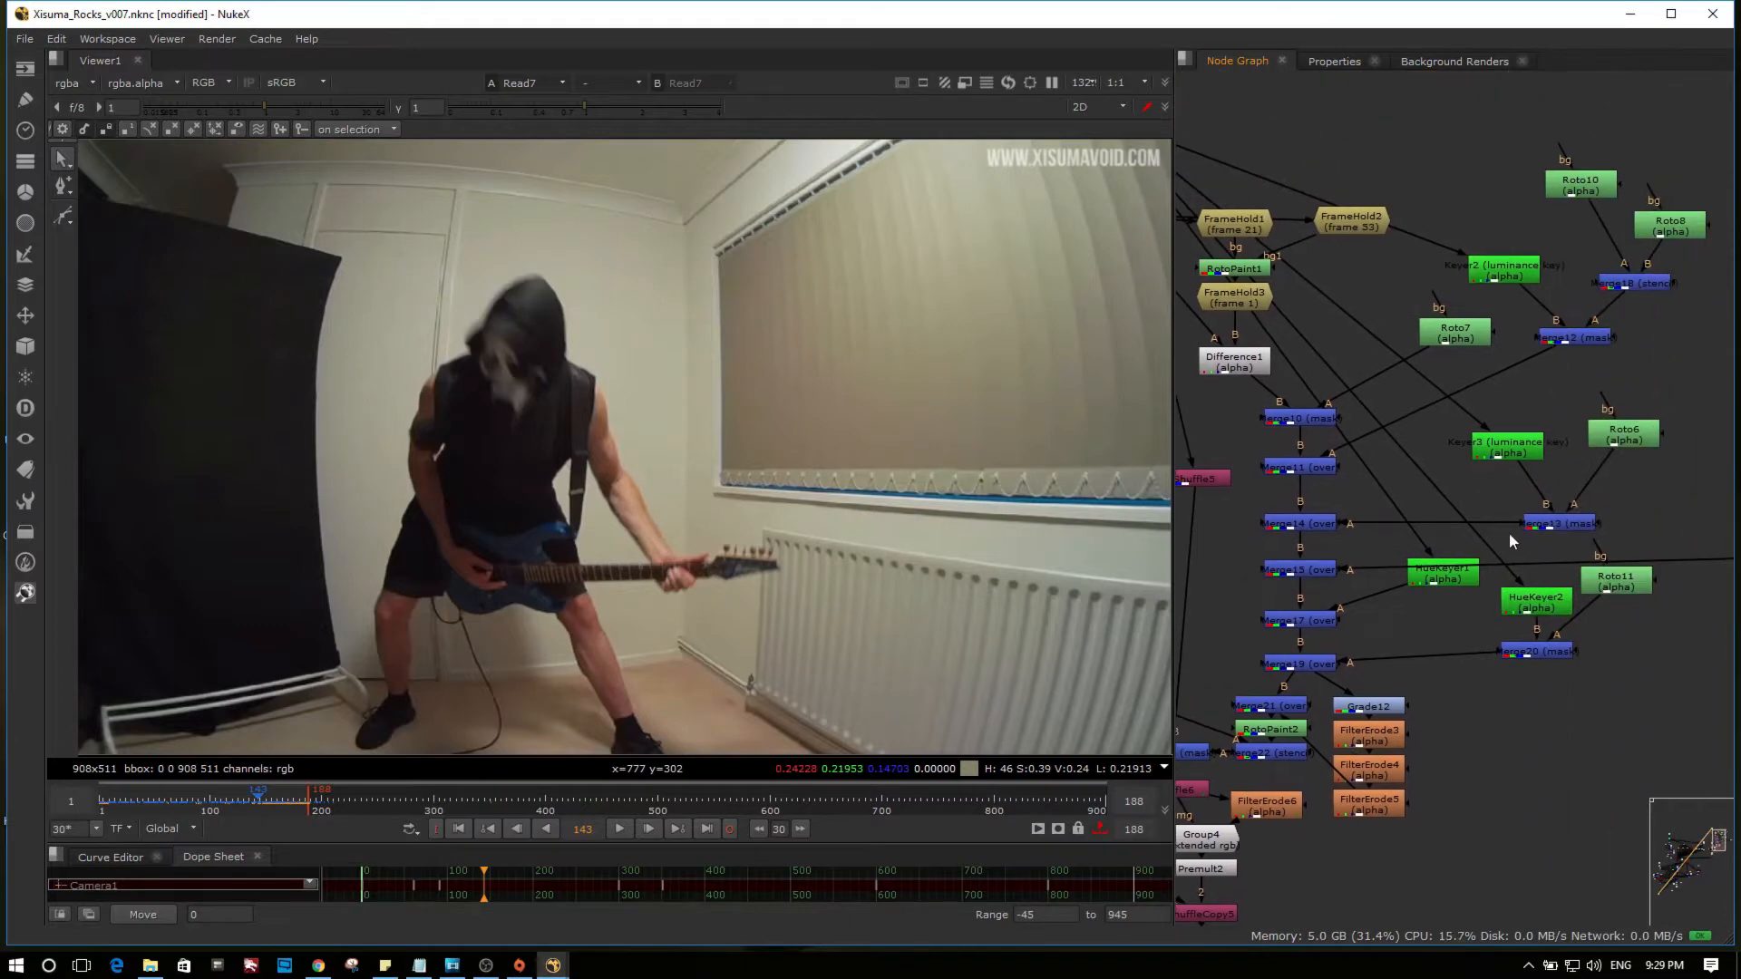
mouse_move(1460, 618)
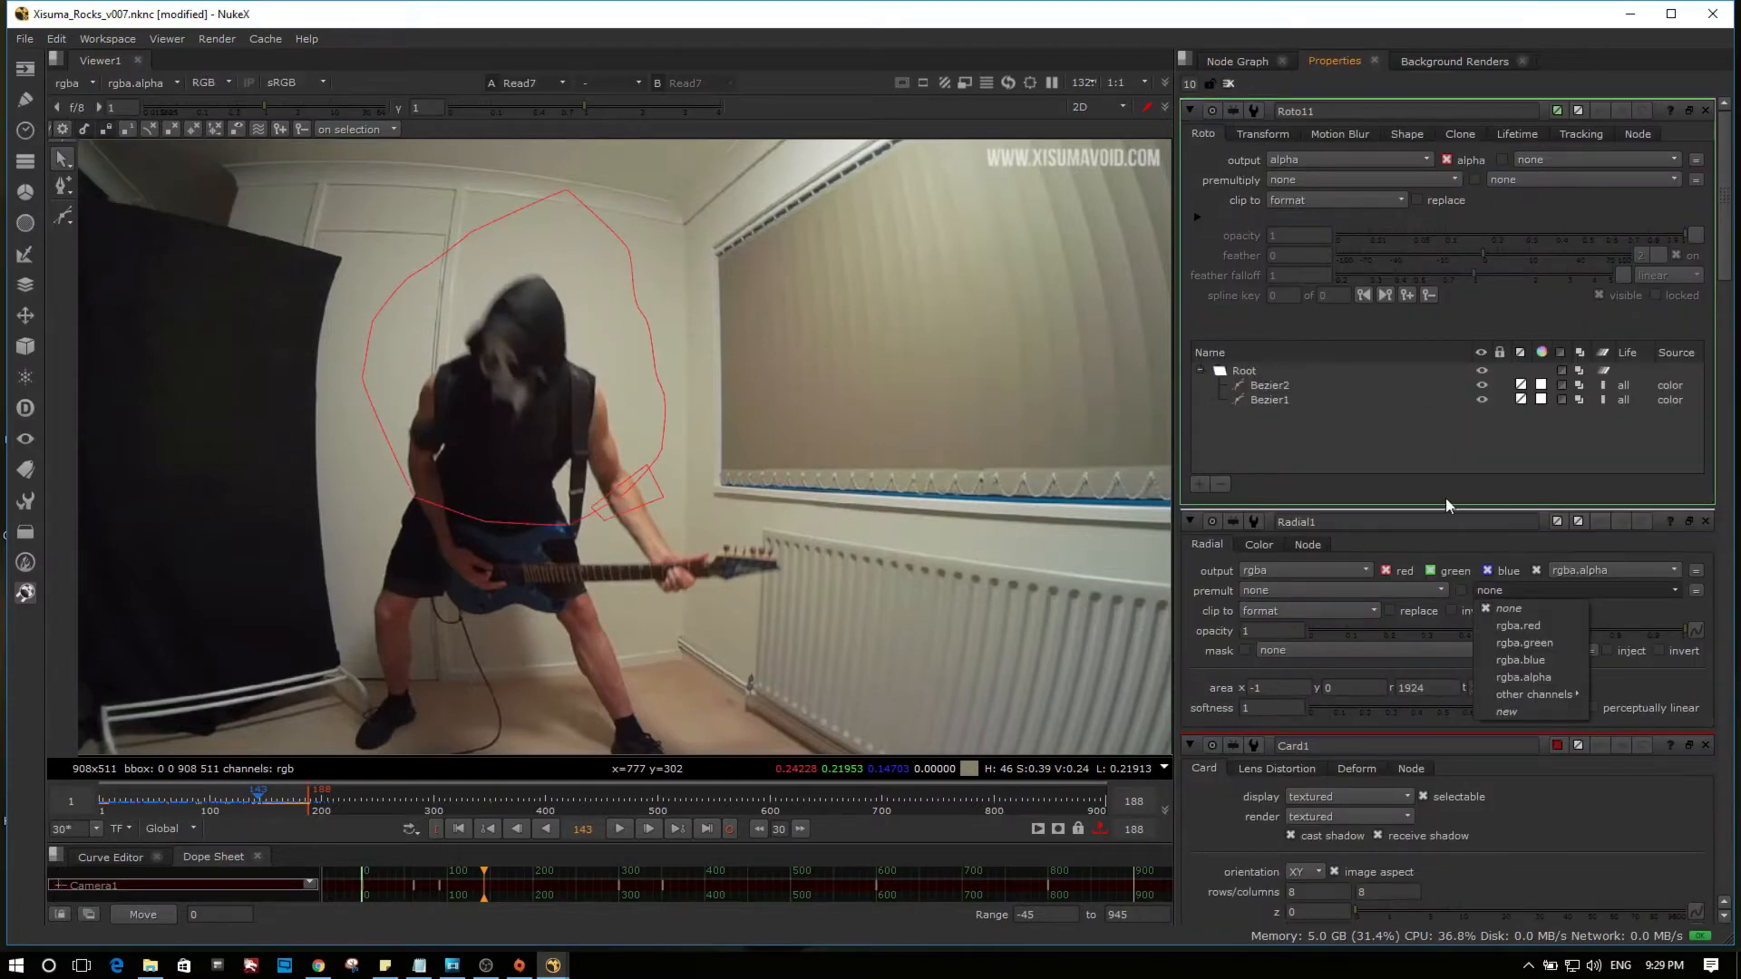
Step: Inspect Roto9's leg Bezier shapes, then show the Merge13 leg and foot matte over black
click(1235, 62)
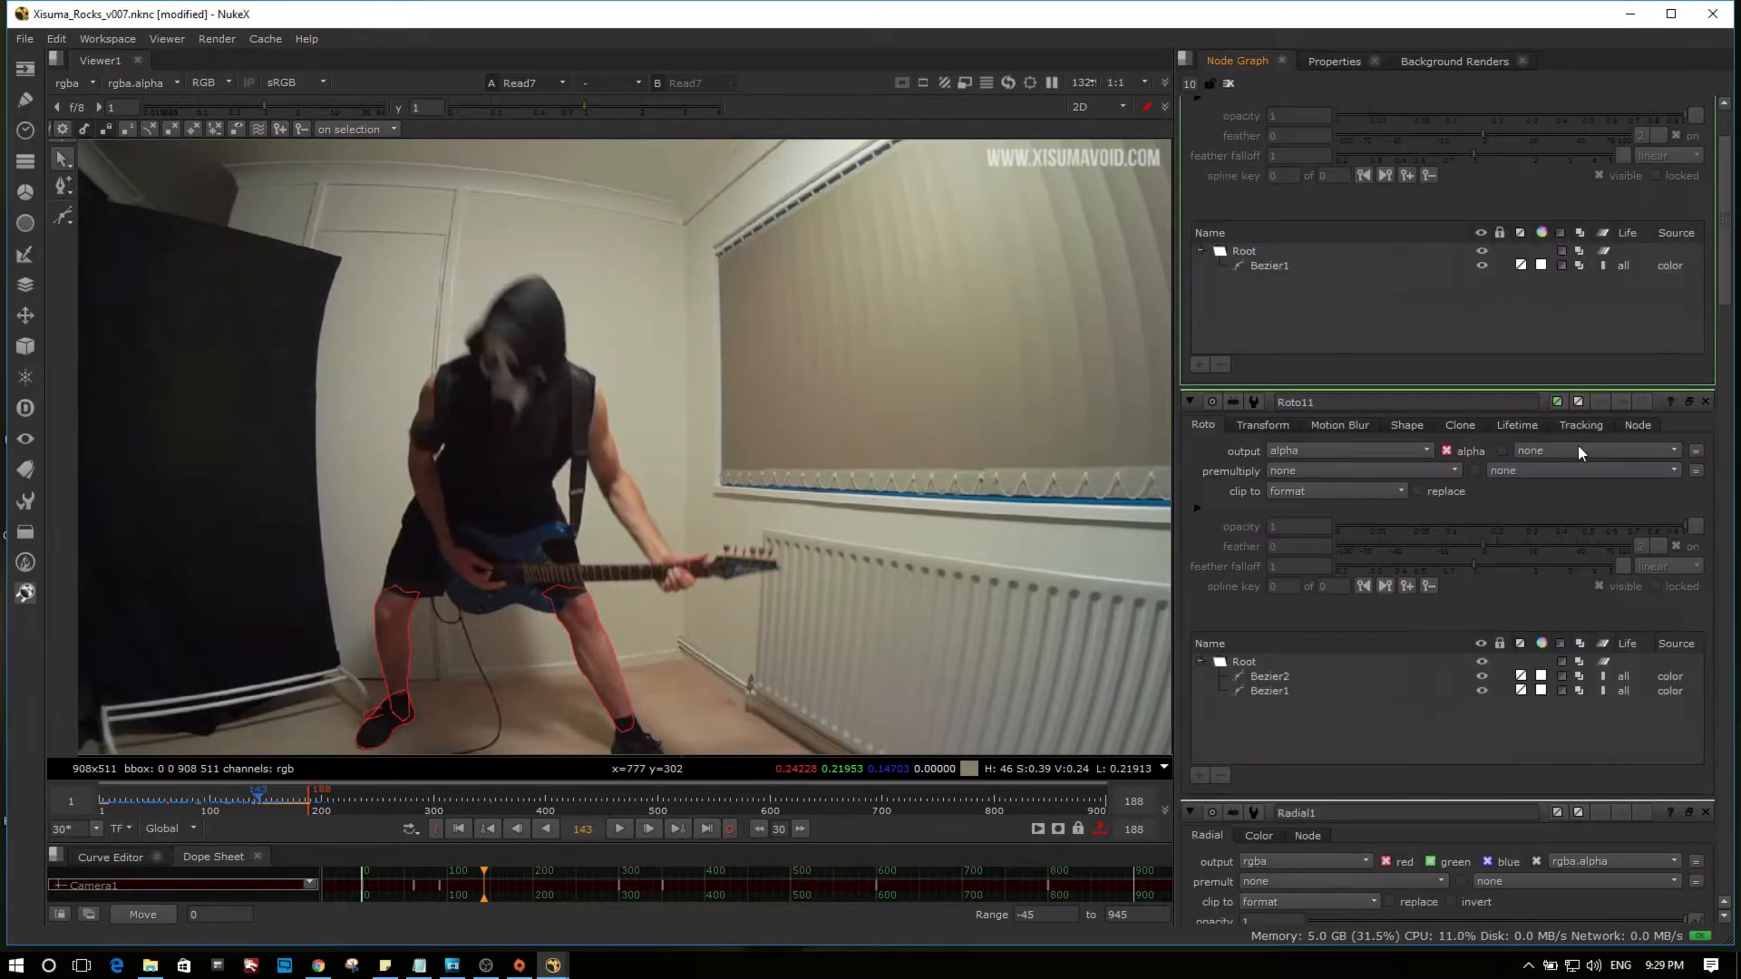
click(1334, 61)
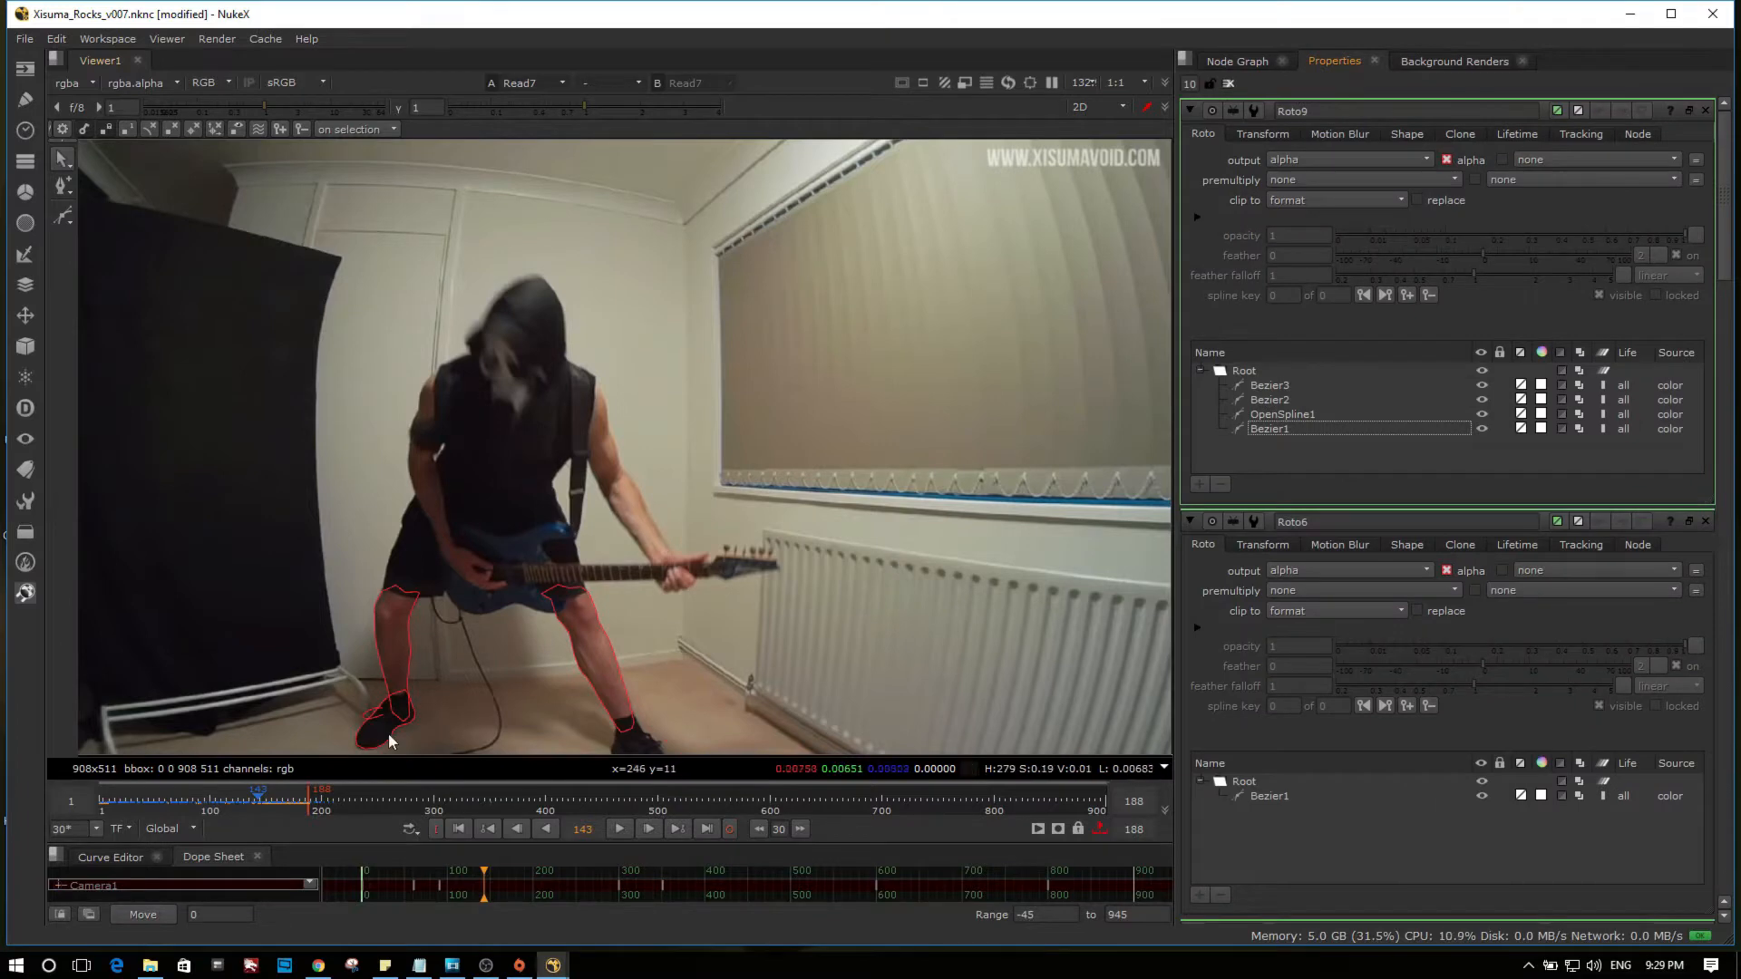
mouse_move(1086, 615)
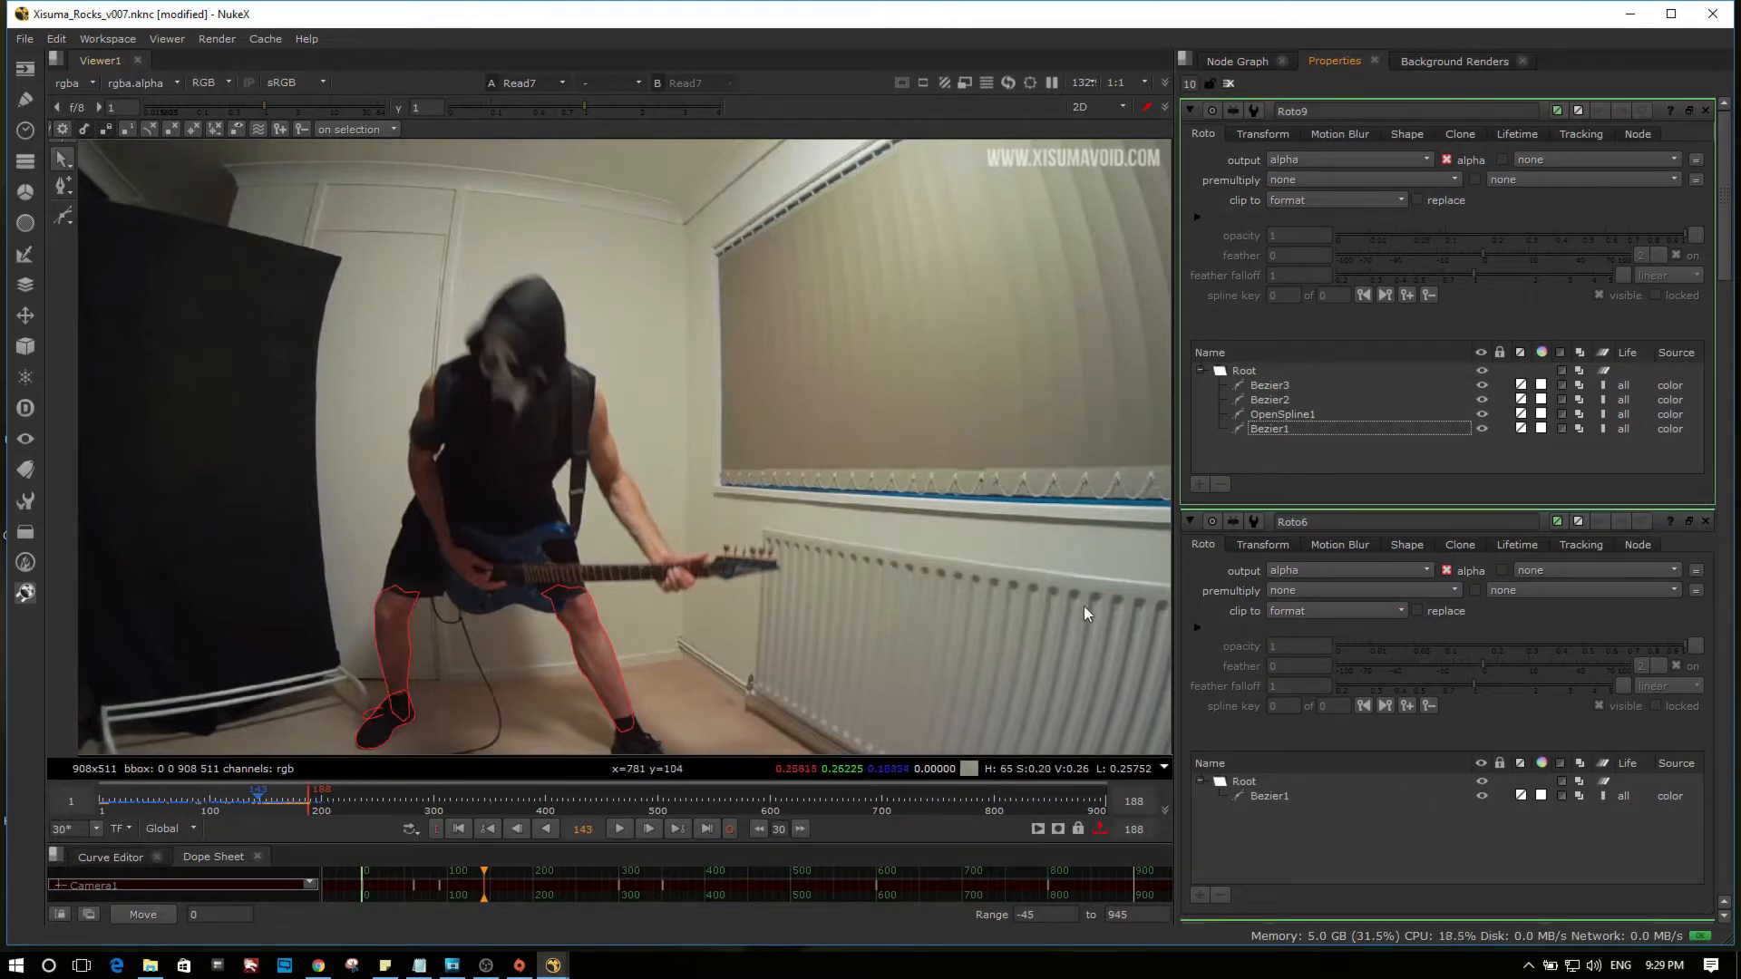
click(1235, 62)
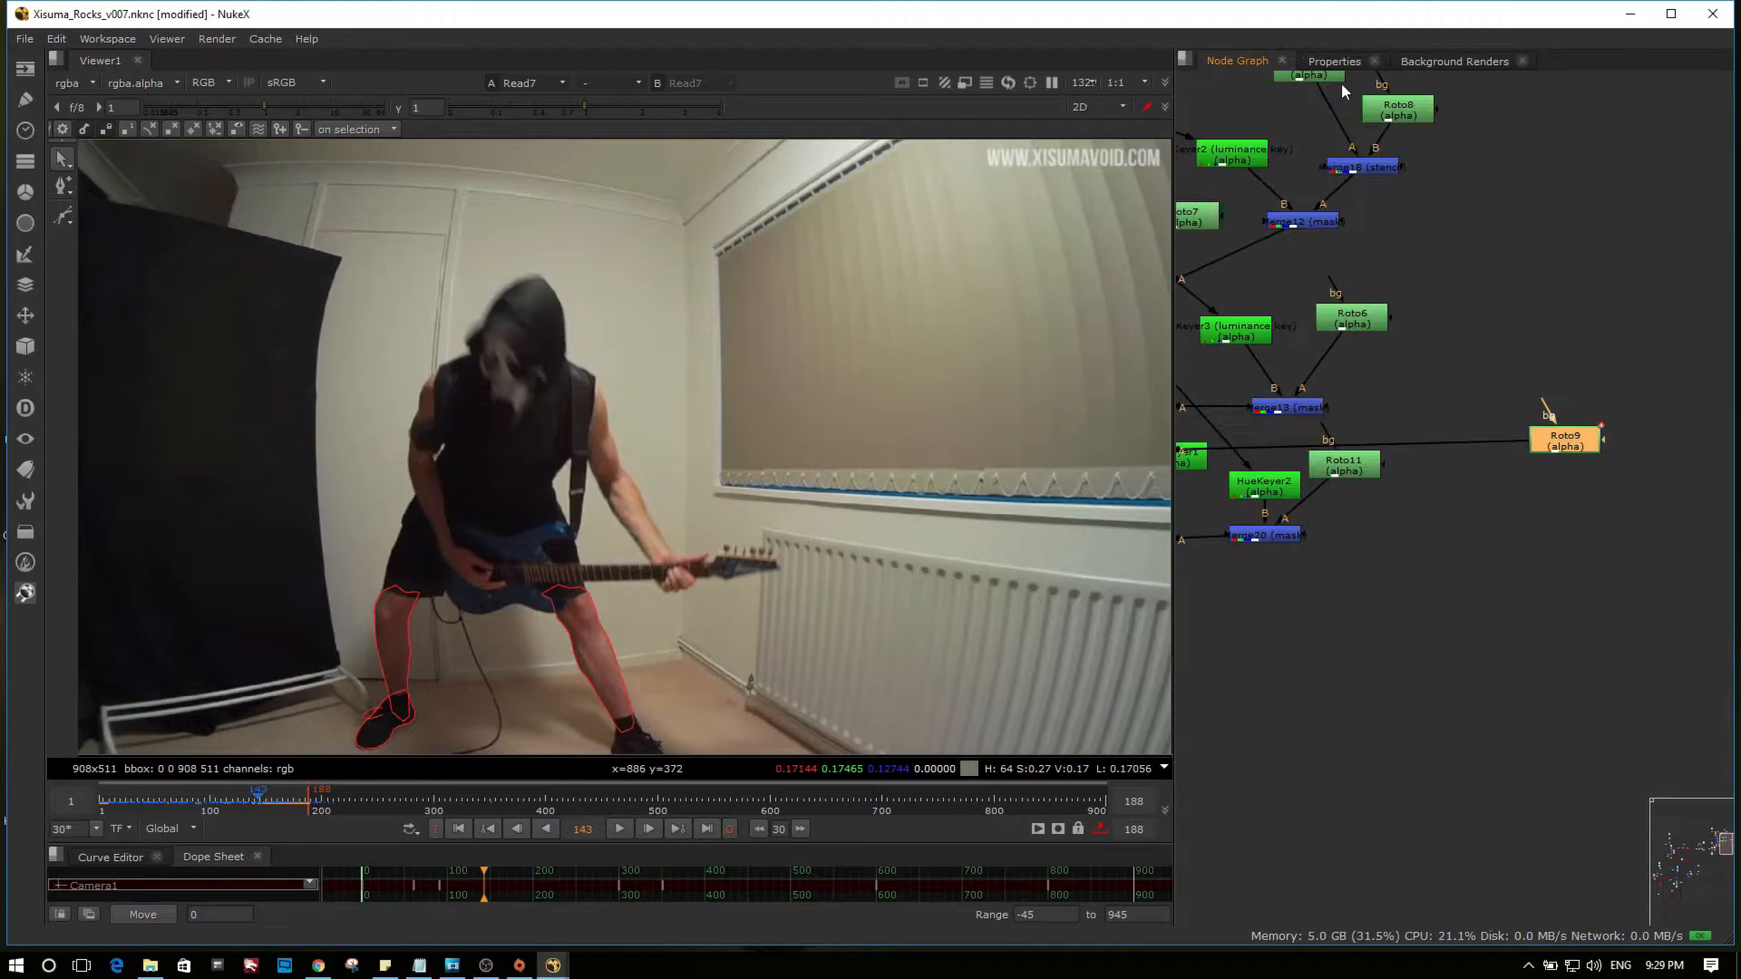
scroll(down, 3)
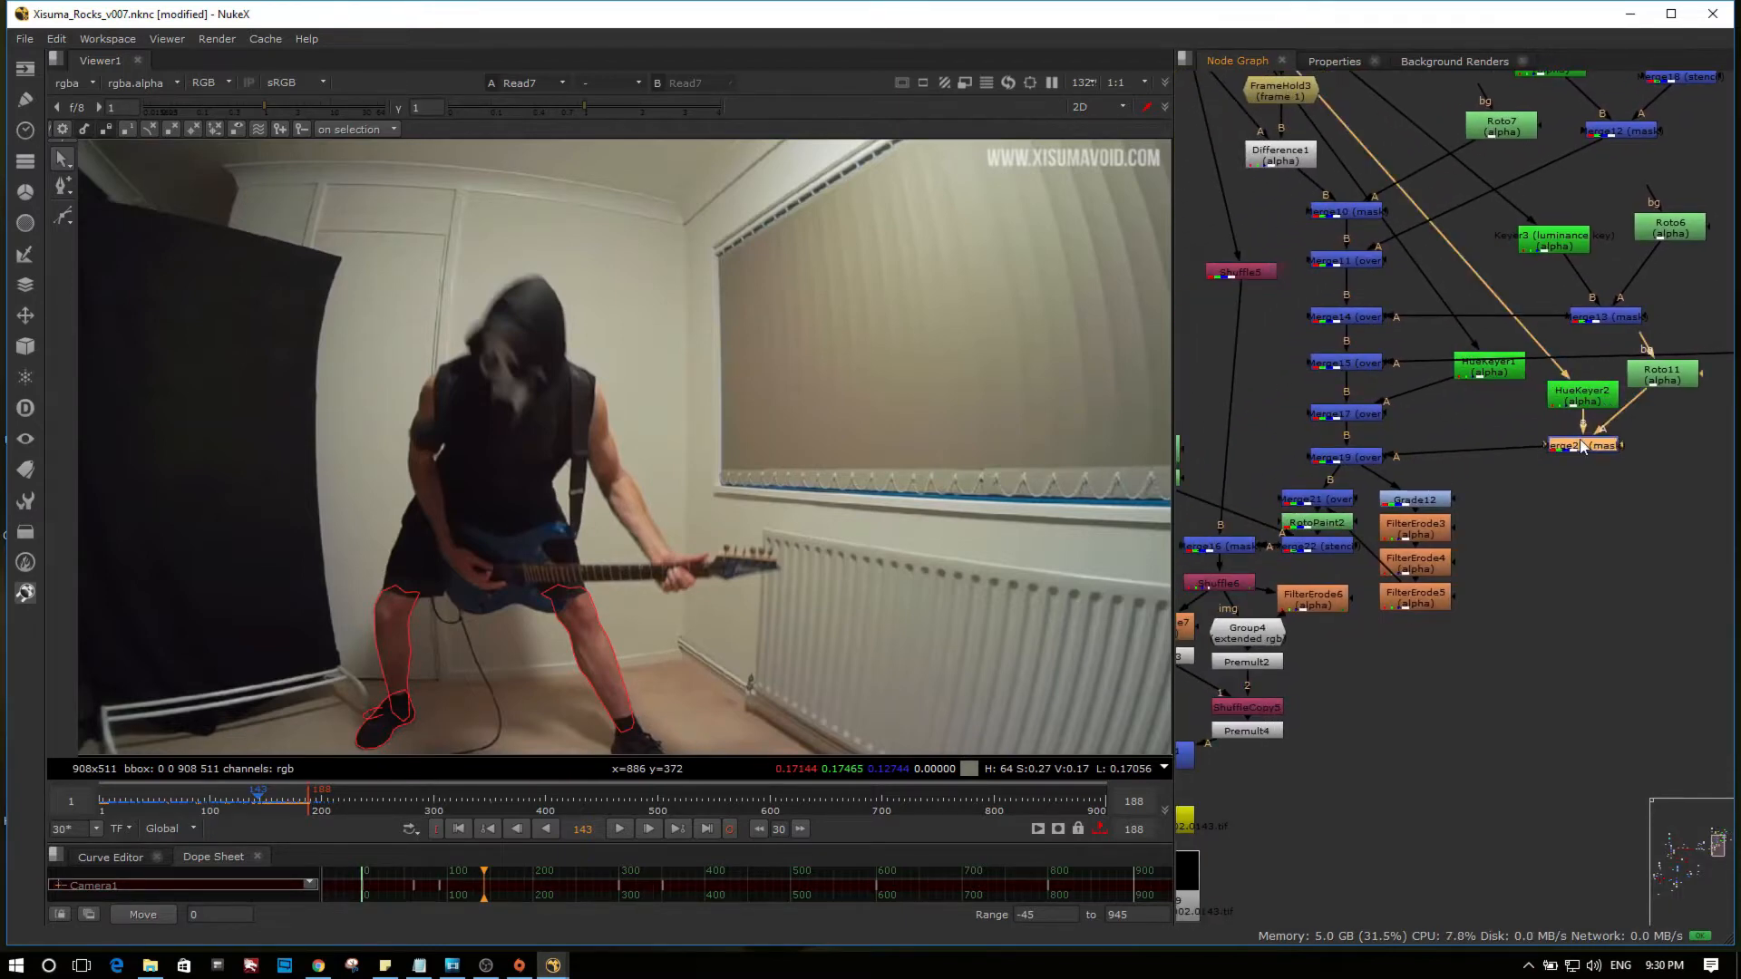
click(1582, 444)
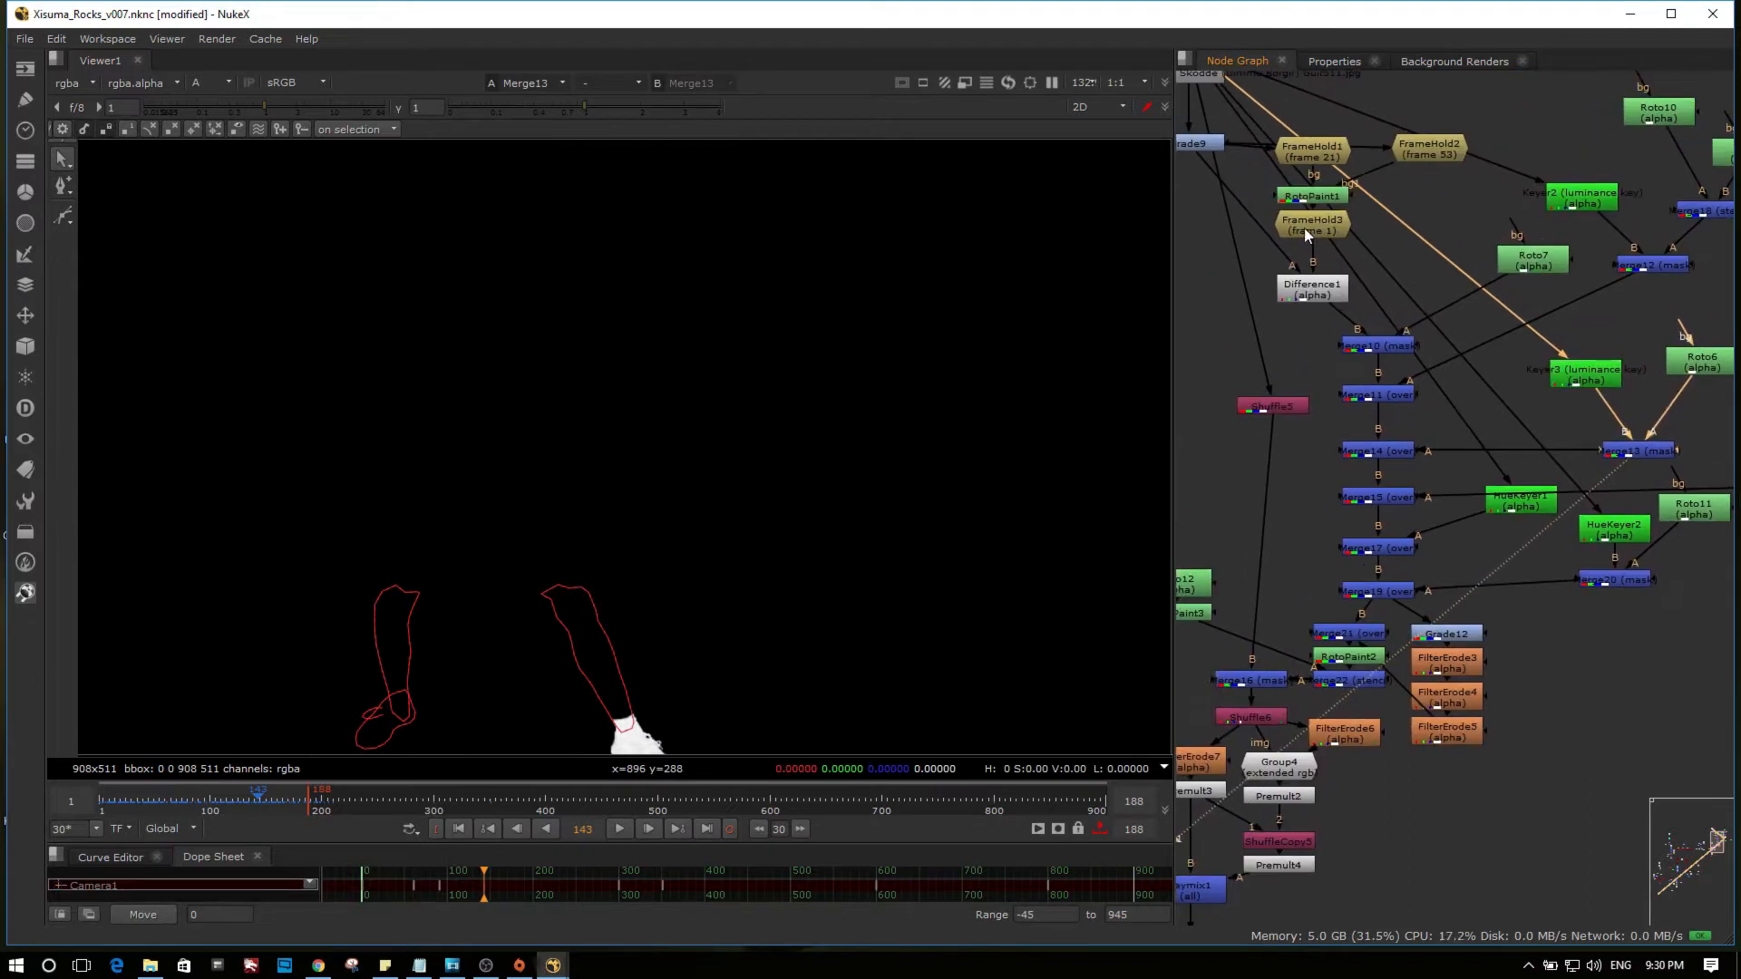
Step: Show Difference1, then the Read9 Xisuma_roto_v002 guitarist cutout over black
click(1313, 225)
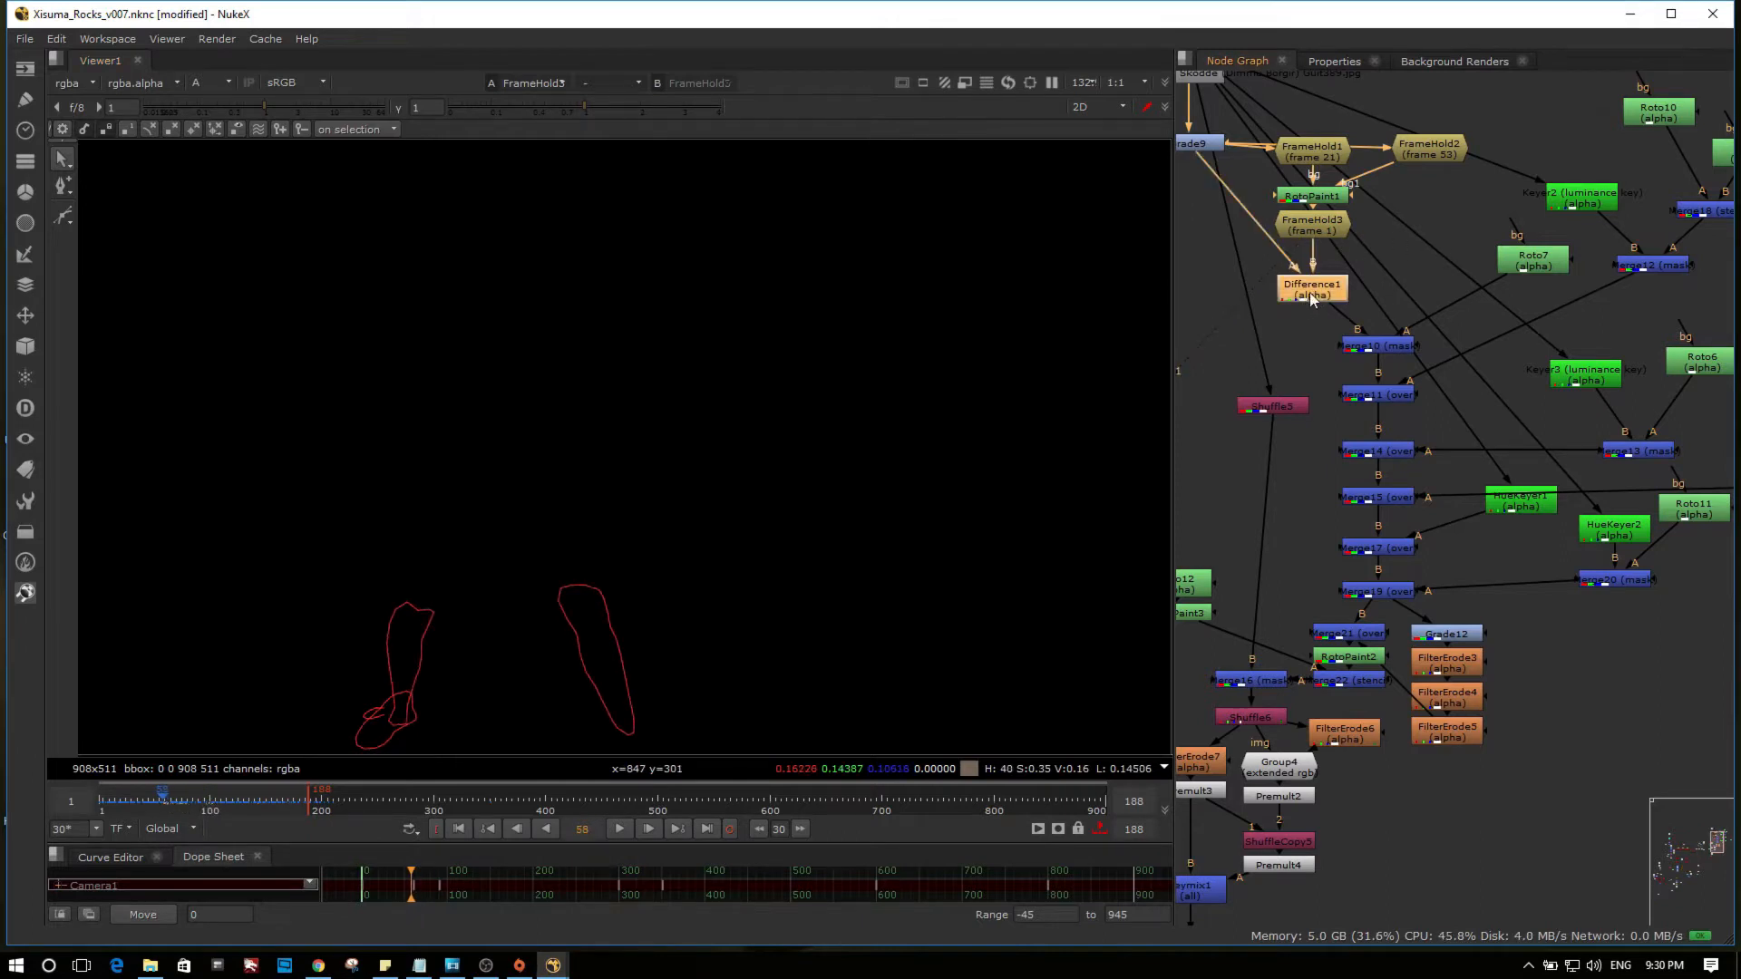
click(1311, 285)
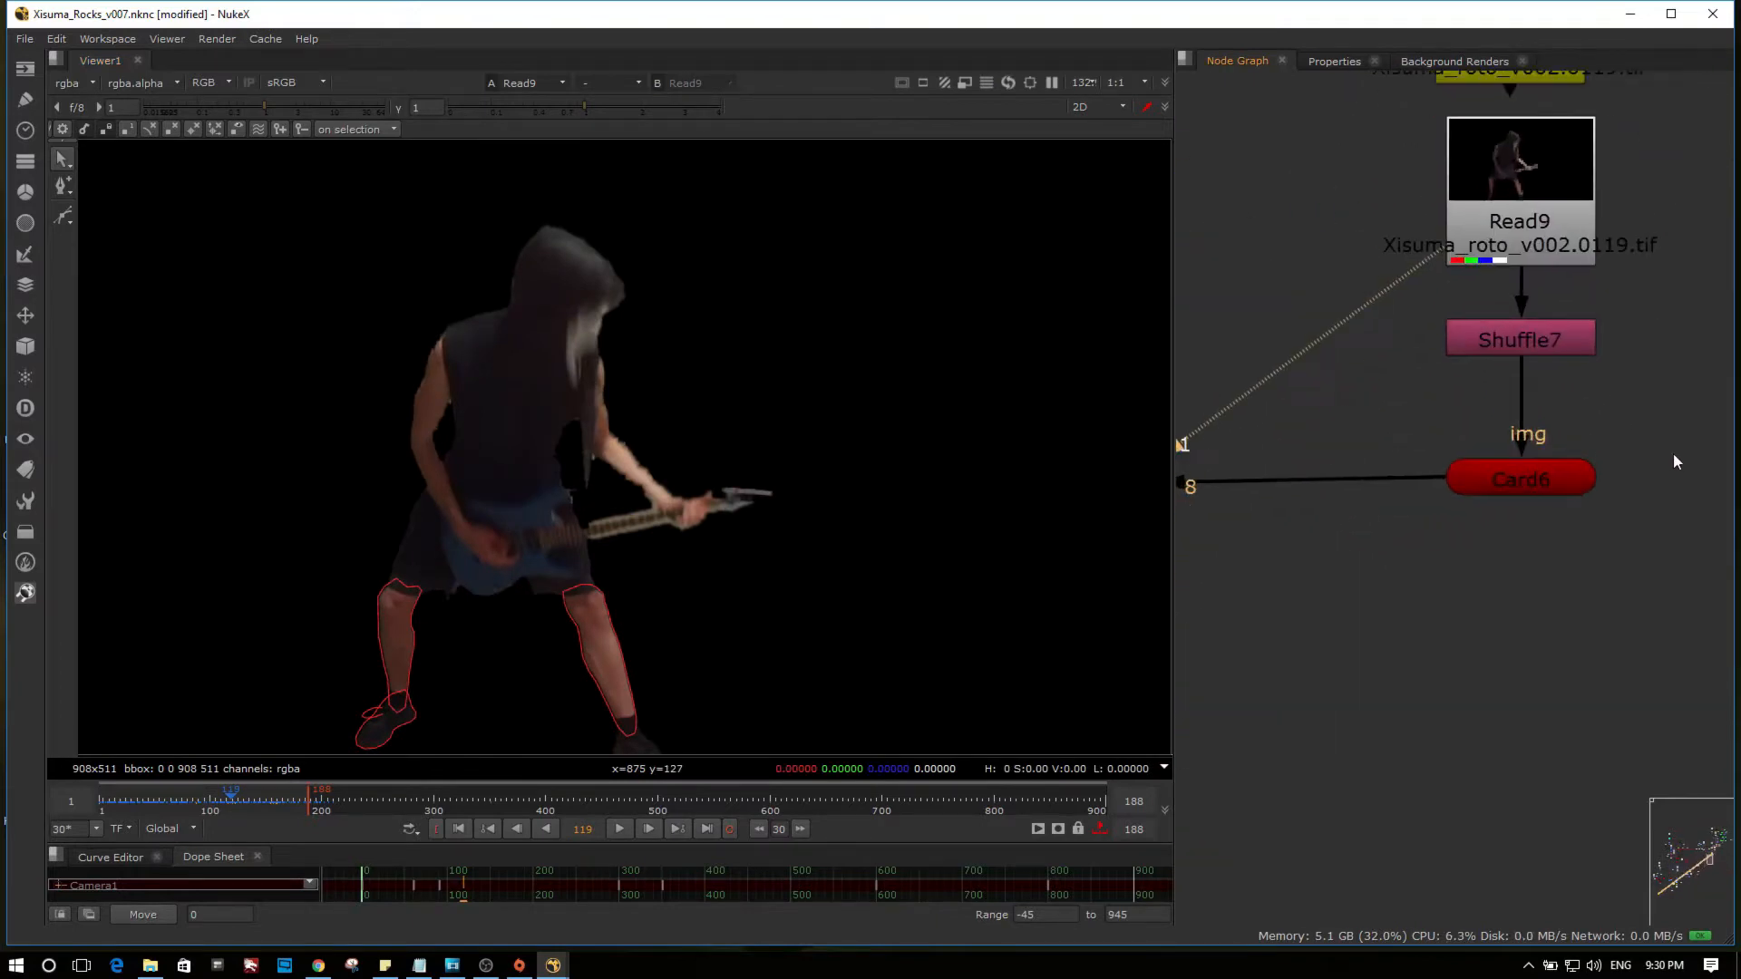
Step: Show Card6 in 3D, then the full Scene1 Nether landscape with the guitarist card
click(1520, 477)
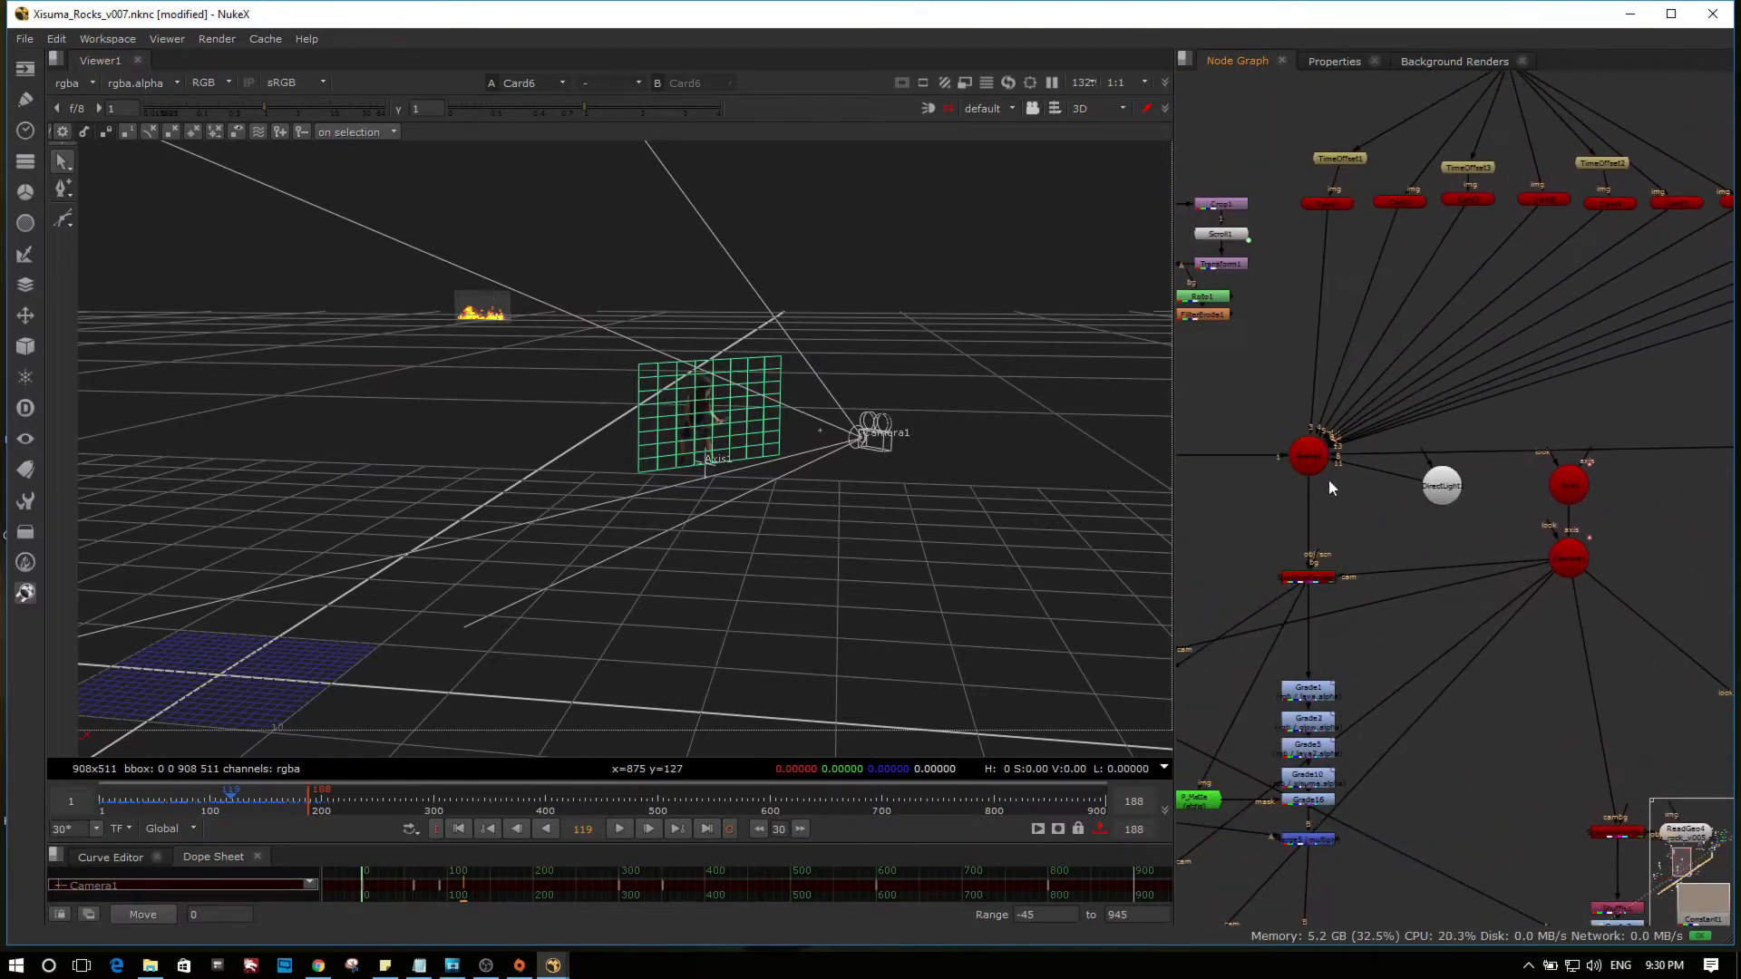
click(1307, 457)
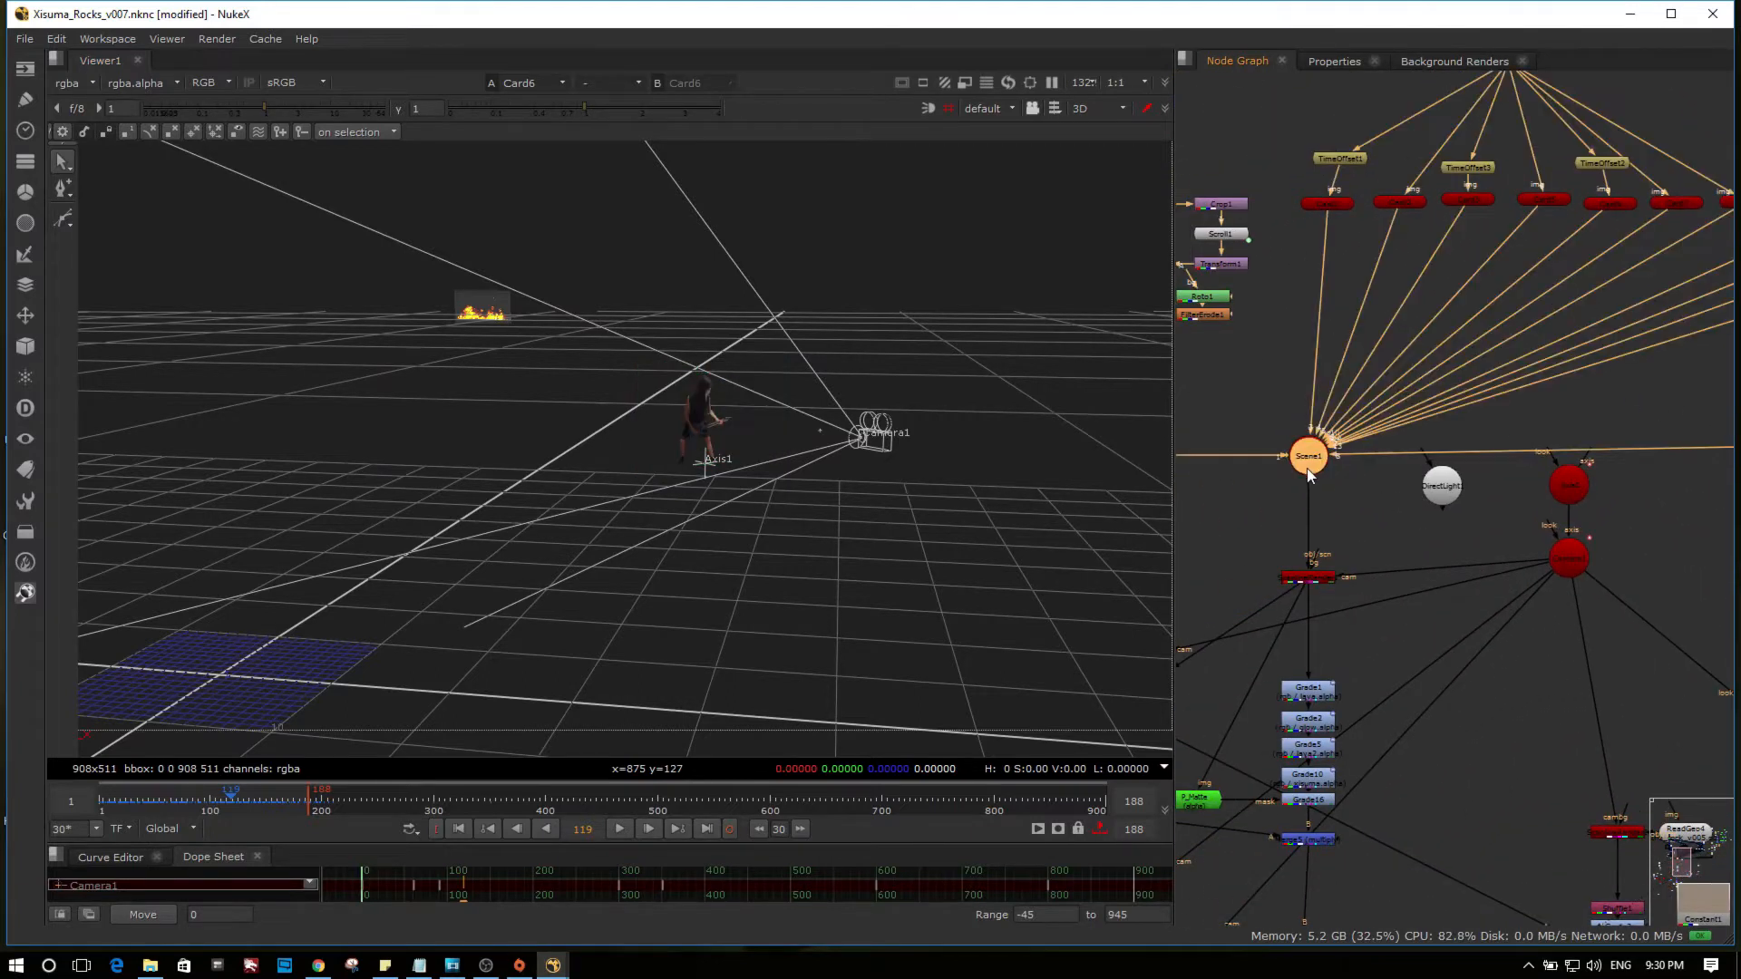
click(1310, 455)
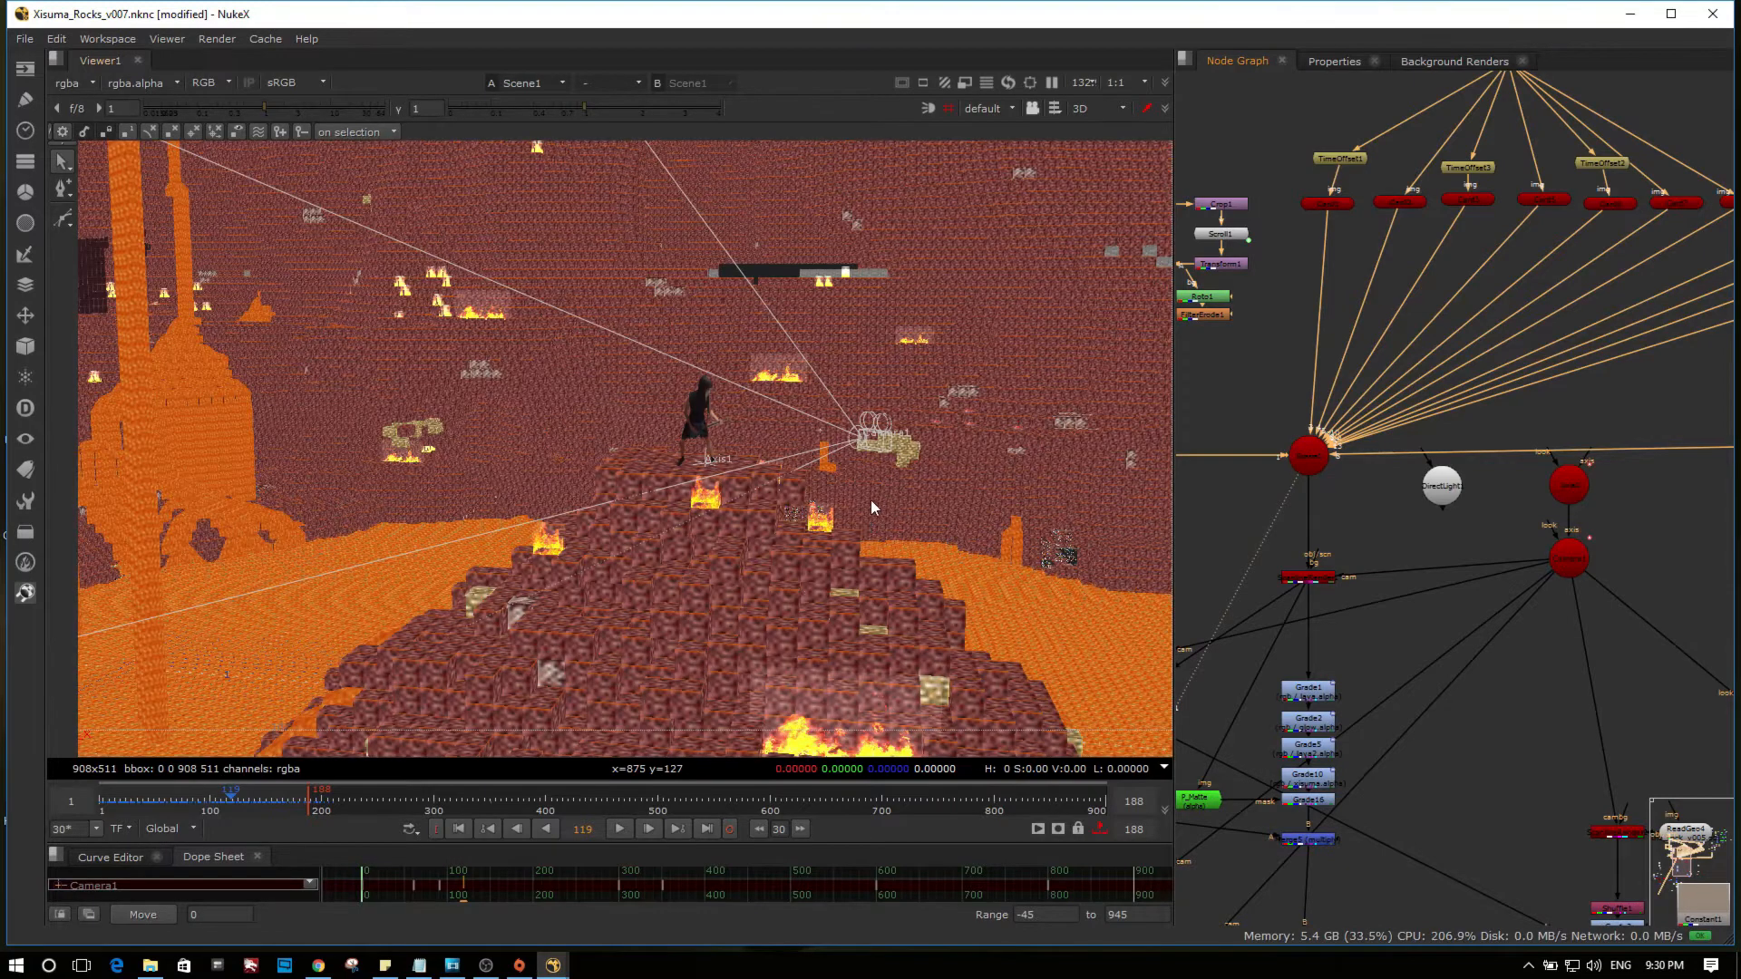
mouse_move(827, 502)
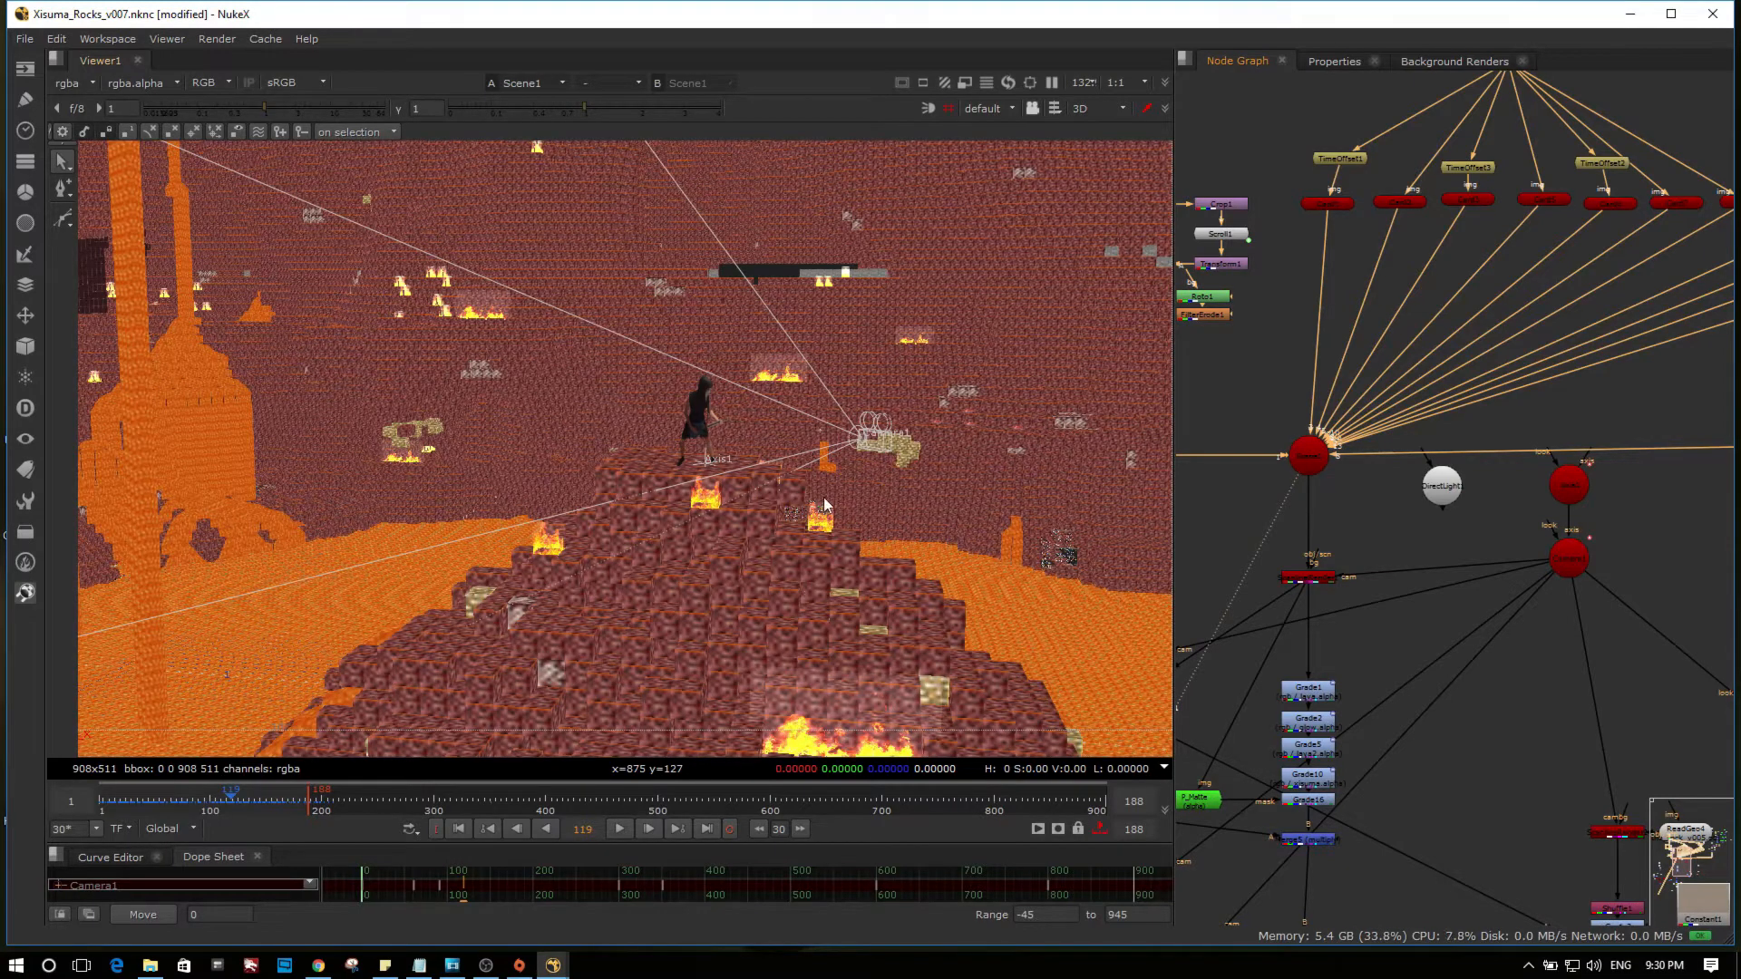
mouse_move(1055, 466)
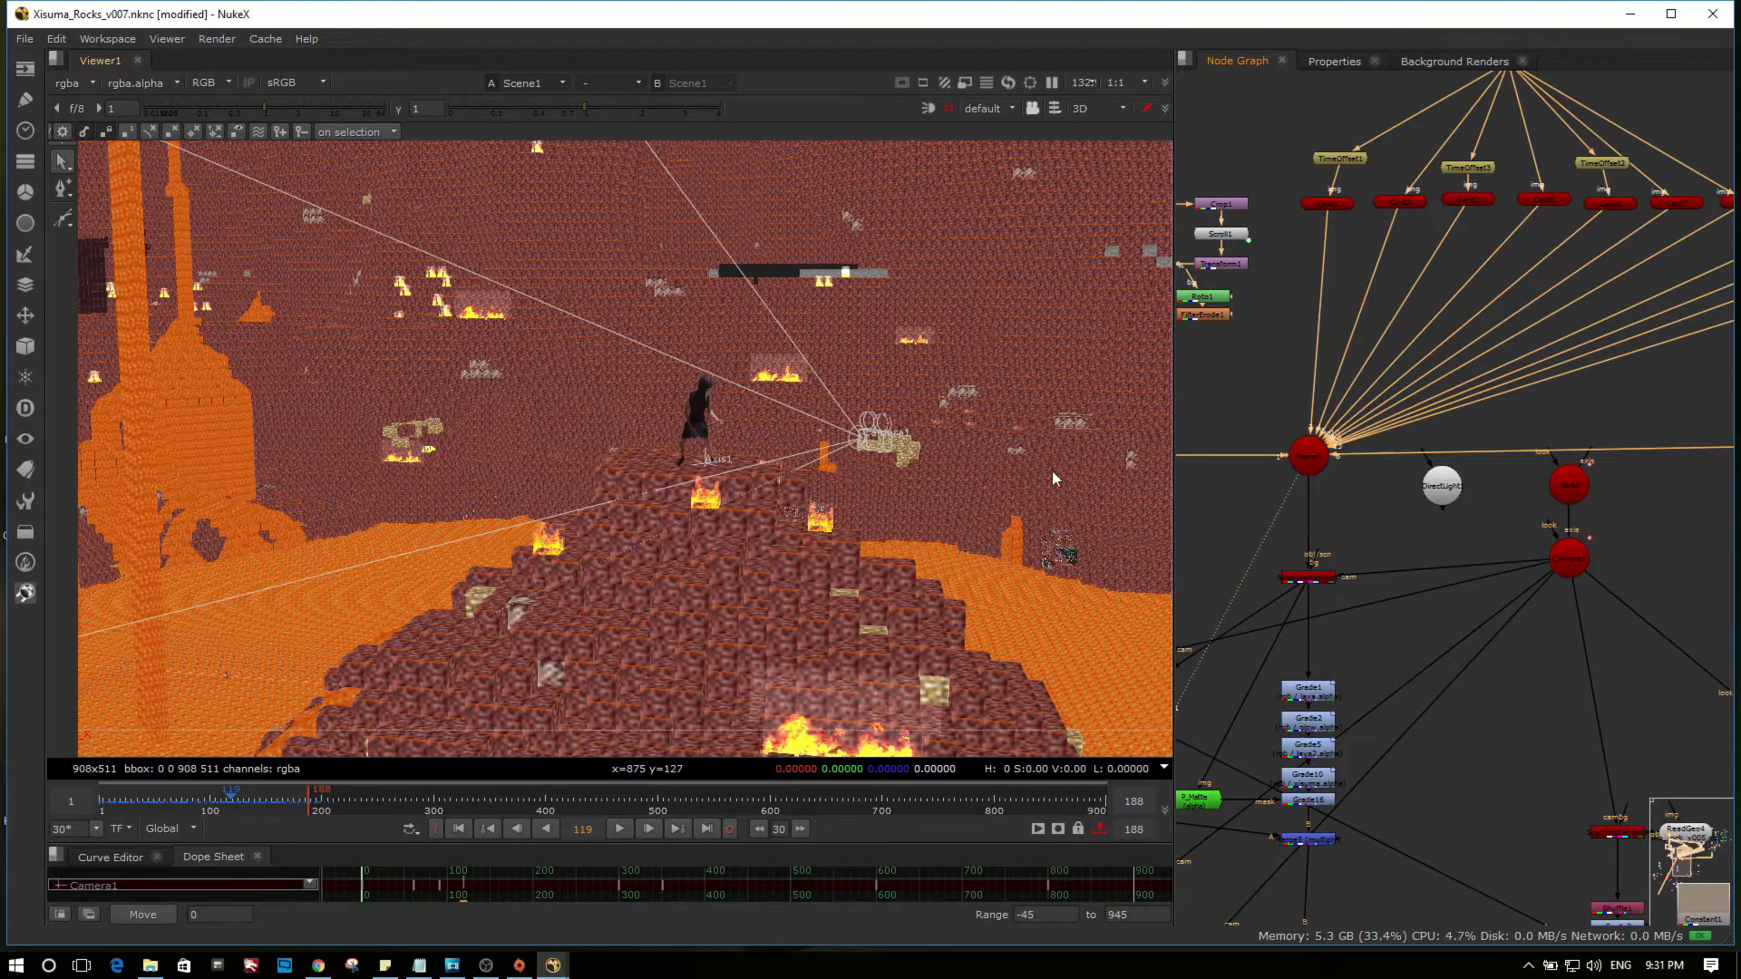
mouse_move(1052, 497)
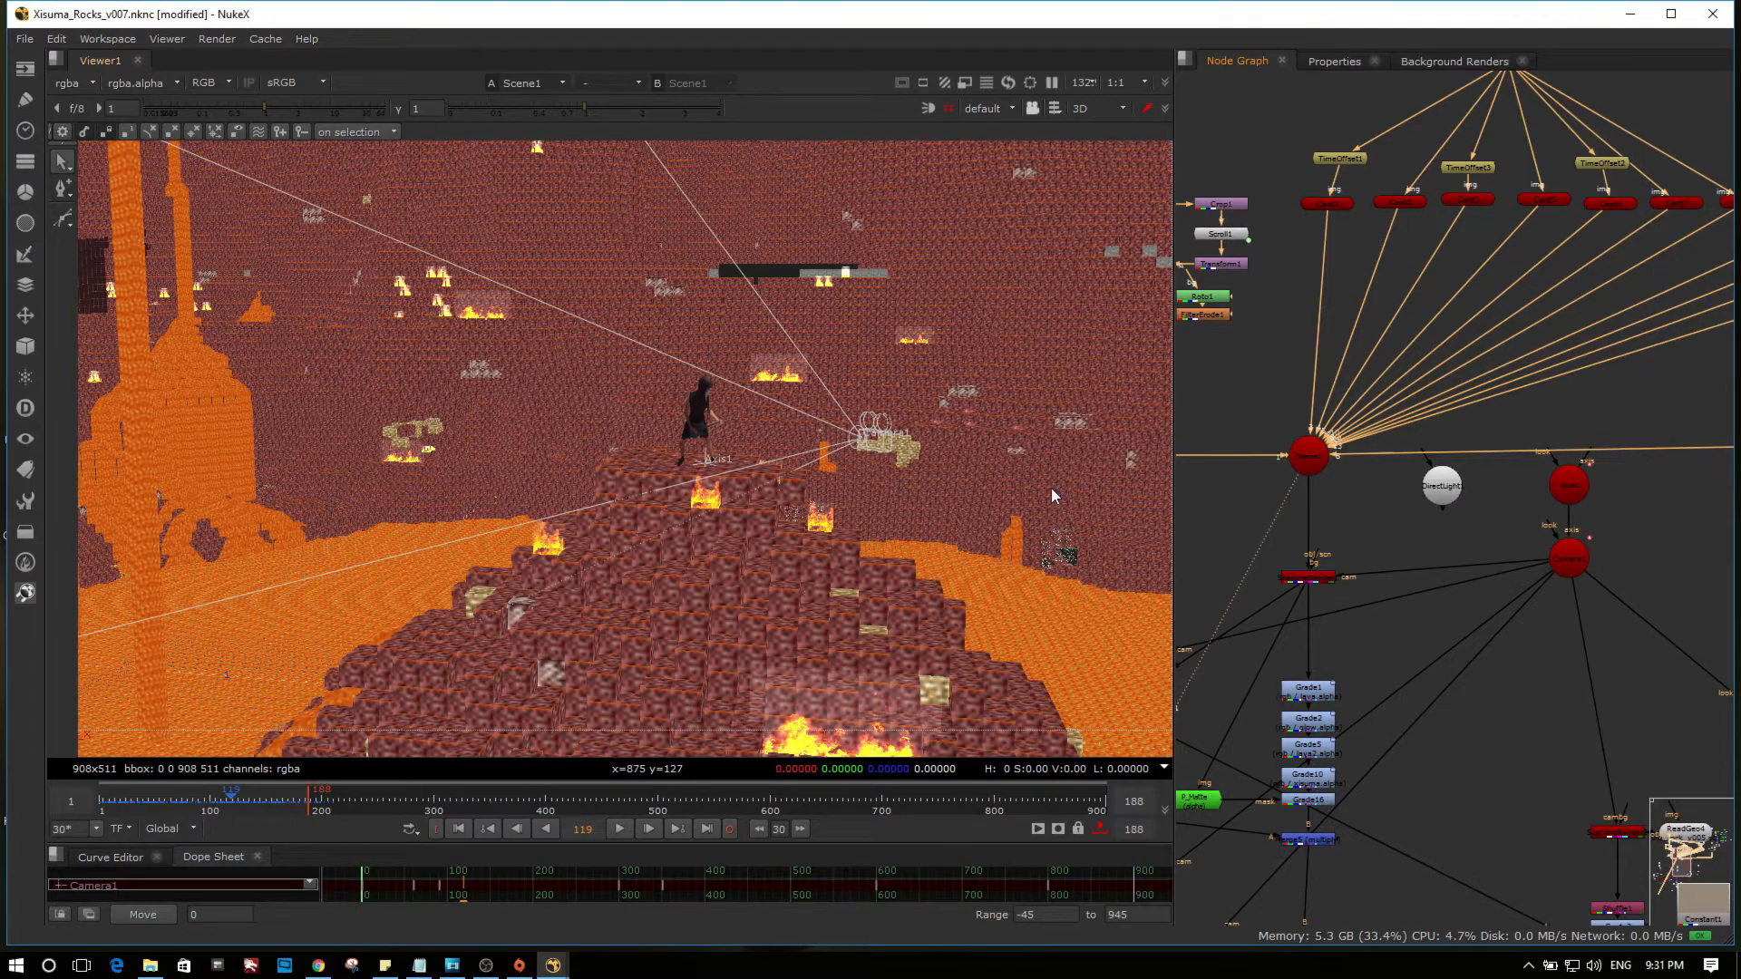
mouse_move(912, 414)
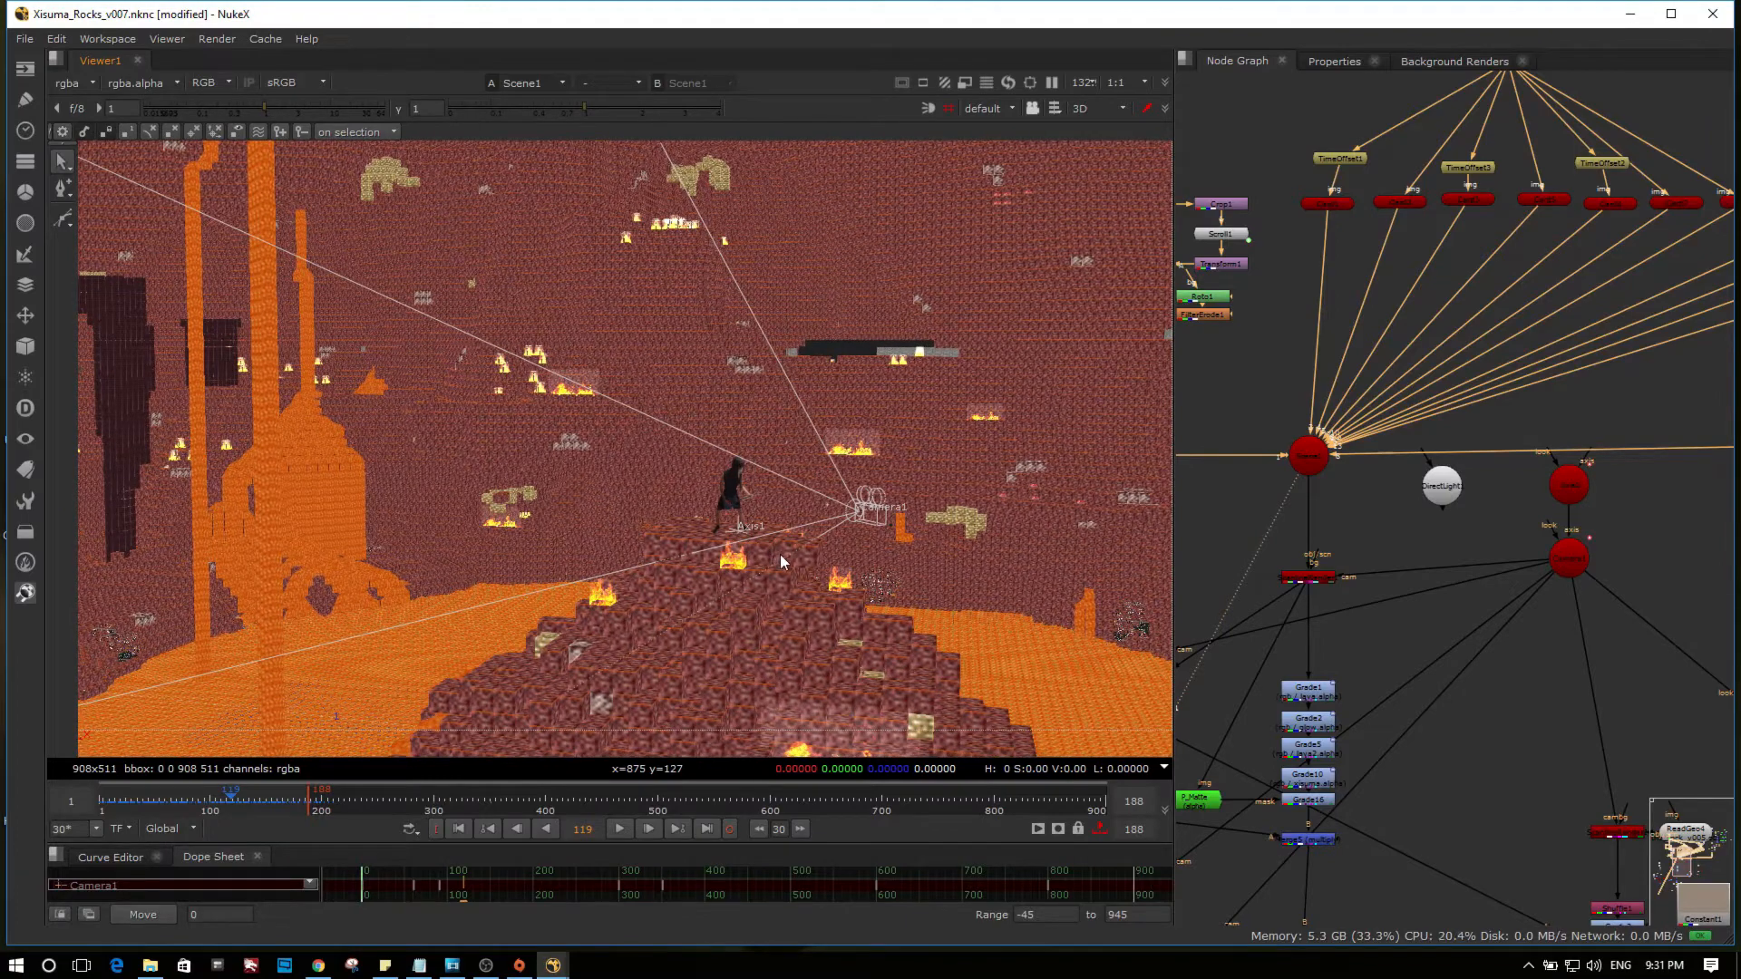
mouse_move(503, 586)
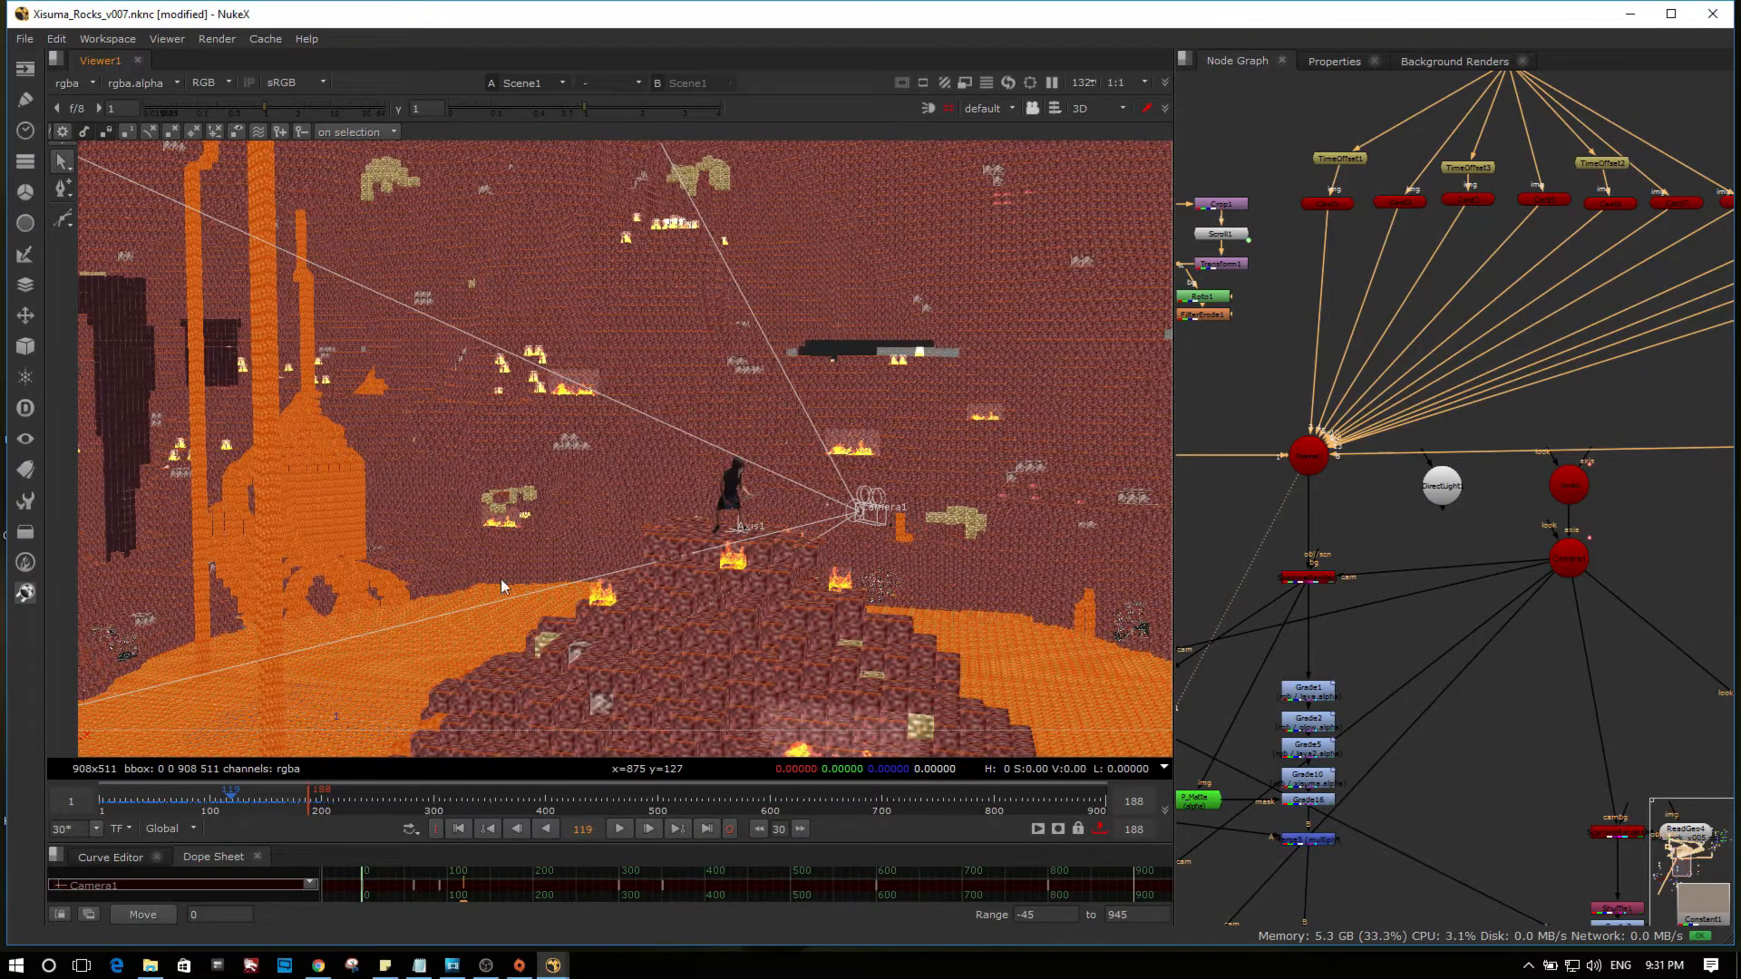
mouse_move(760, 408)
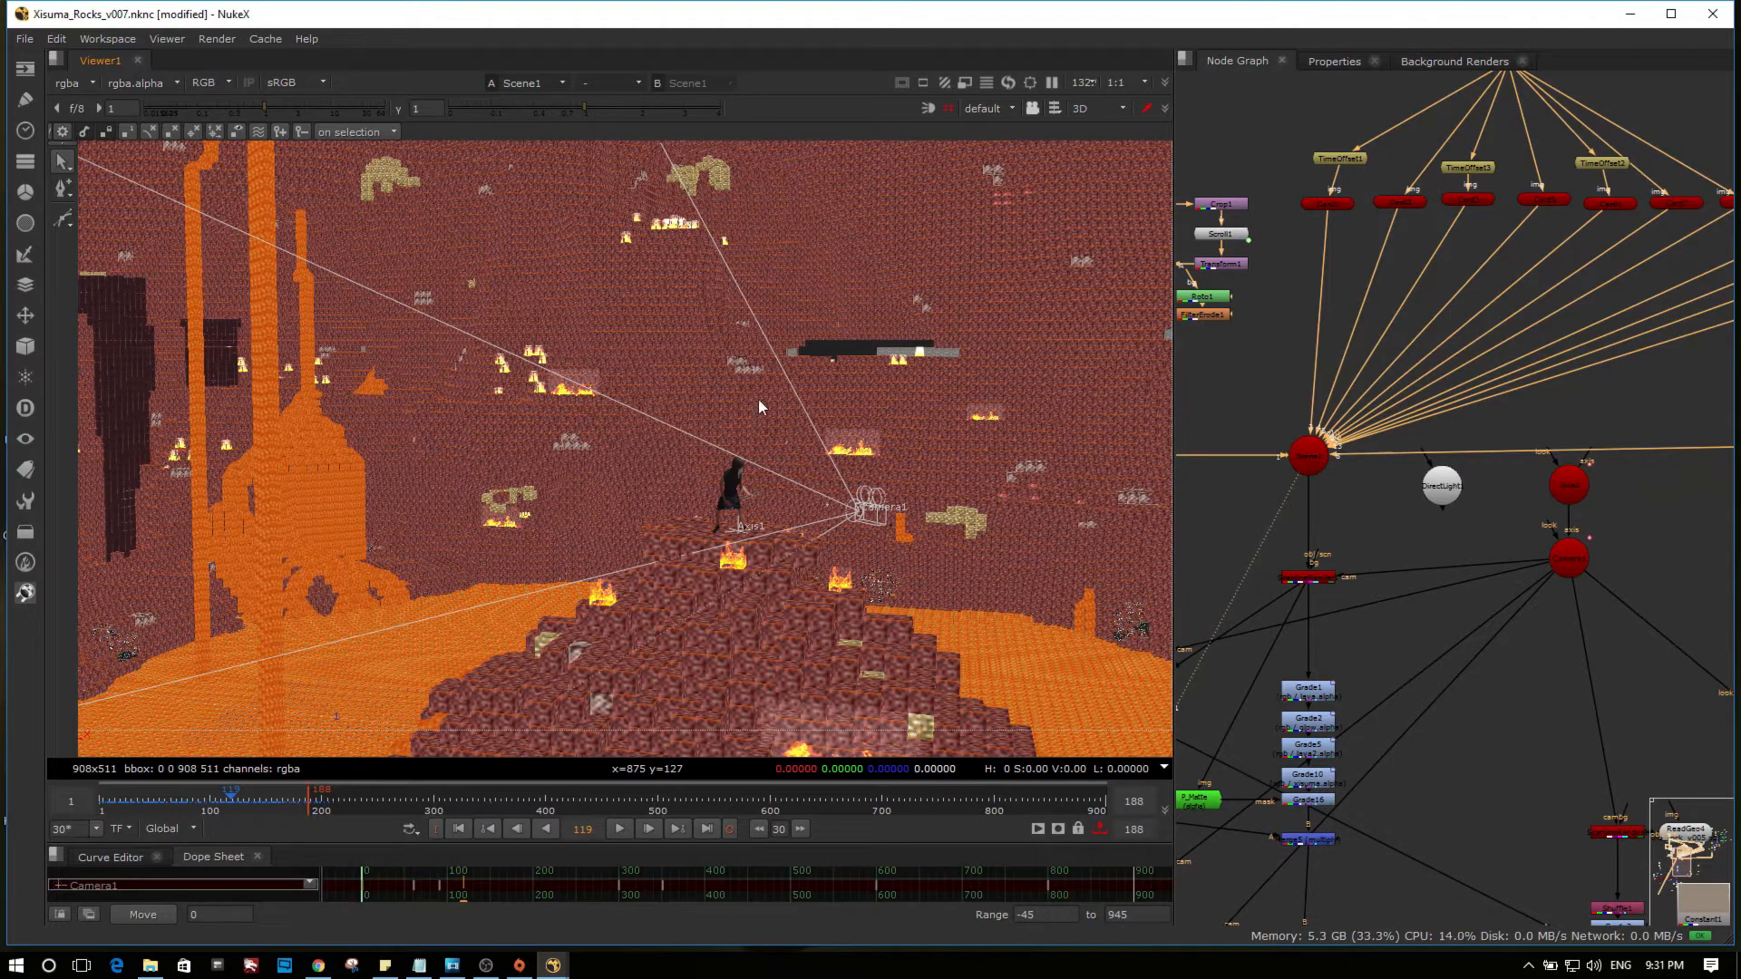
mouse_move(488, 381)
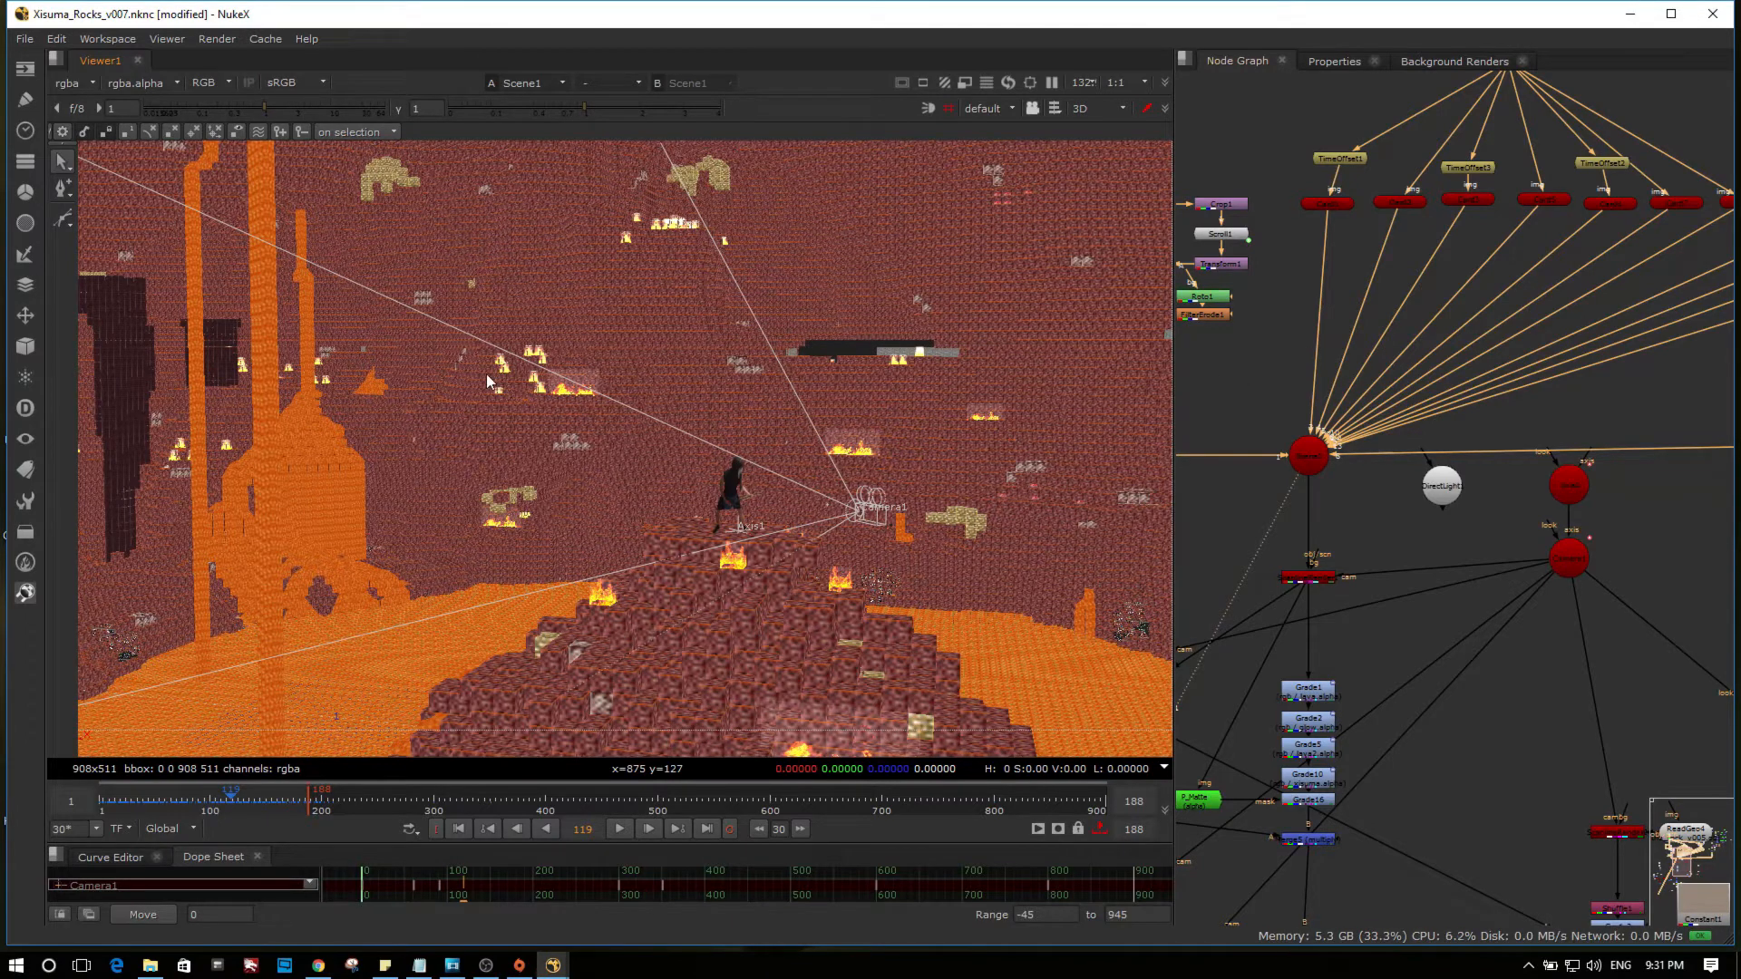
mouse_move(486, 393)
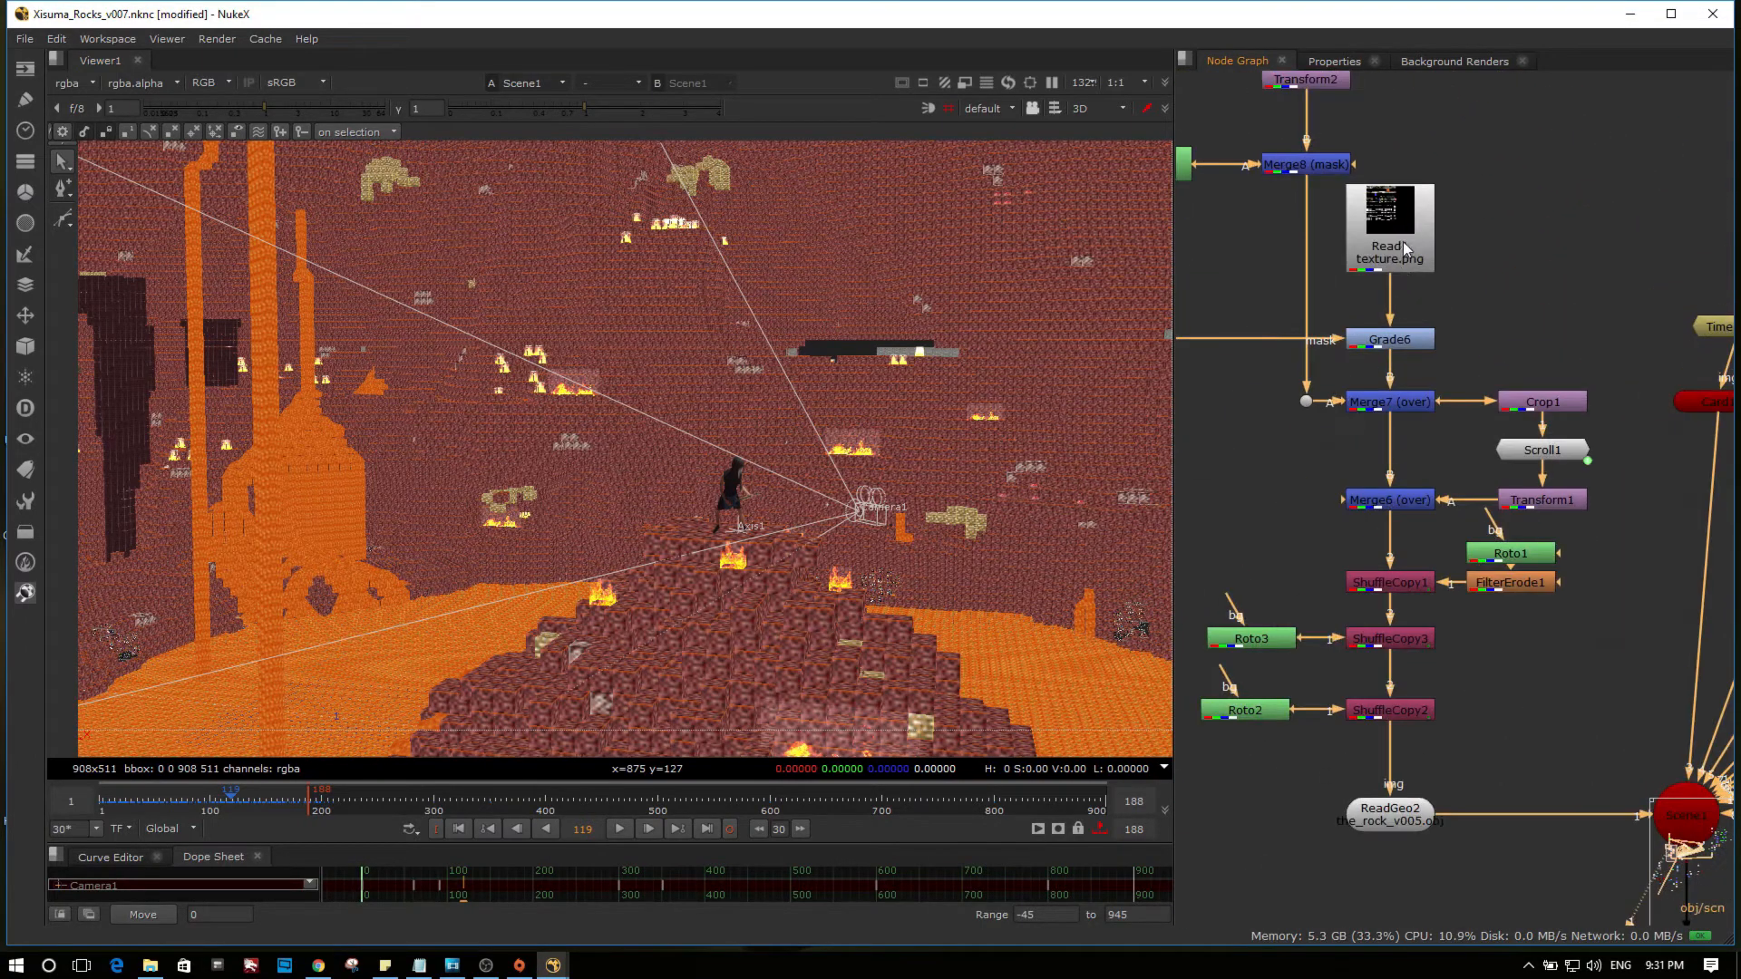
Step: Show the Read1 Minecraft texture atlas and the Merge6 result, then return to the 3D scene
click(1389, 221)
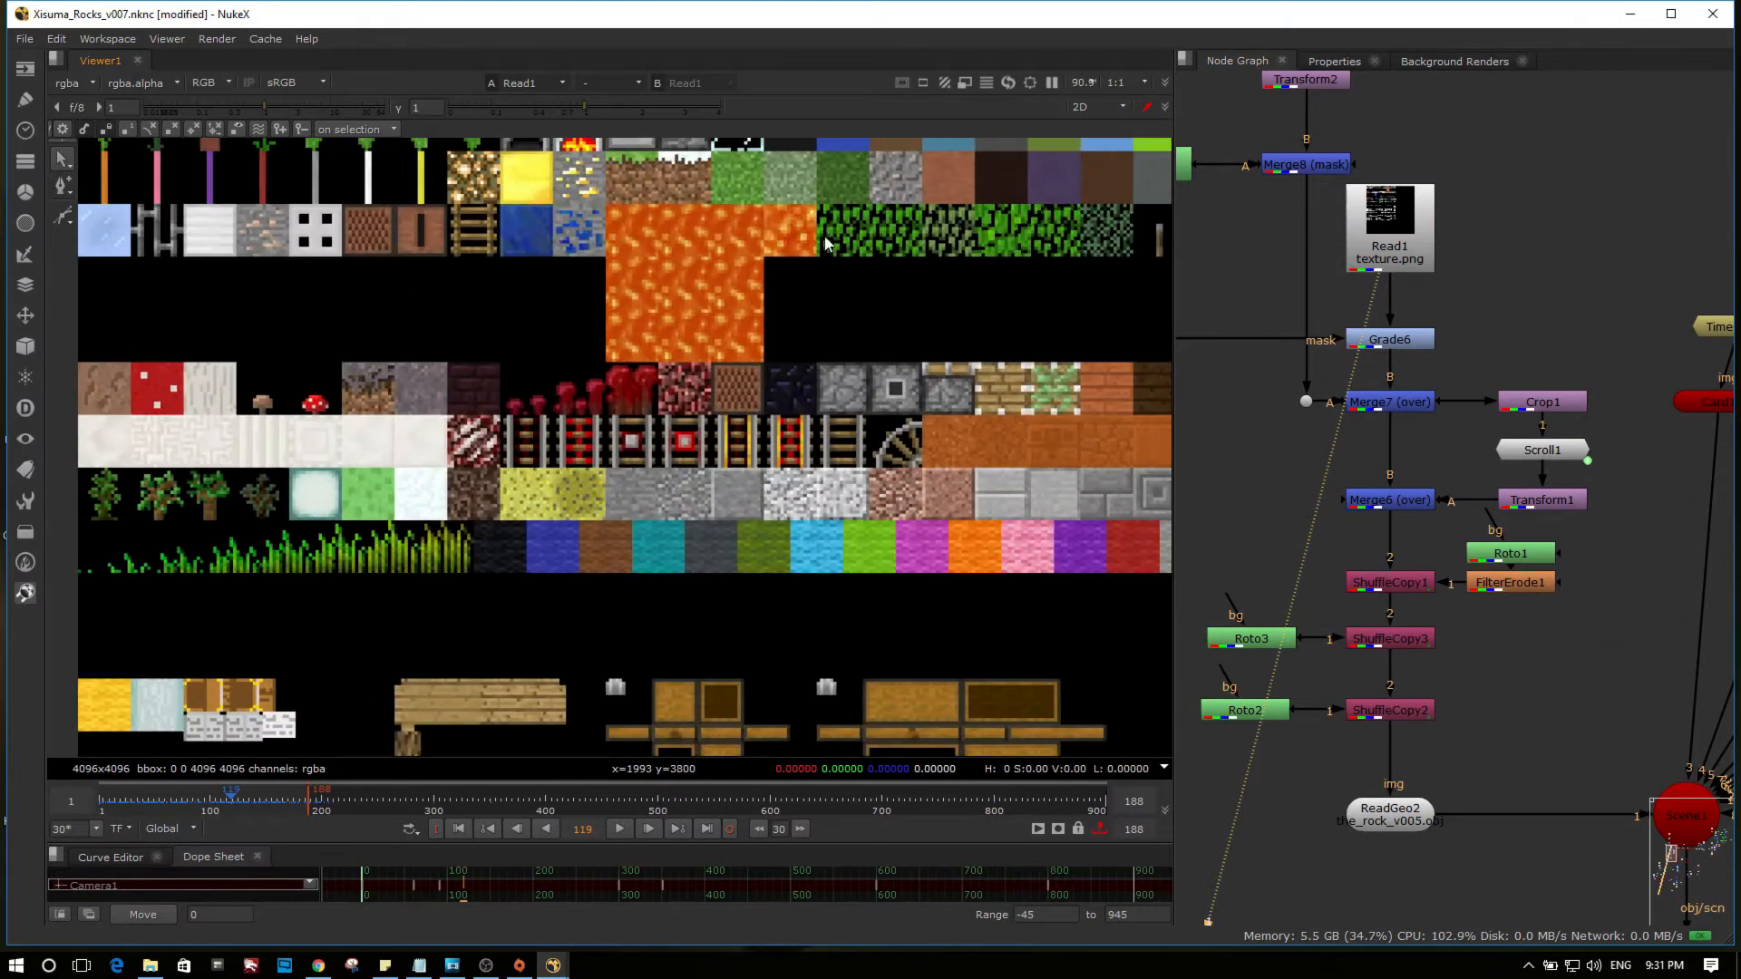
click(1389, 499)
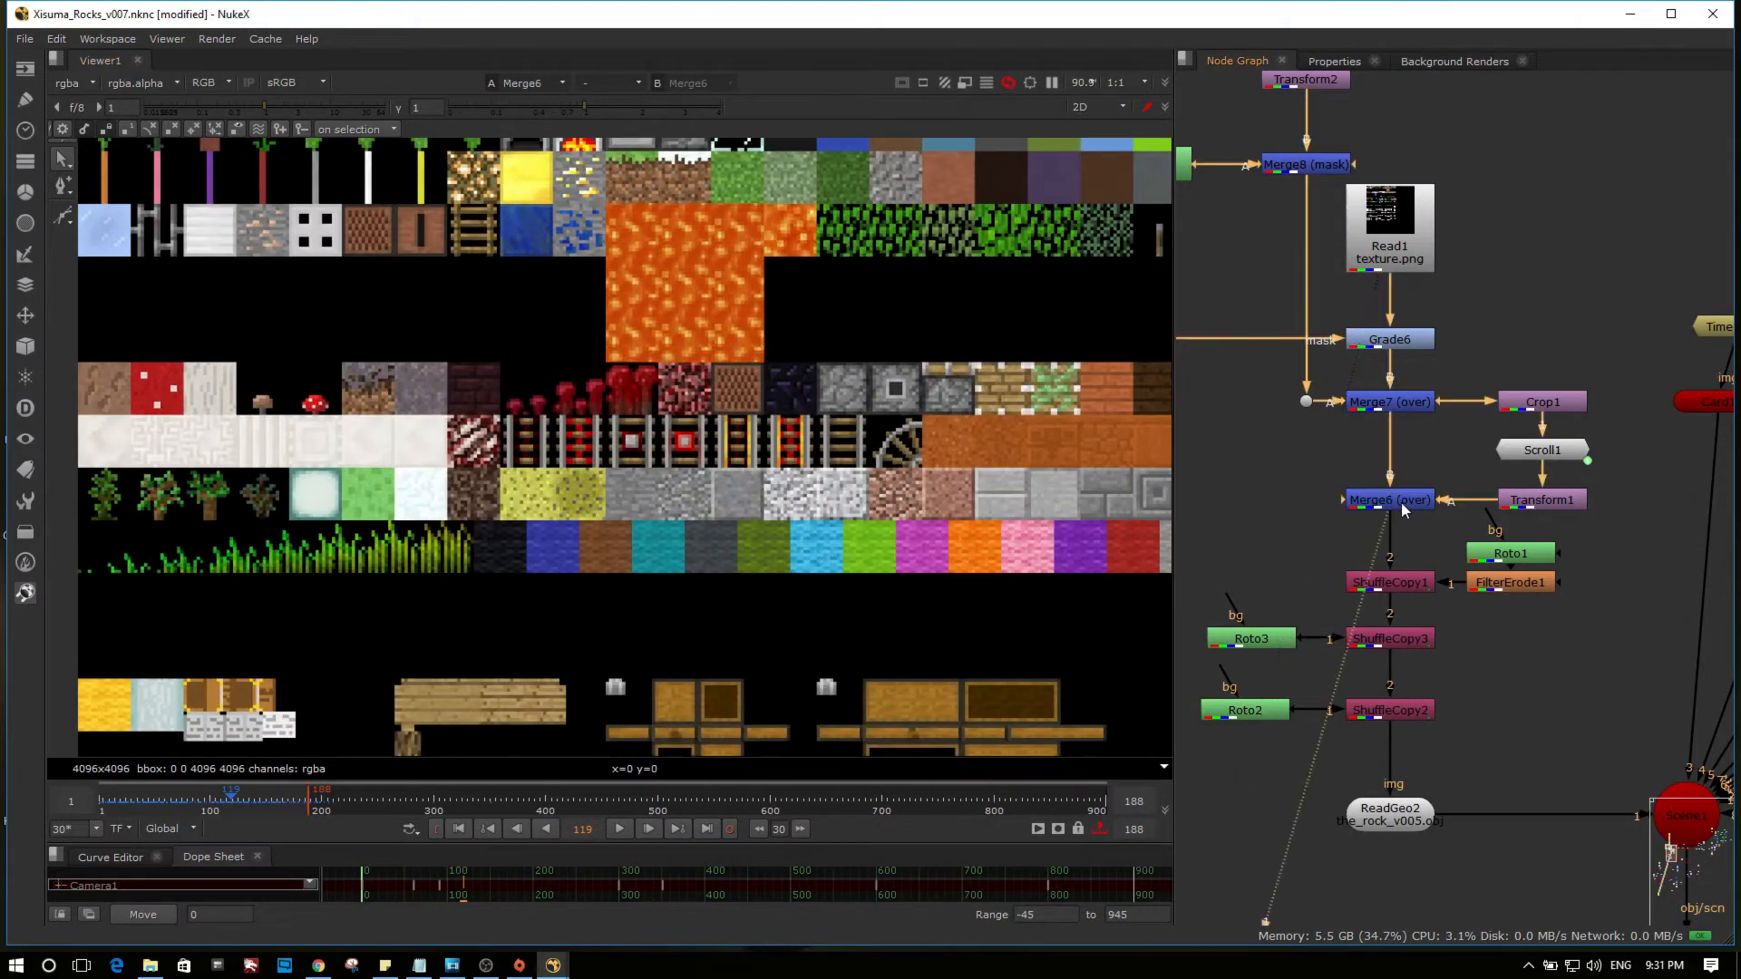
click(1389, 498)
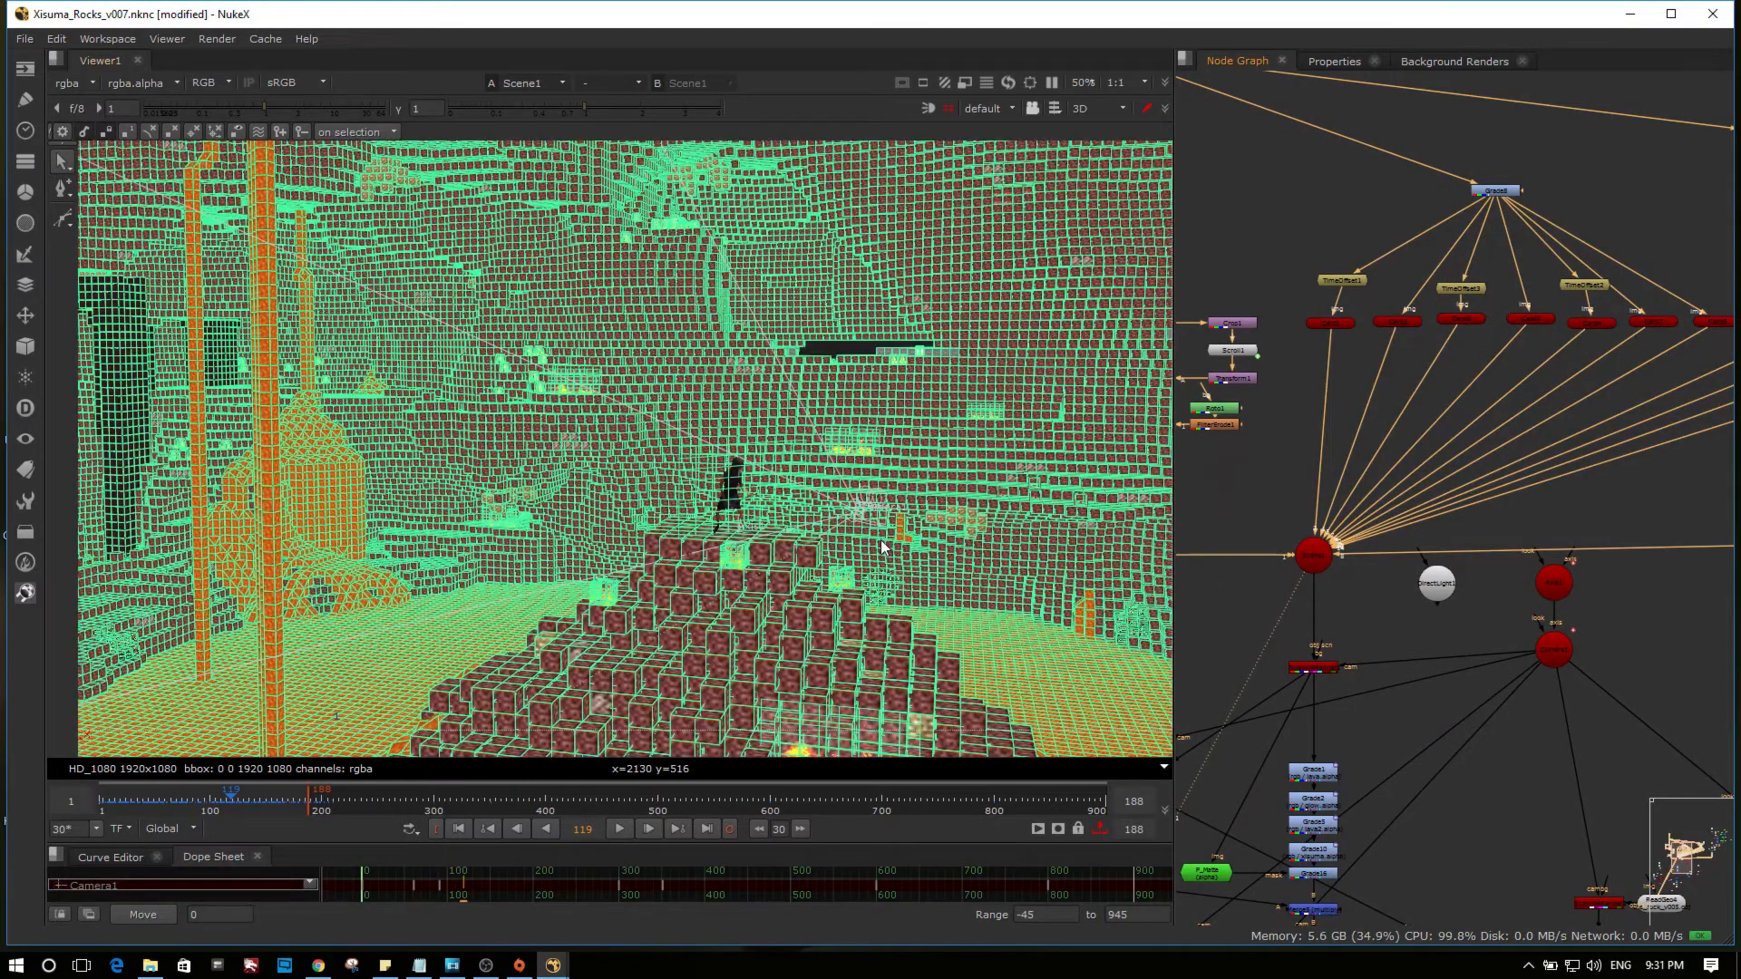
mouse_move(1512, 388)
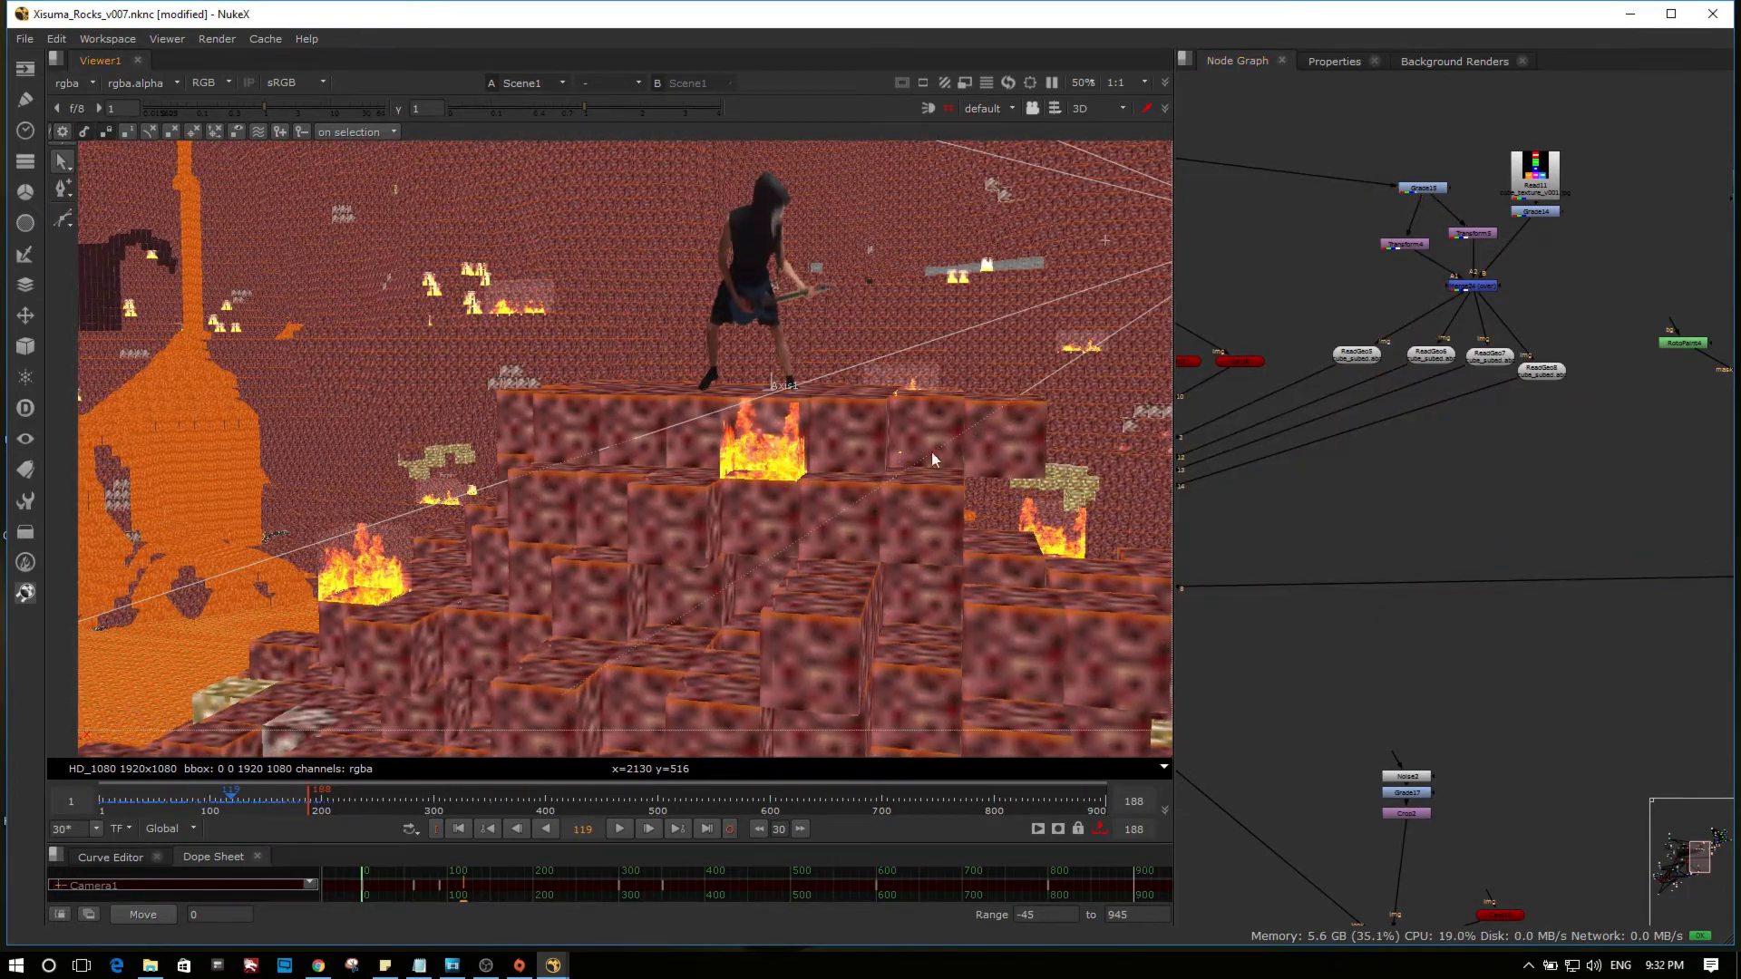
mouse_move(974, 462)
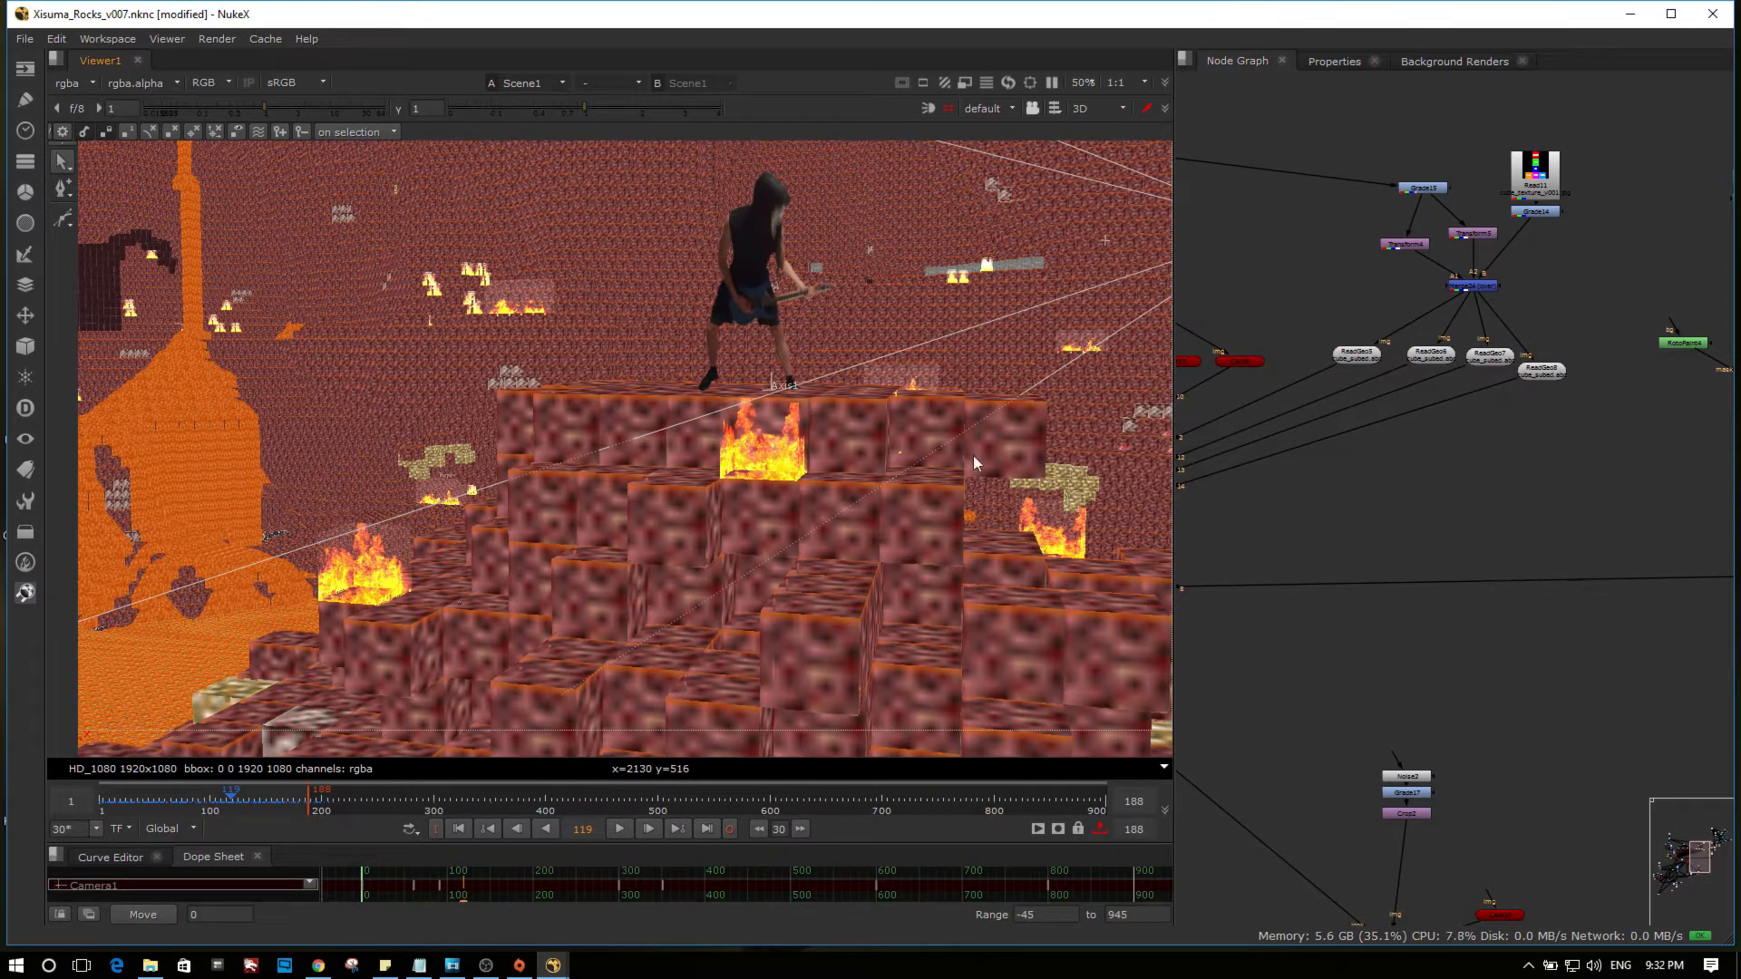
mouse_move(1416, 386)
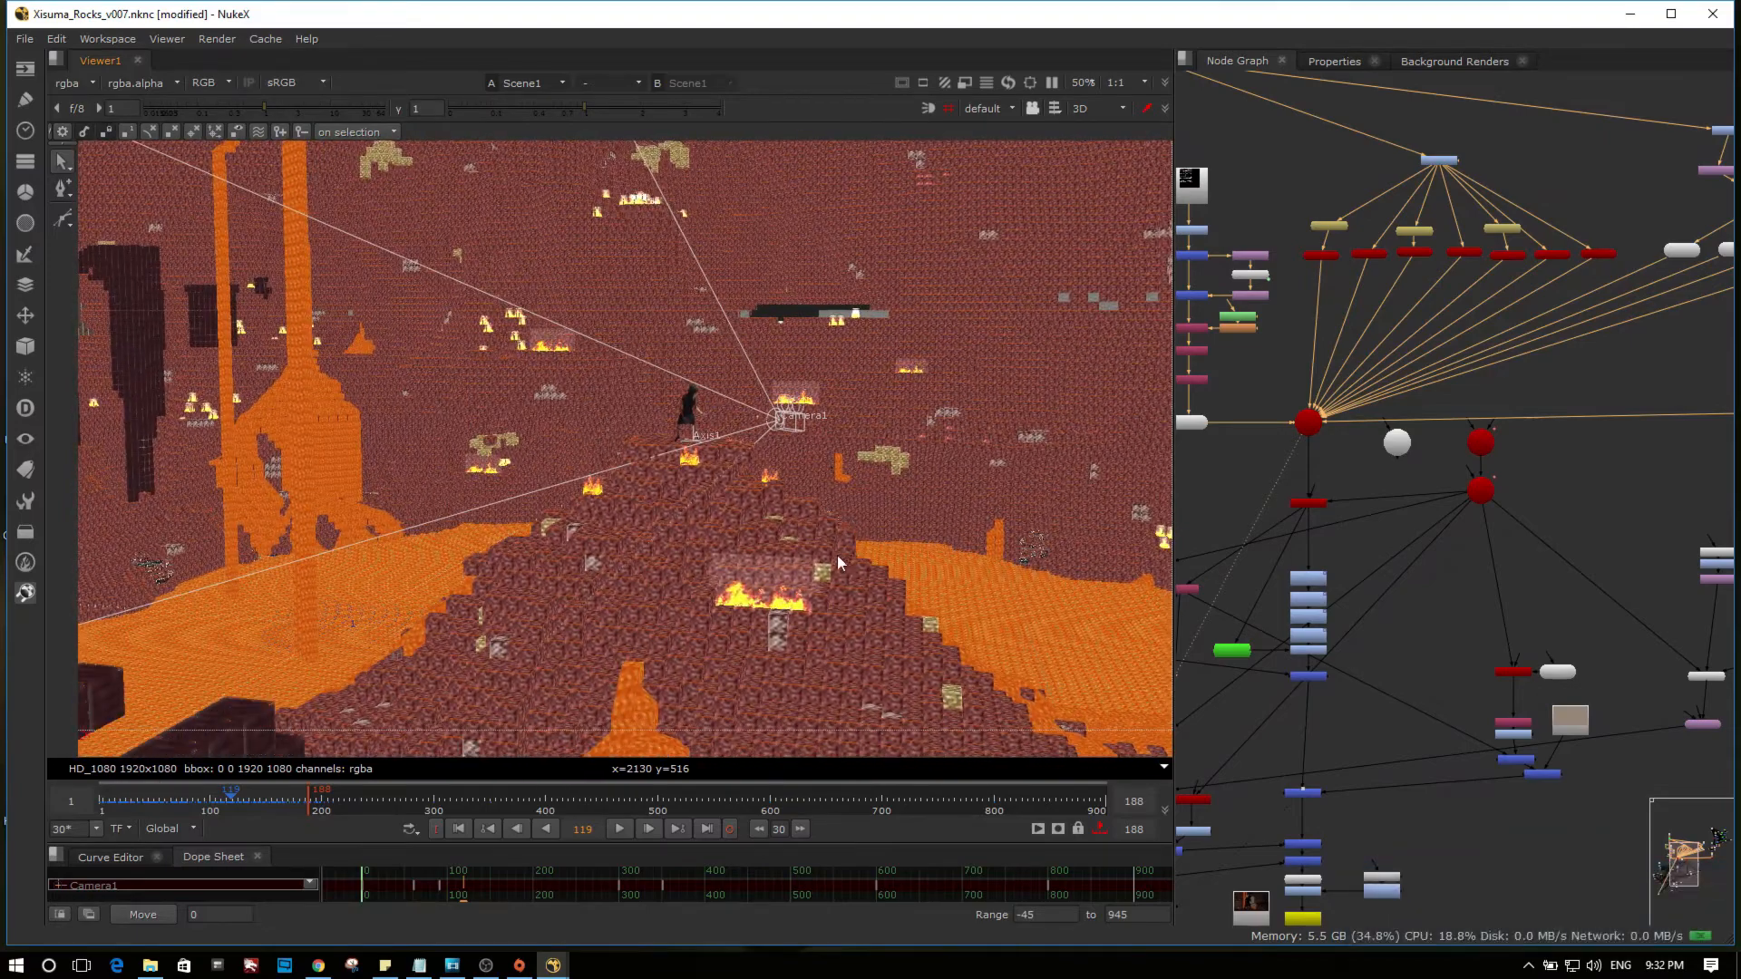
mouse_move(898, 370)
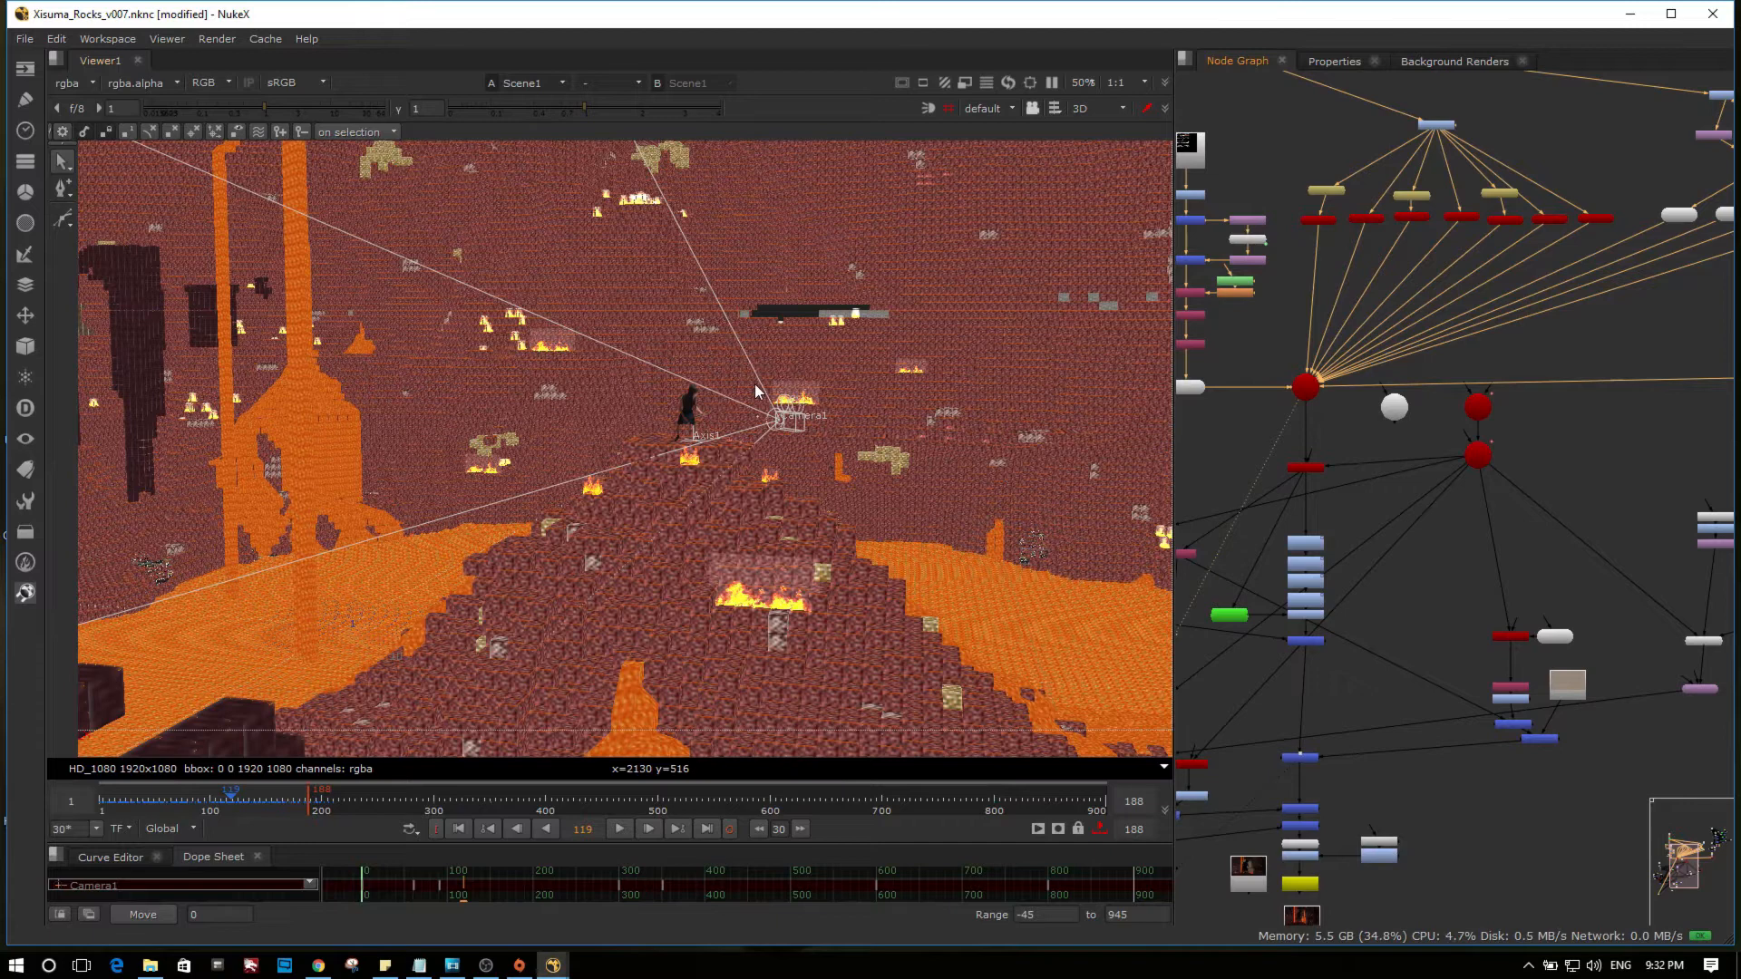
mouse_move(702, 445)
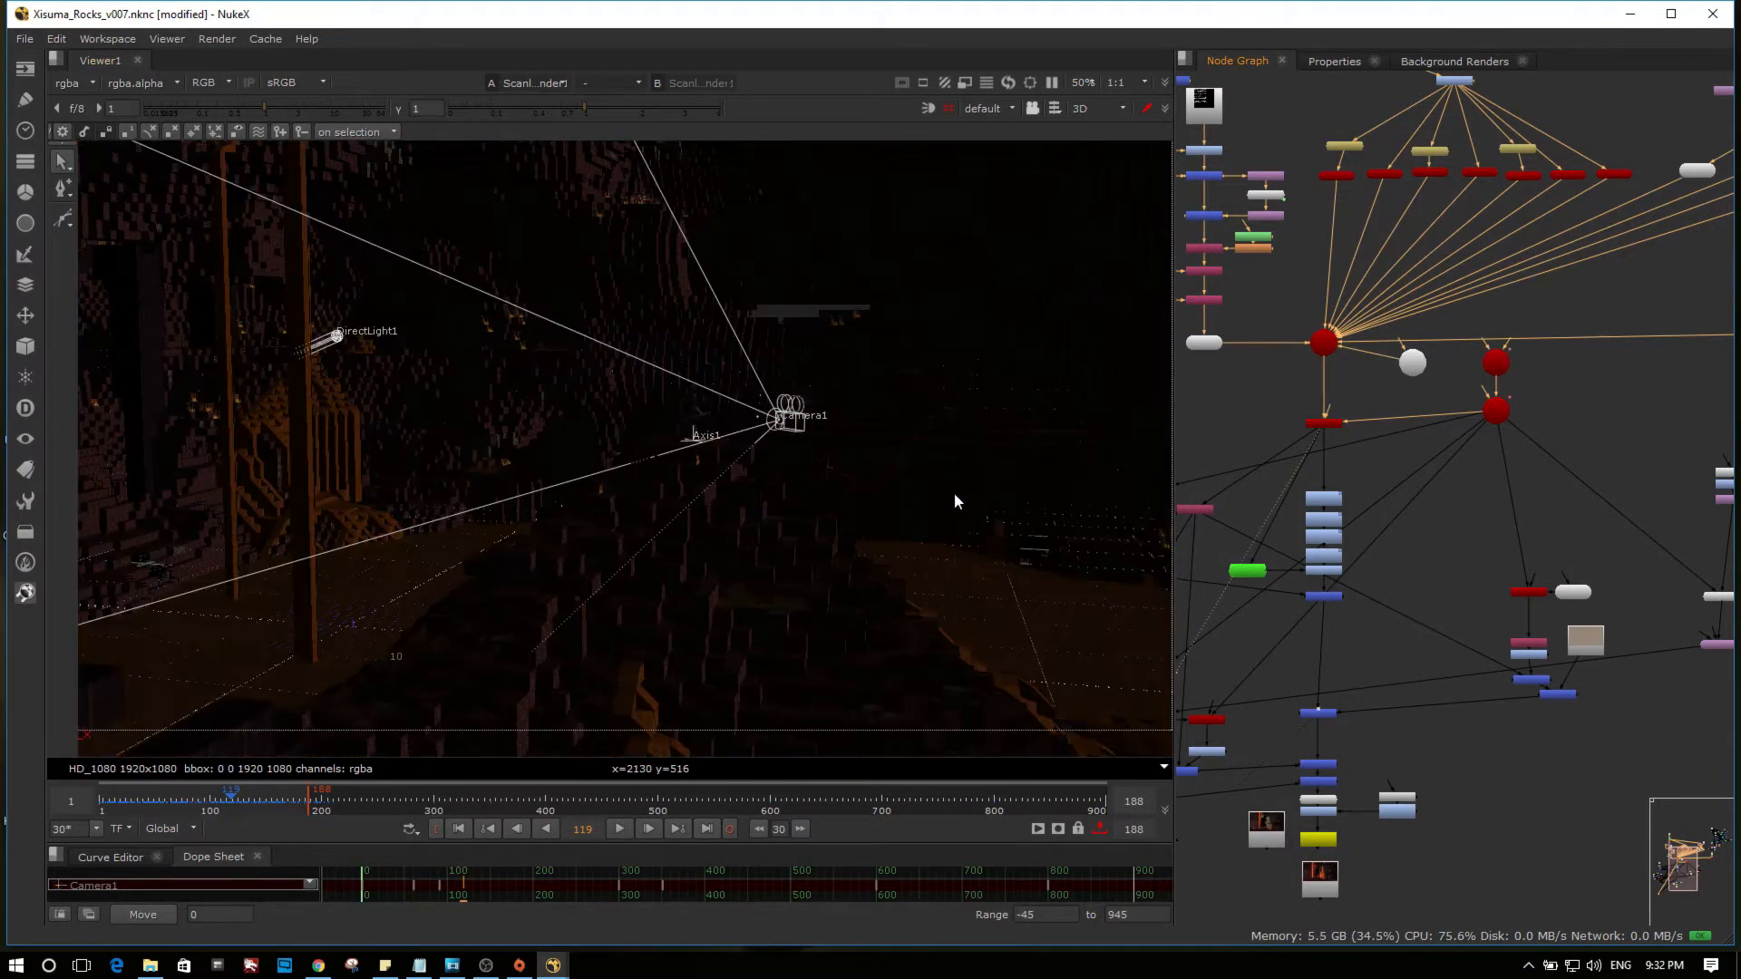
Step: Switch the viewer to the flat 2D ScanlineRender1 result of the Nether scene
click(1096, 107)
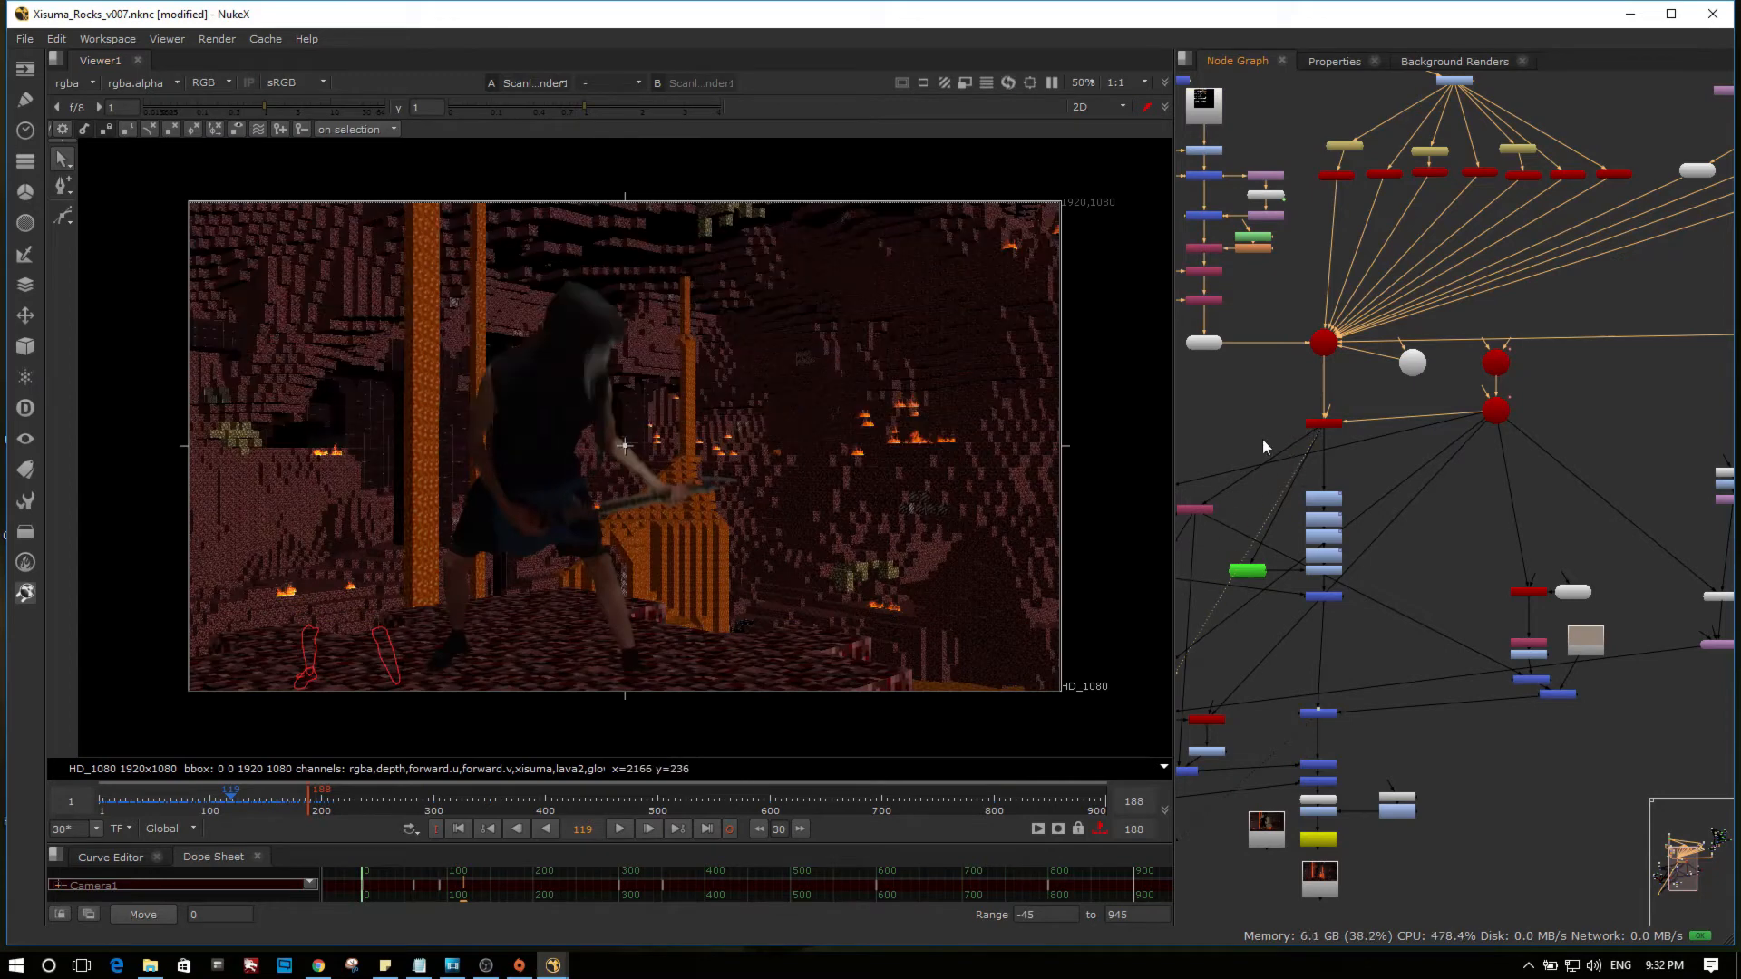
mouse_move(765, 586)
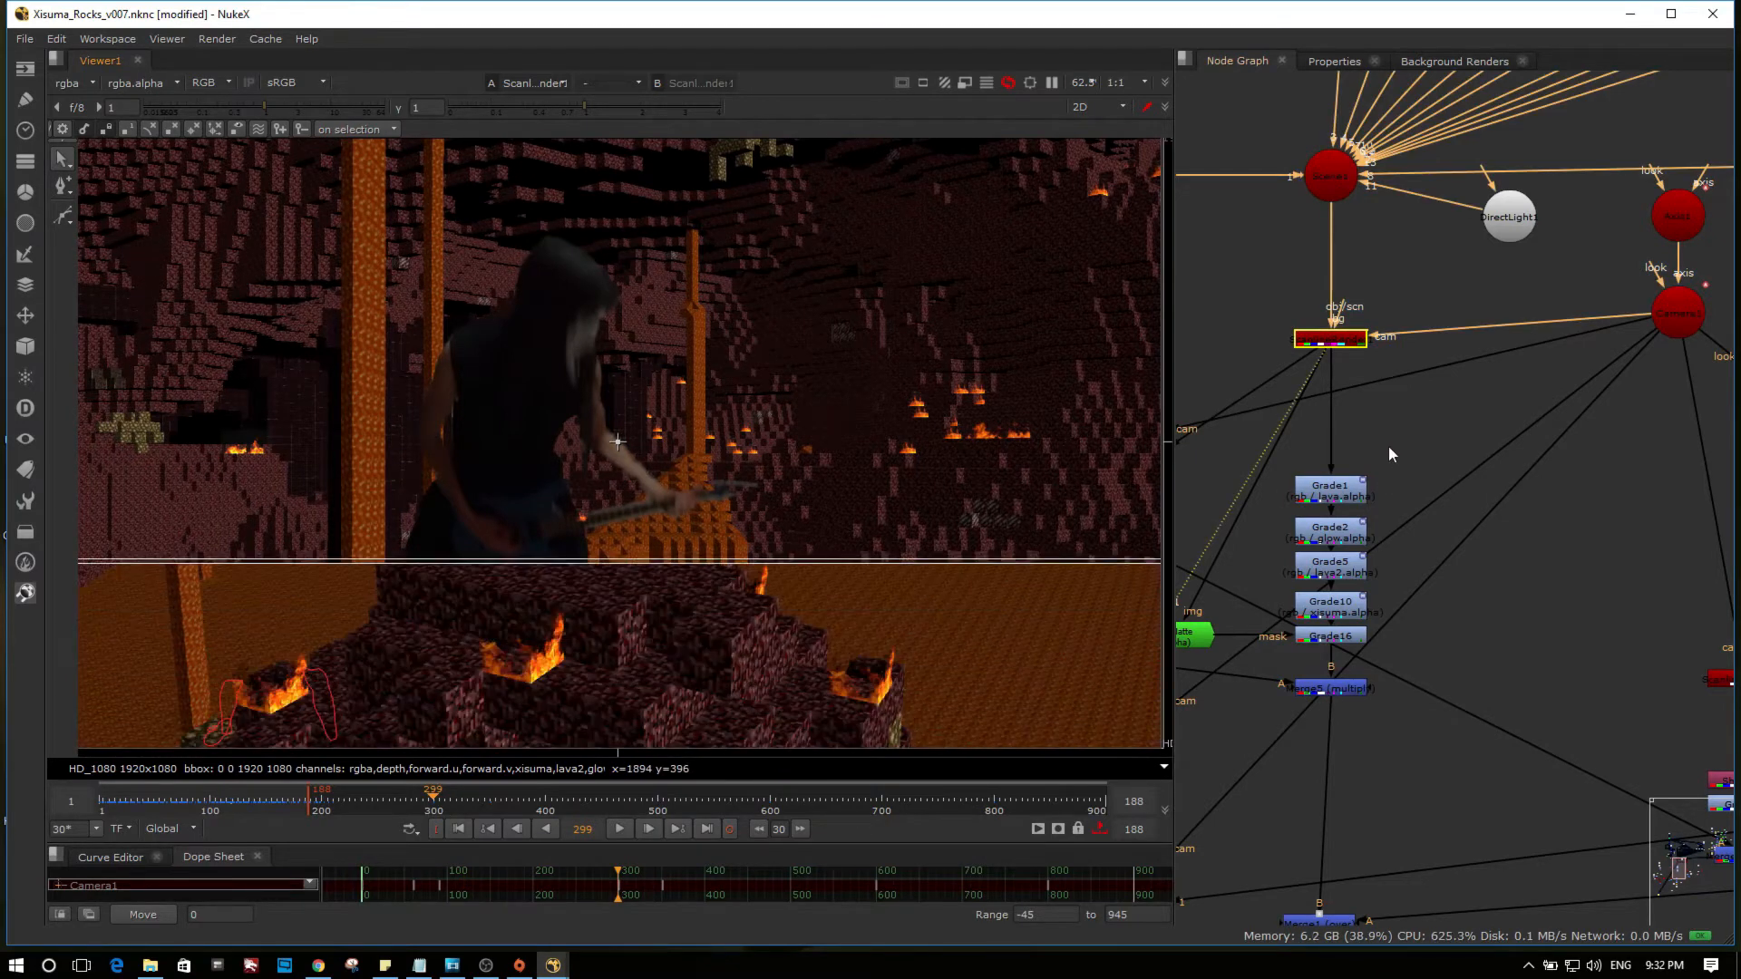
Step: Step through the lava grades, comparing each against the render up to the brightened floor
click(1329, 339)
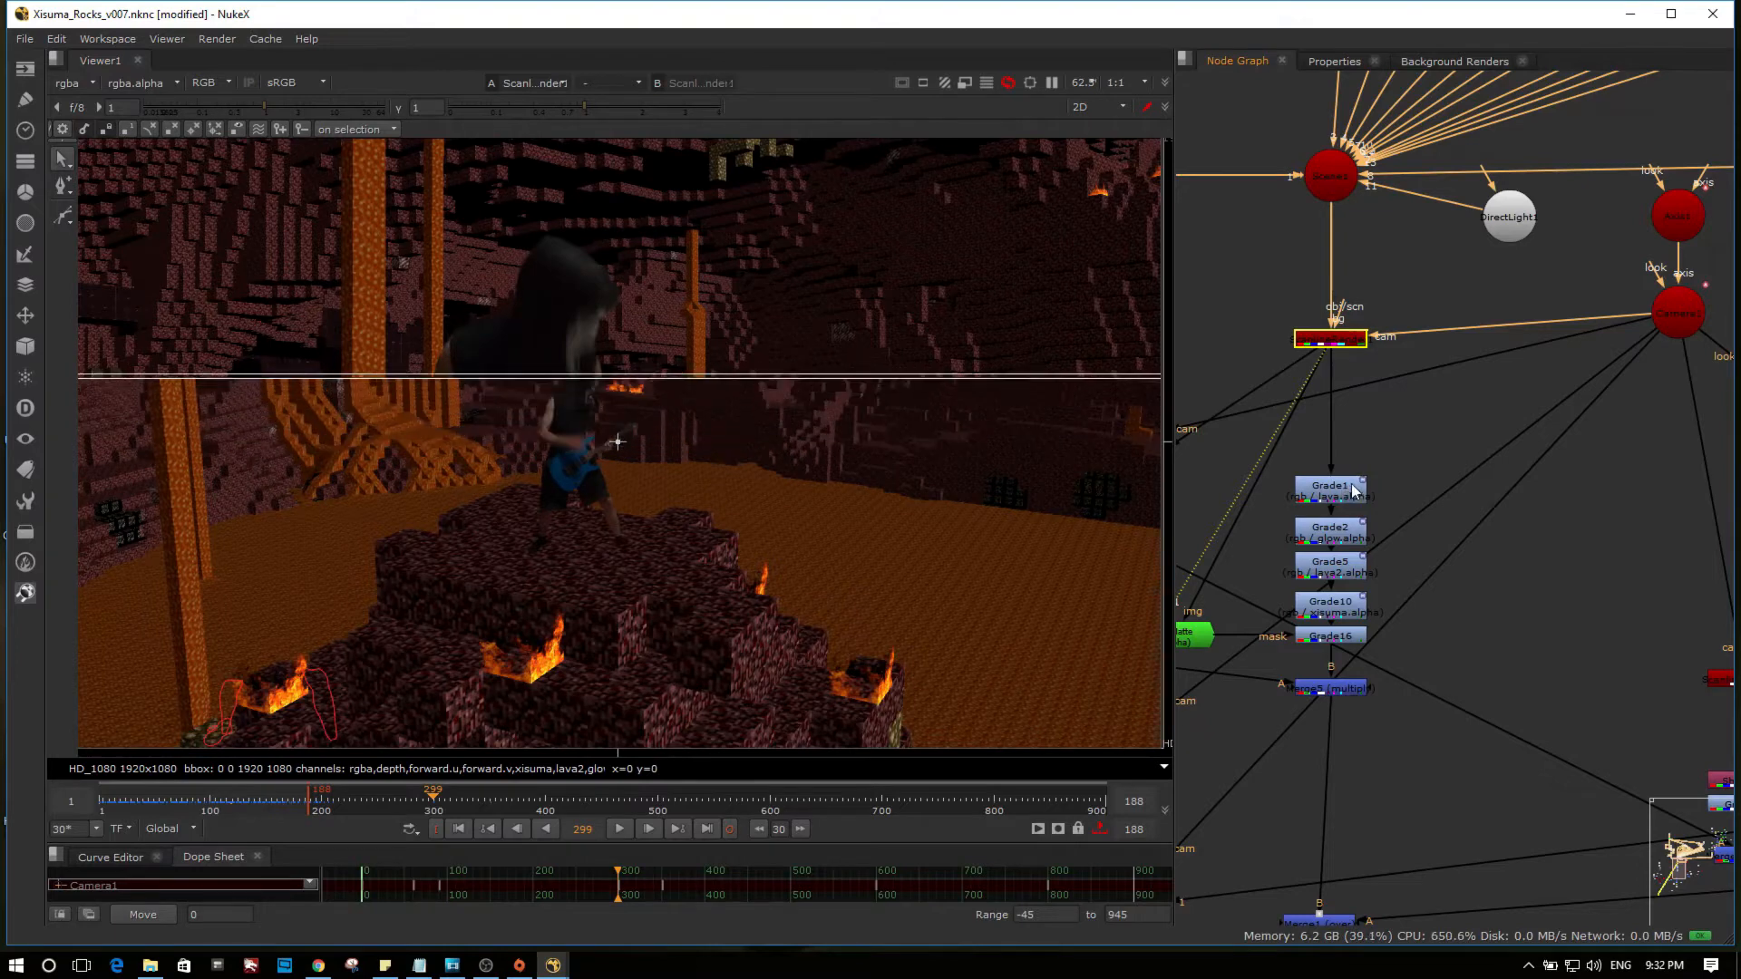
click(1330, 489)
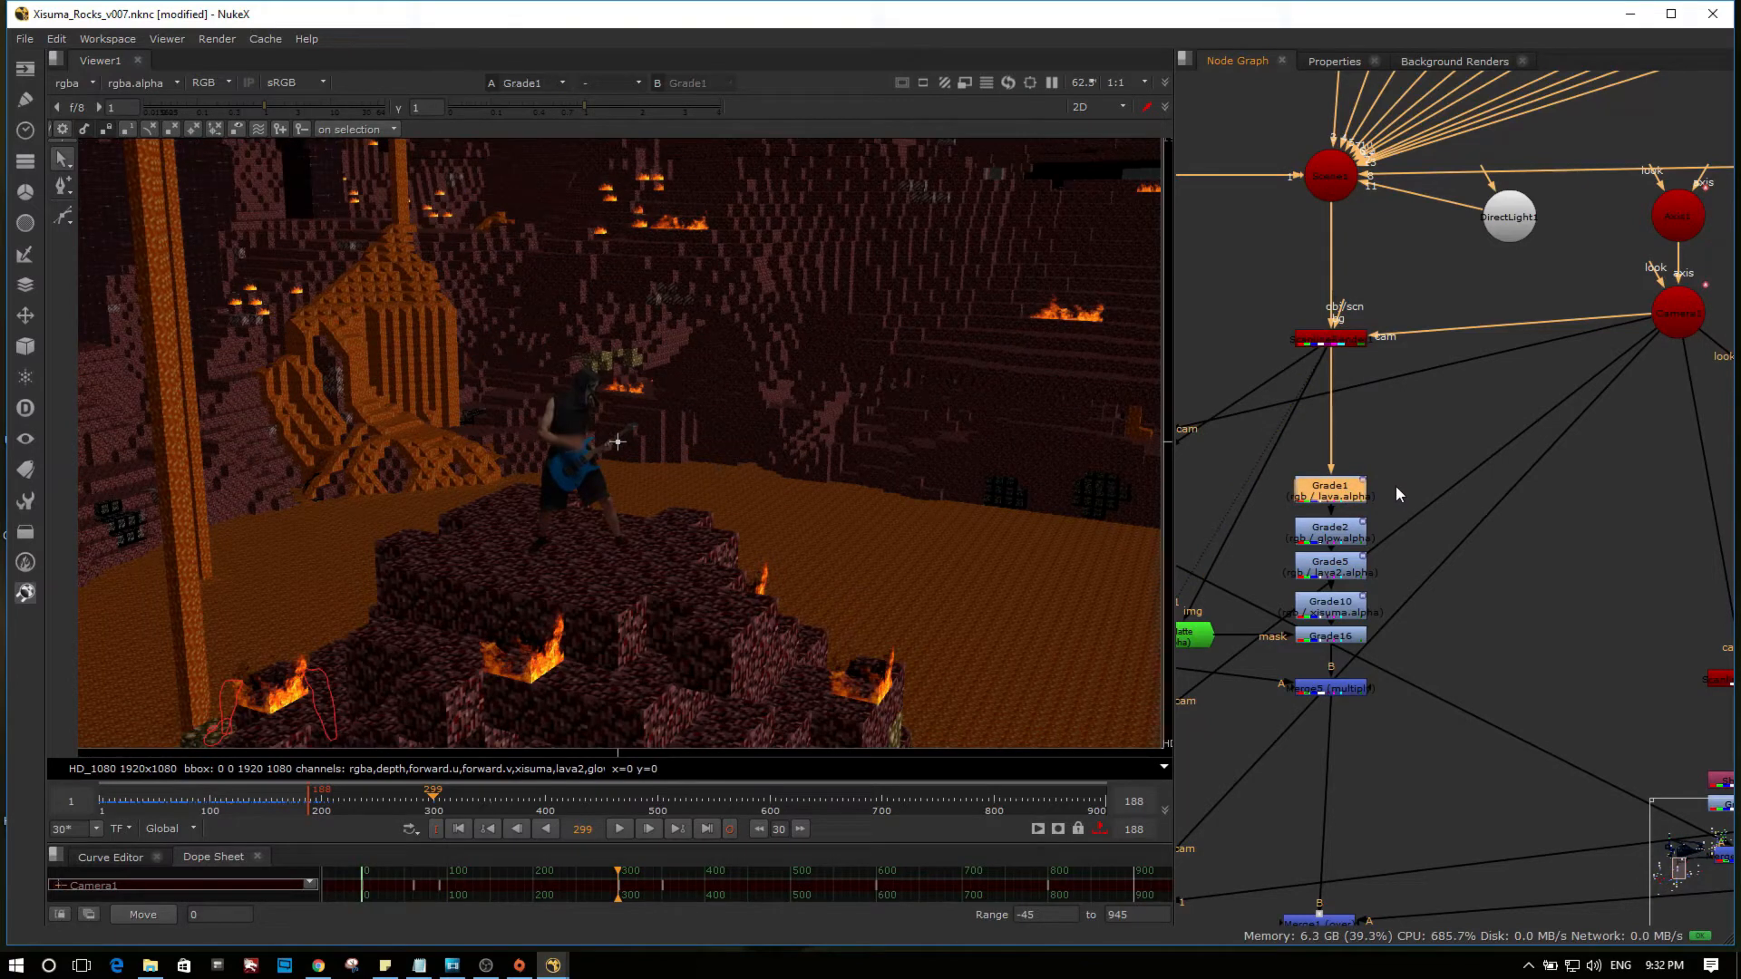
click(1330, 492)
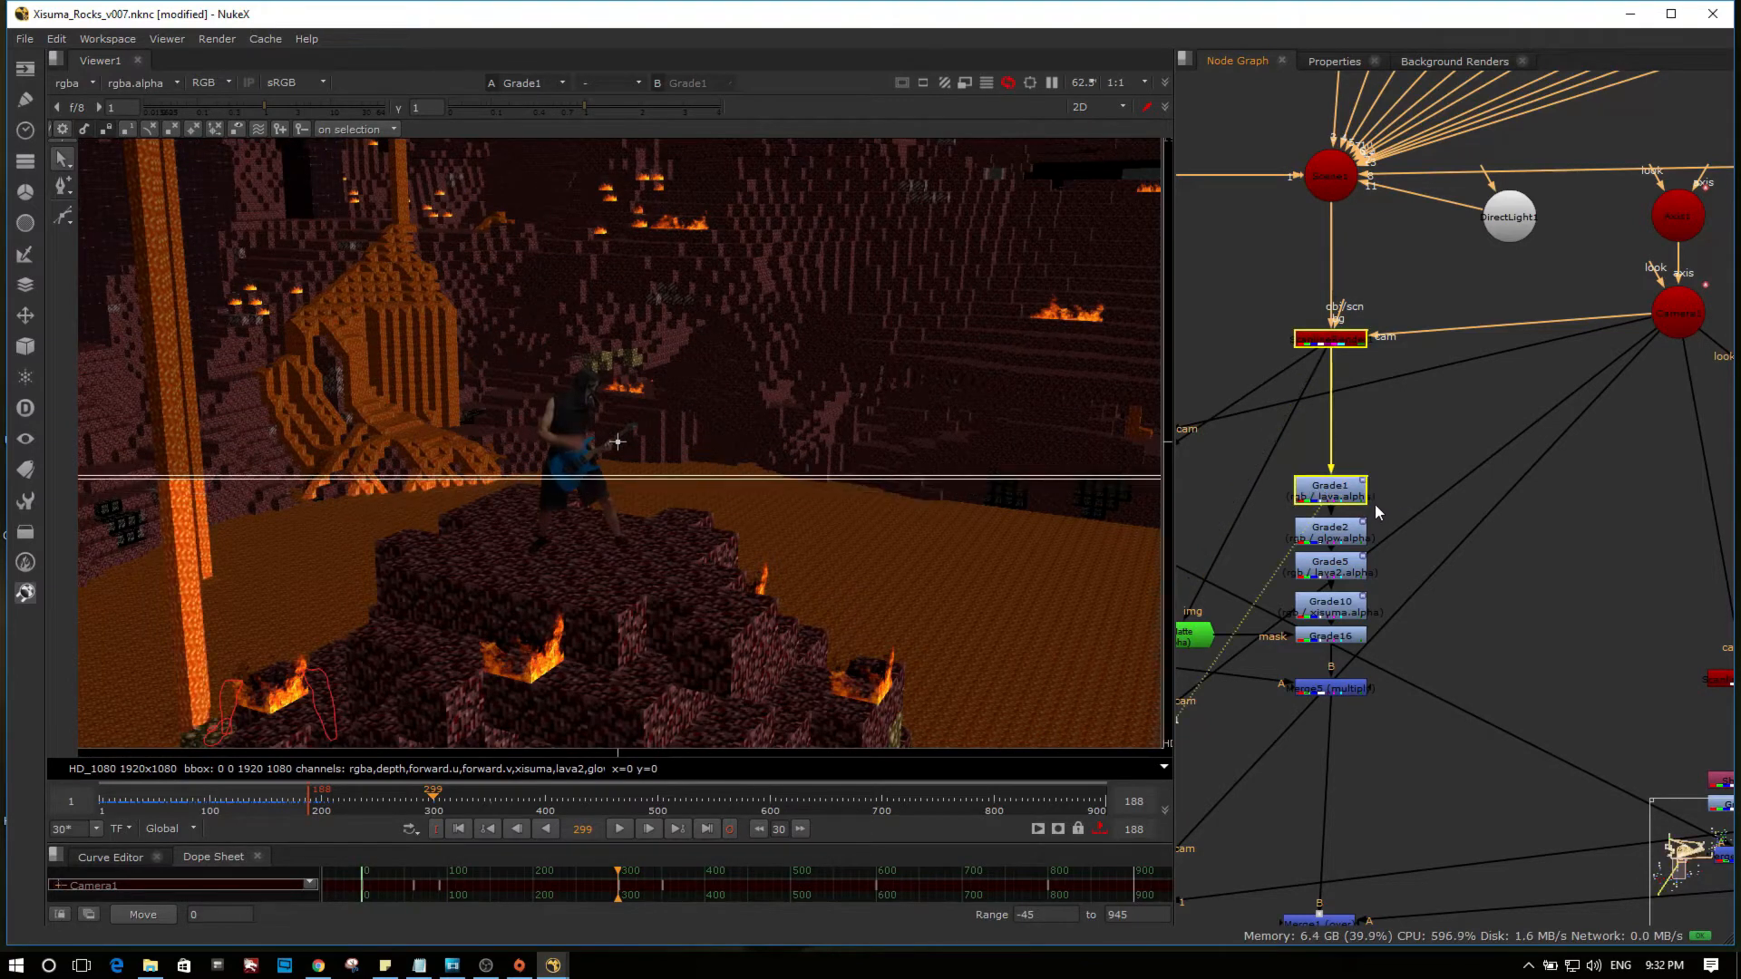
click(1330, 531)
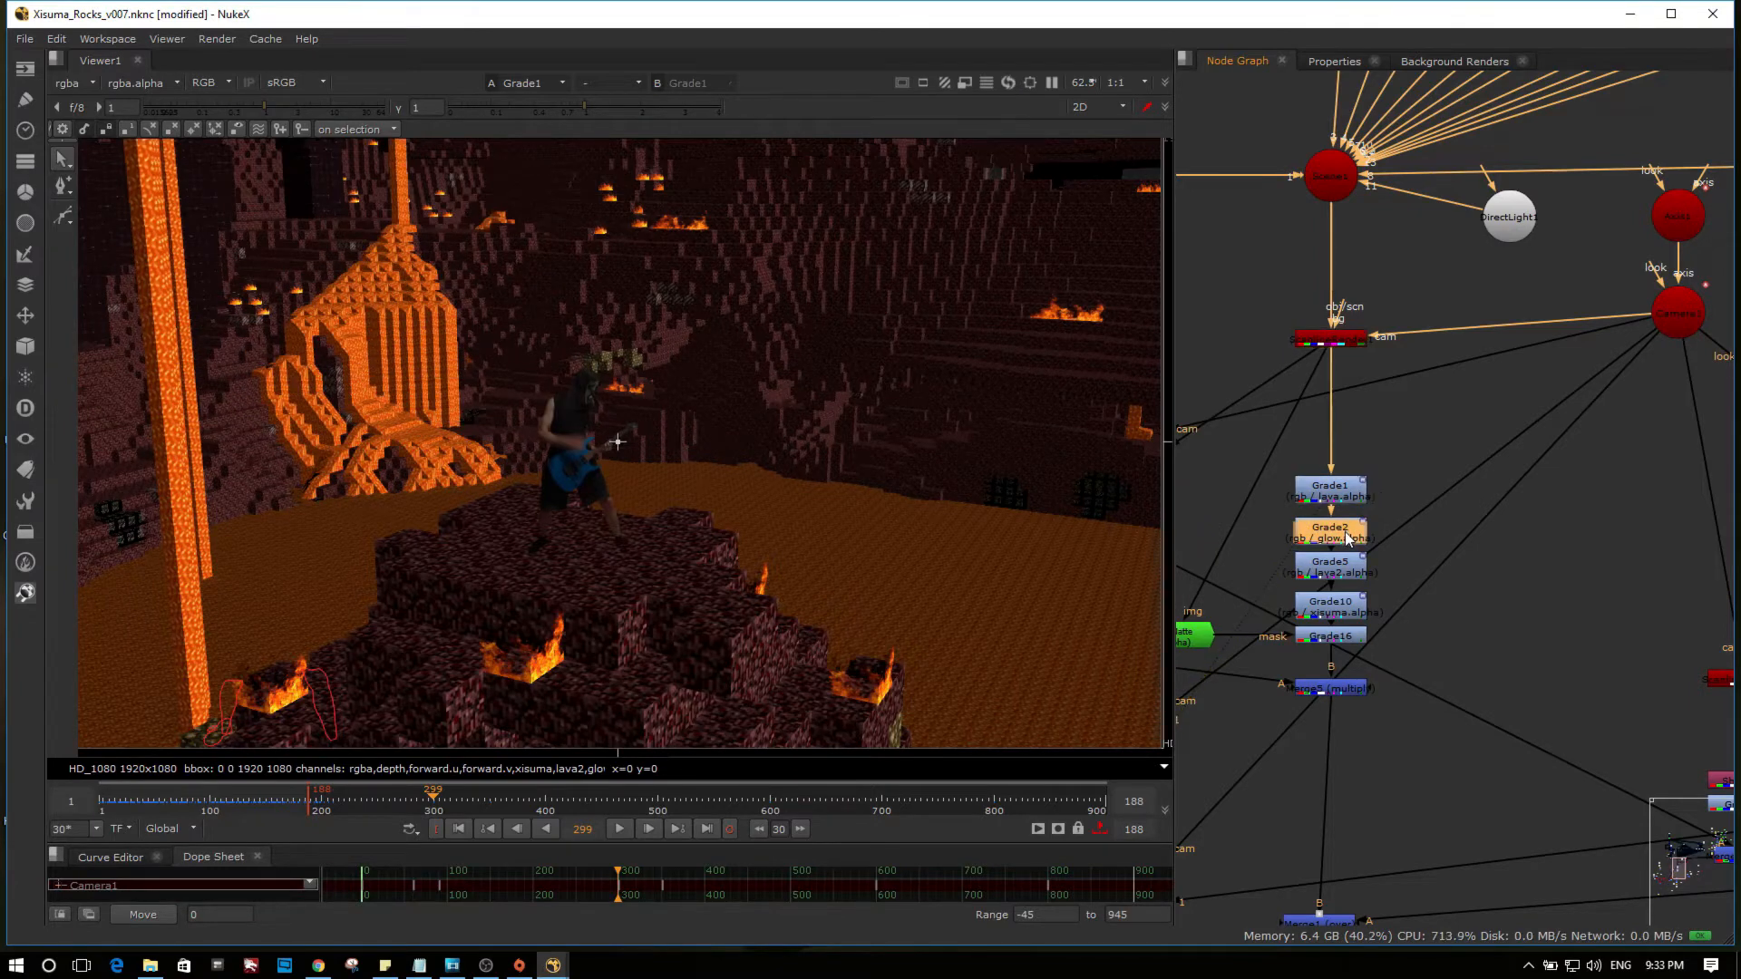
click(1329, 533)
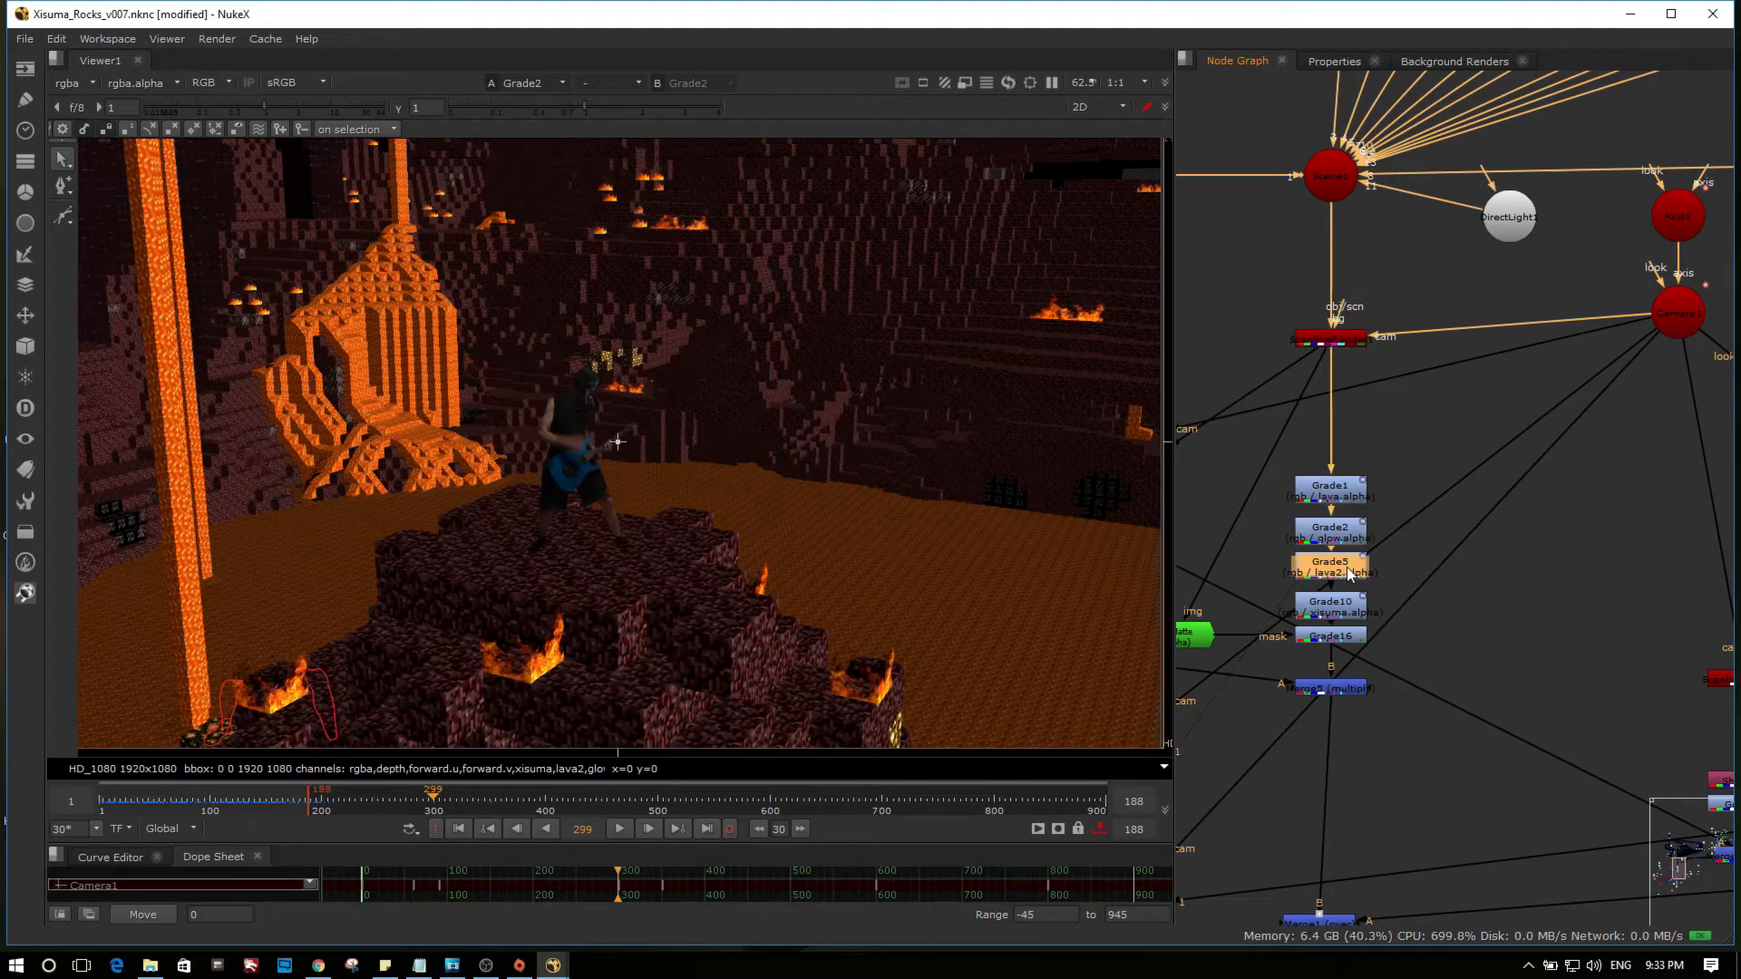
click(1329, 566)
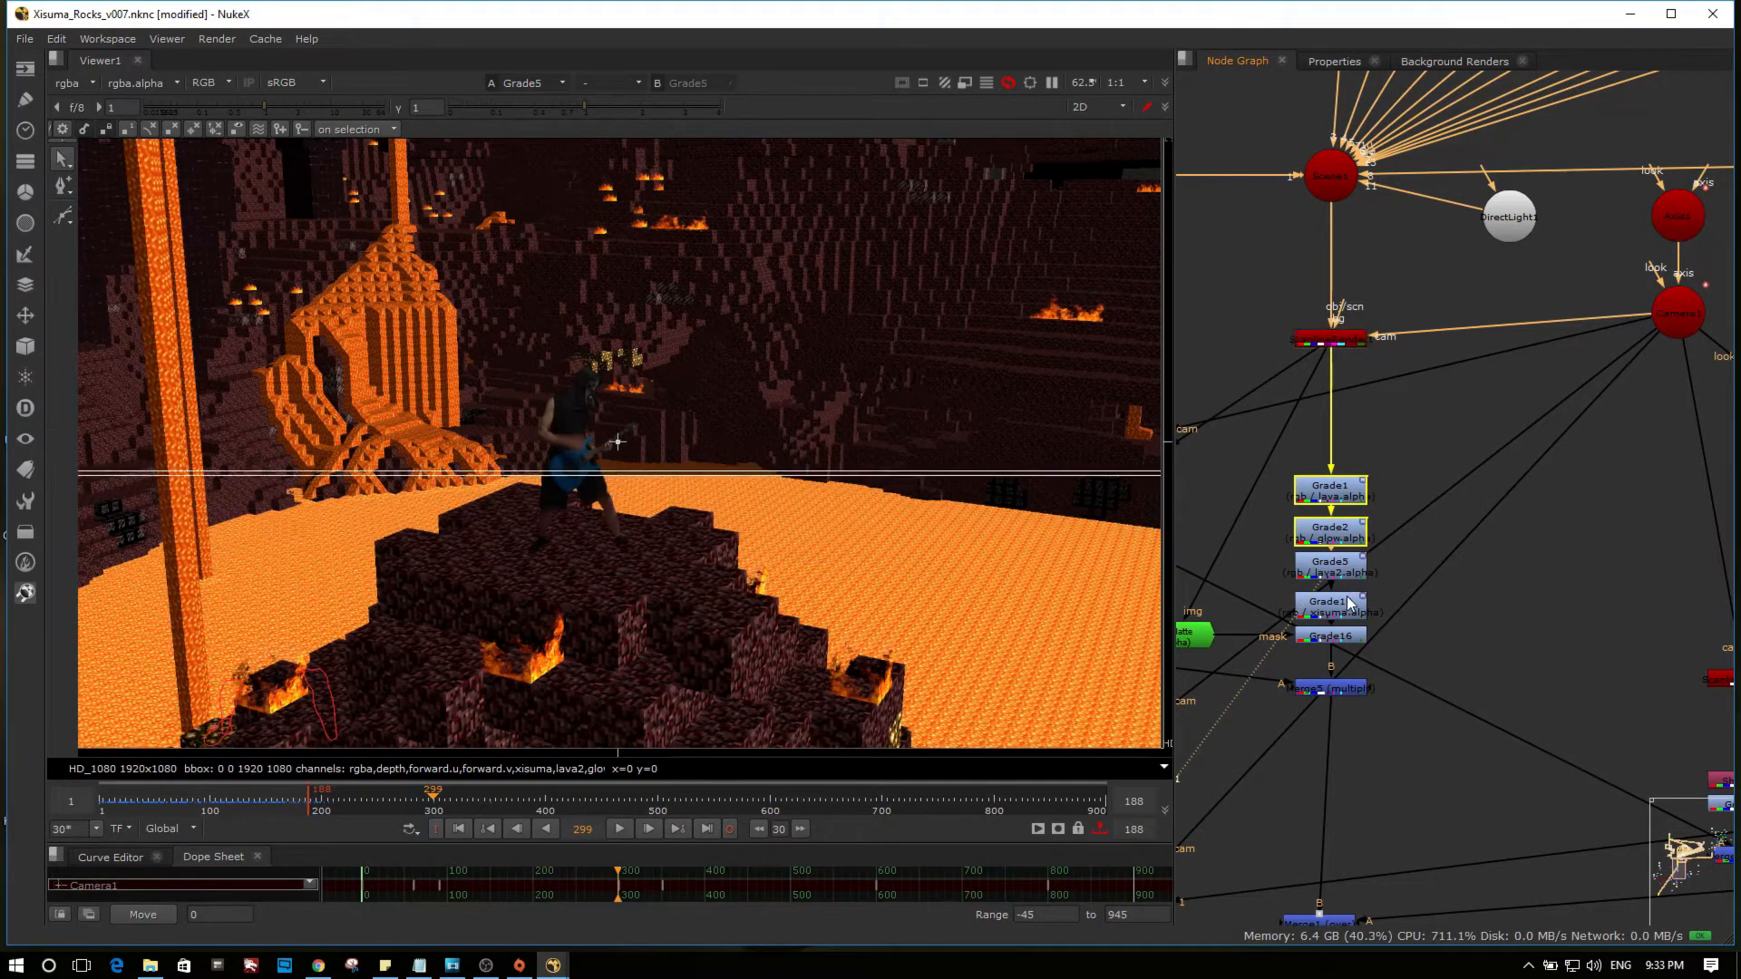
Step: Show the guitarist after Grade10 and then after the final Grade16 correction
click(1330, 608)
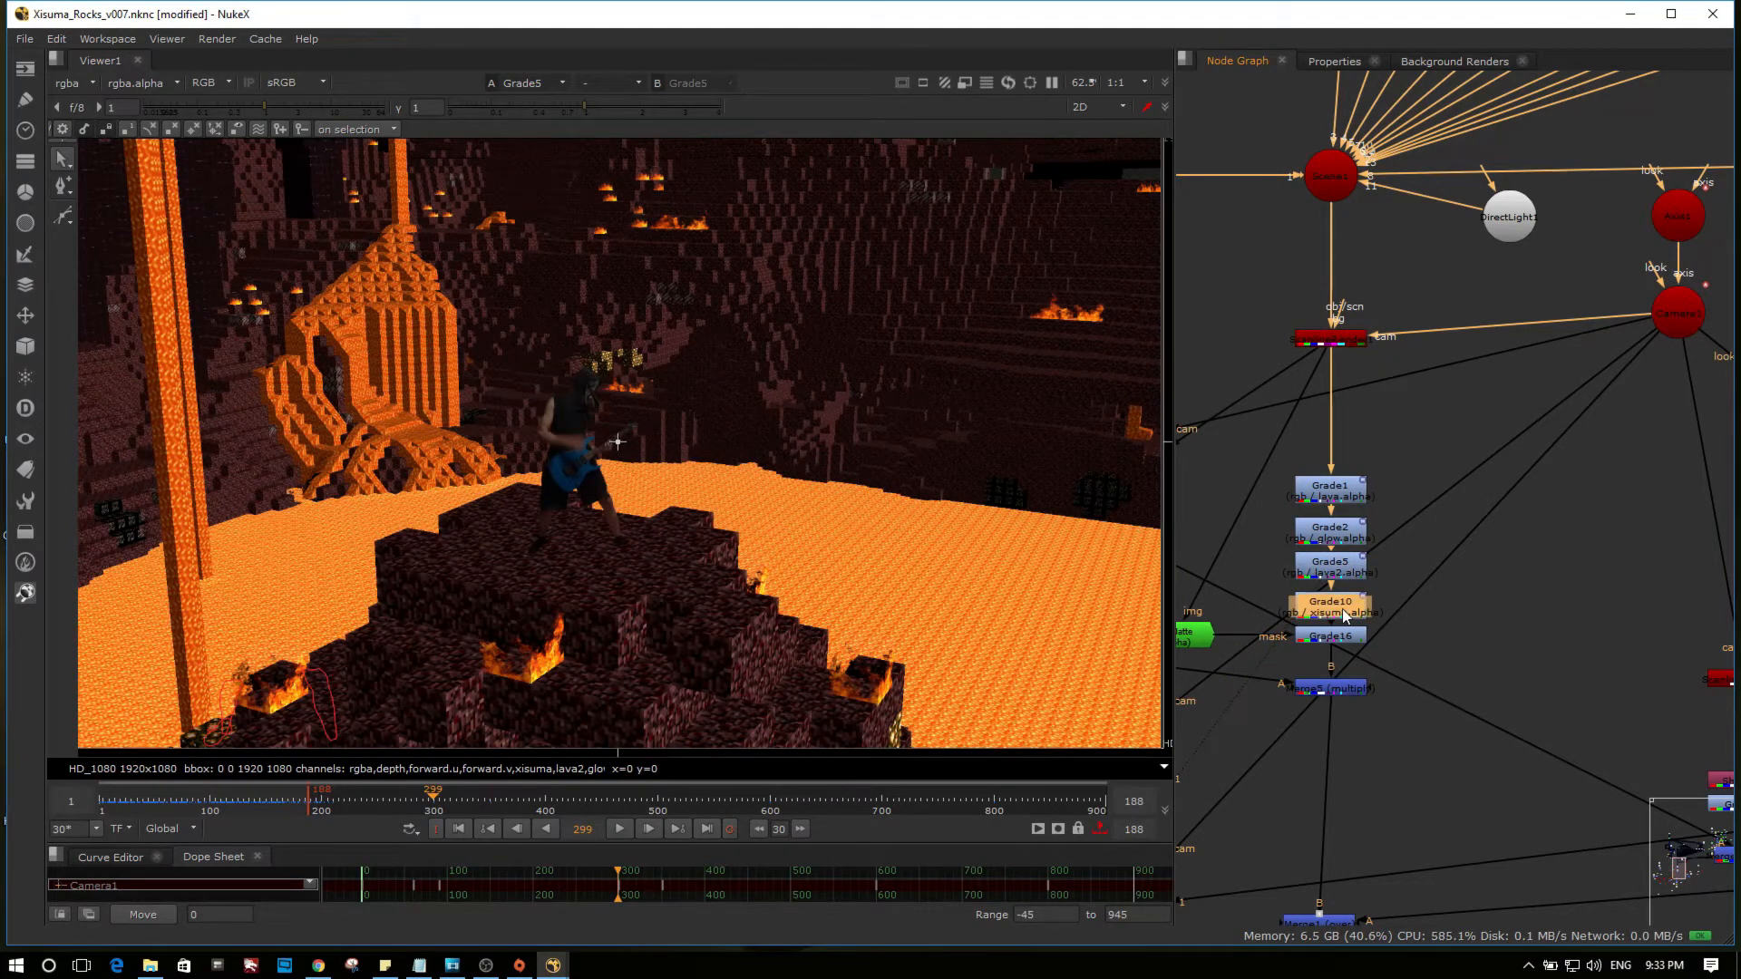
click(1329, 606)
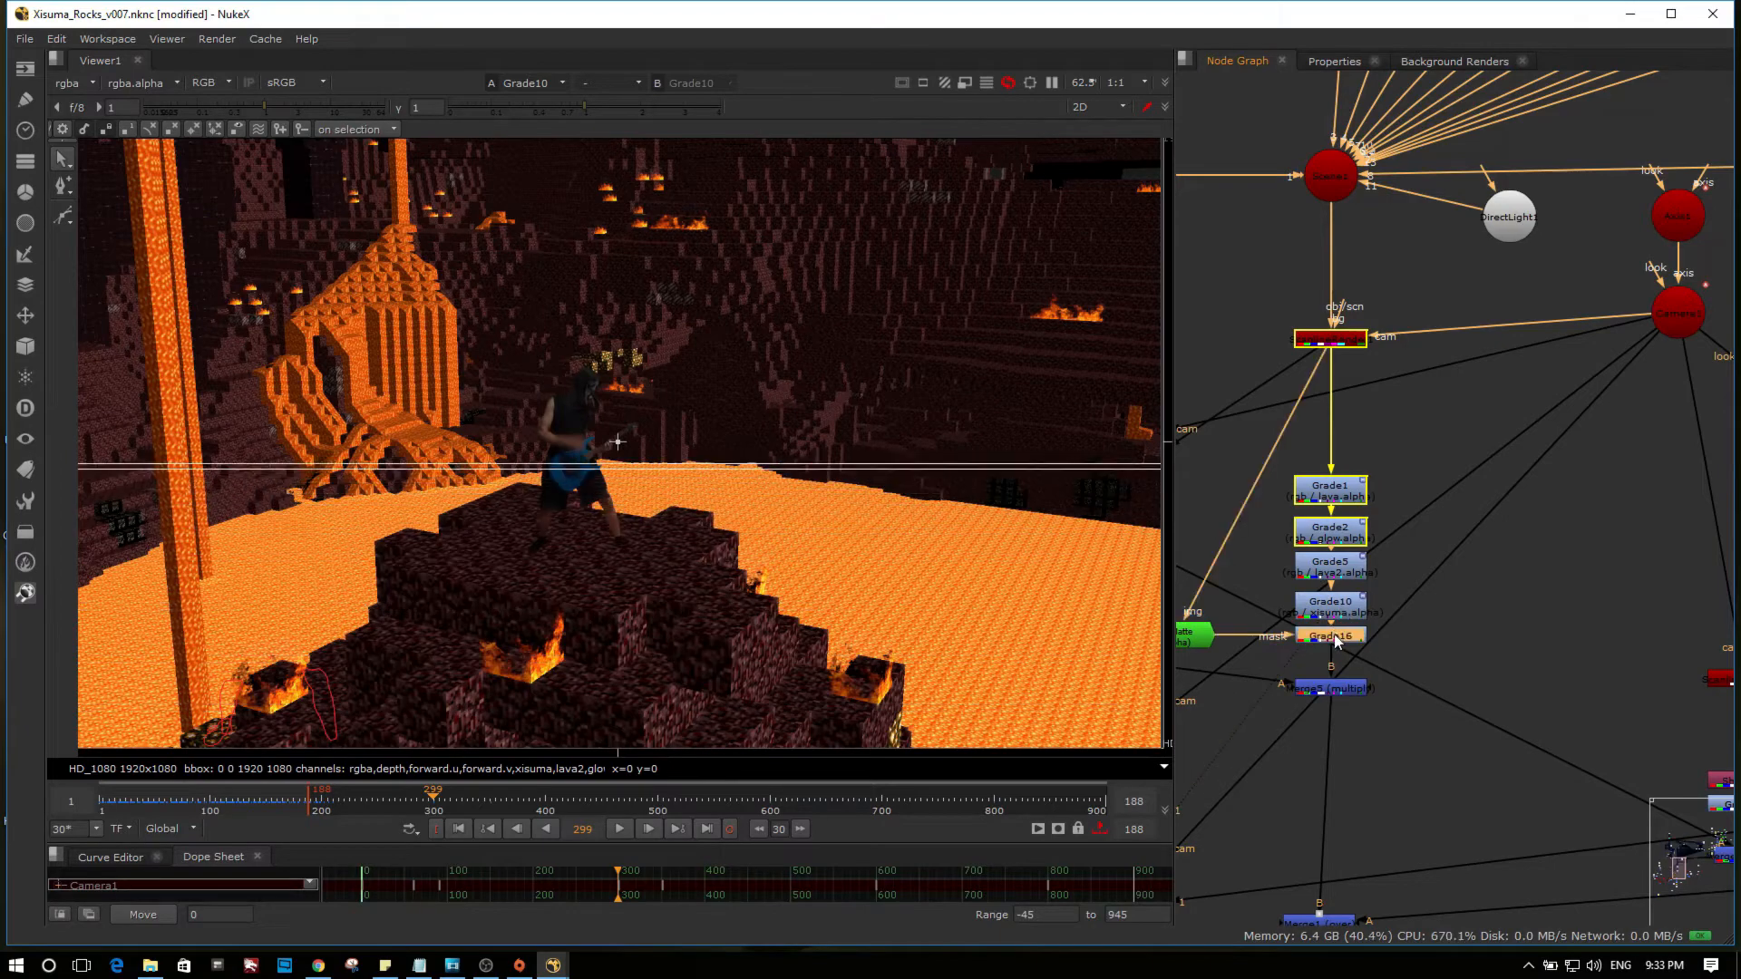
click(1330, 636)
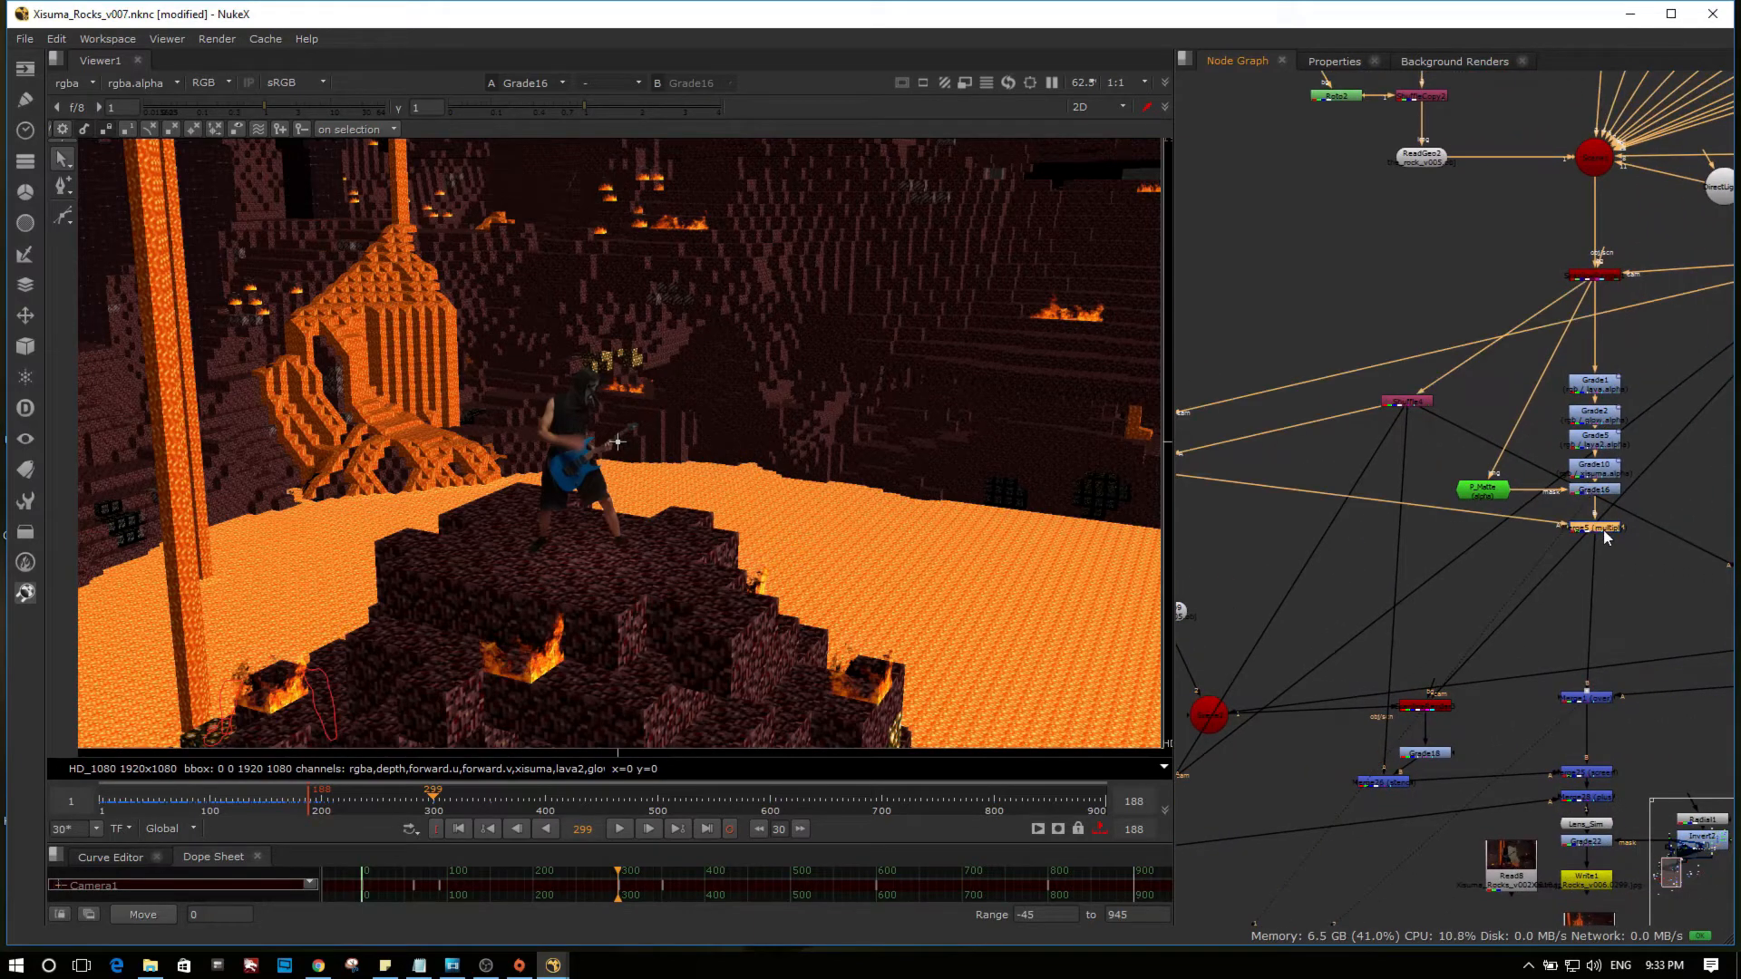
Step: Show the Merge28 composite with smoky haze layered over the lava
click(1595, 274)
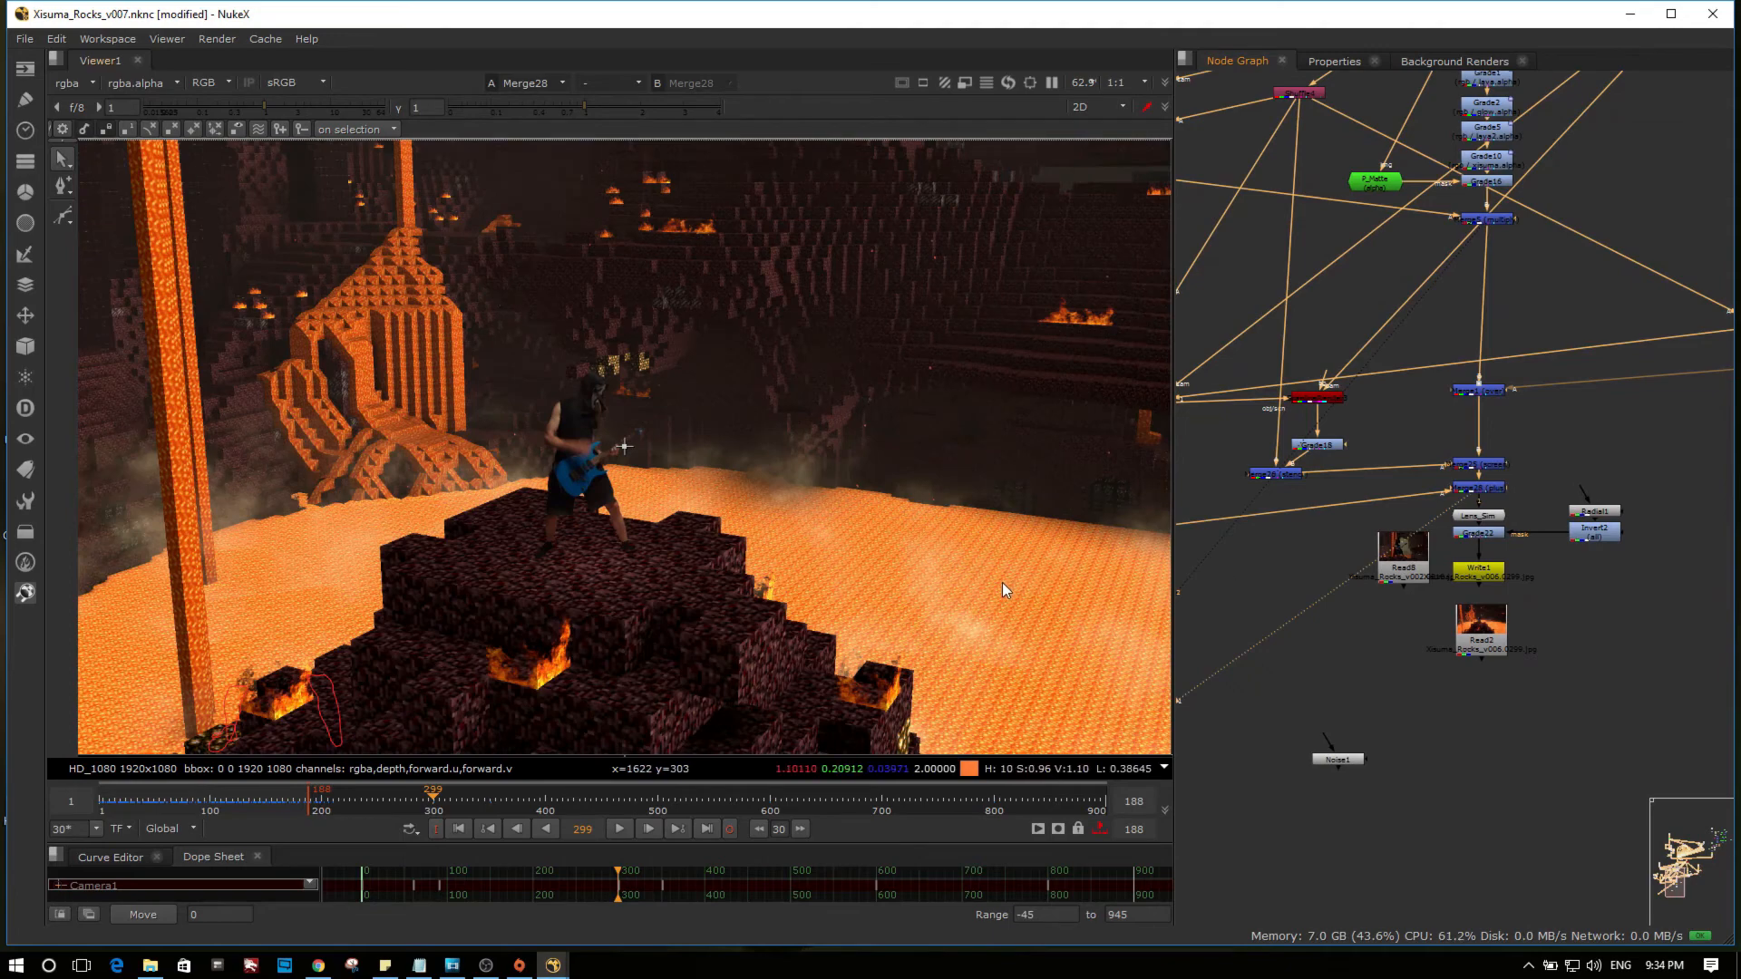
mouse_move(1012, 559)
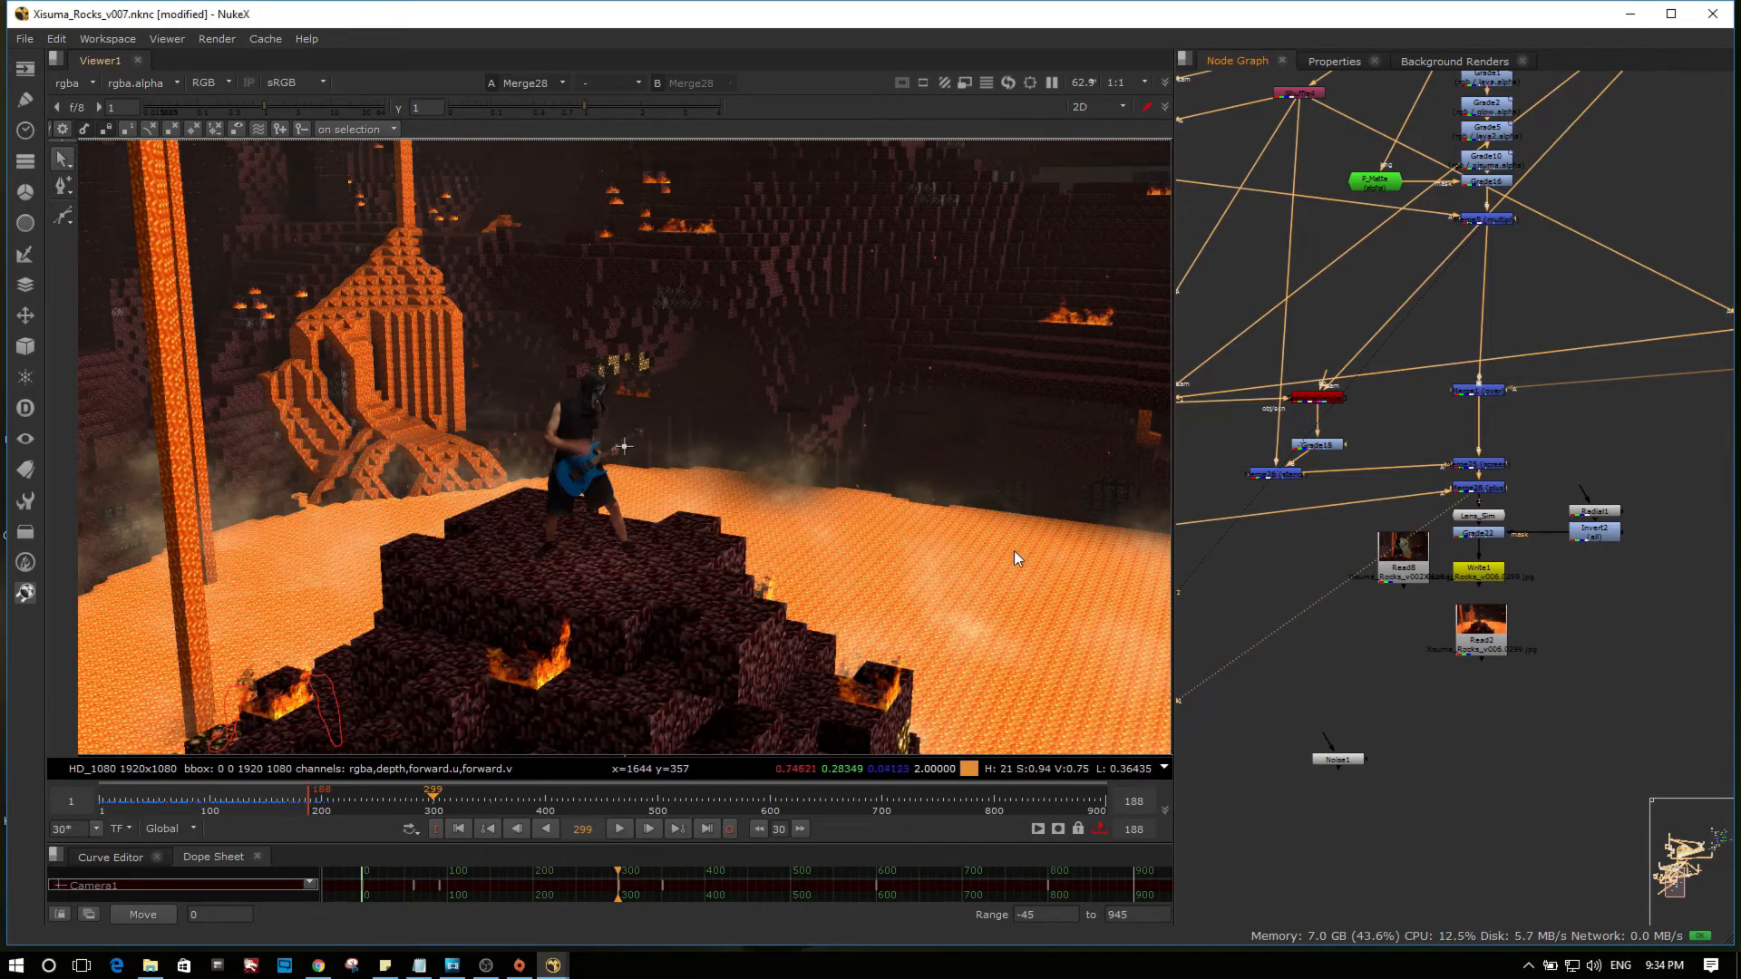
mouse_move(570, 570)
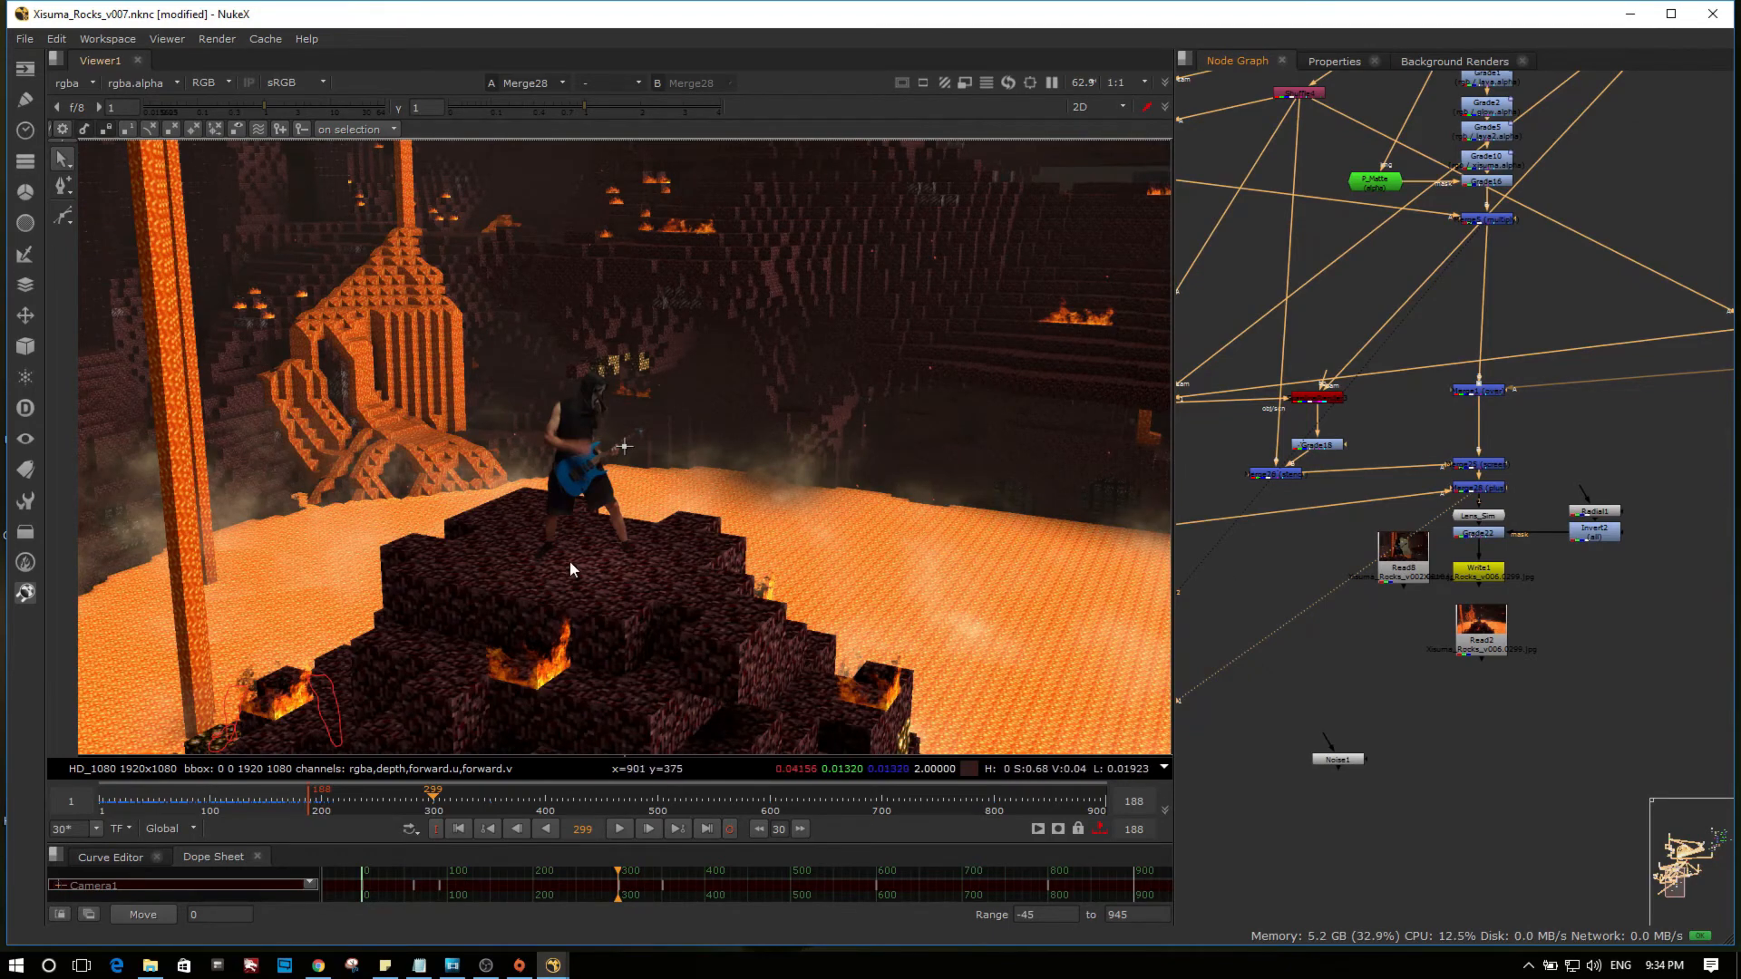
mouse_move(722, 577)
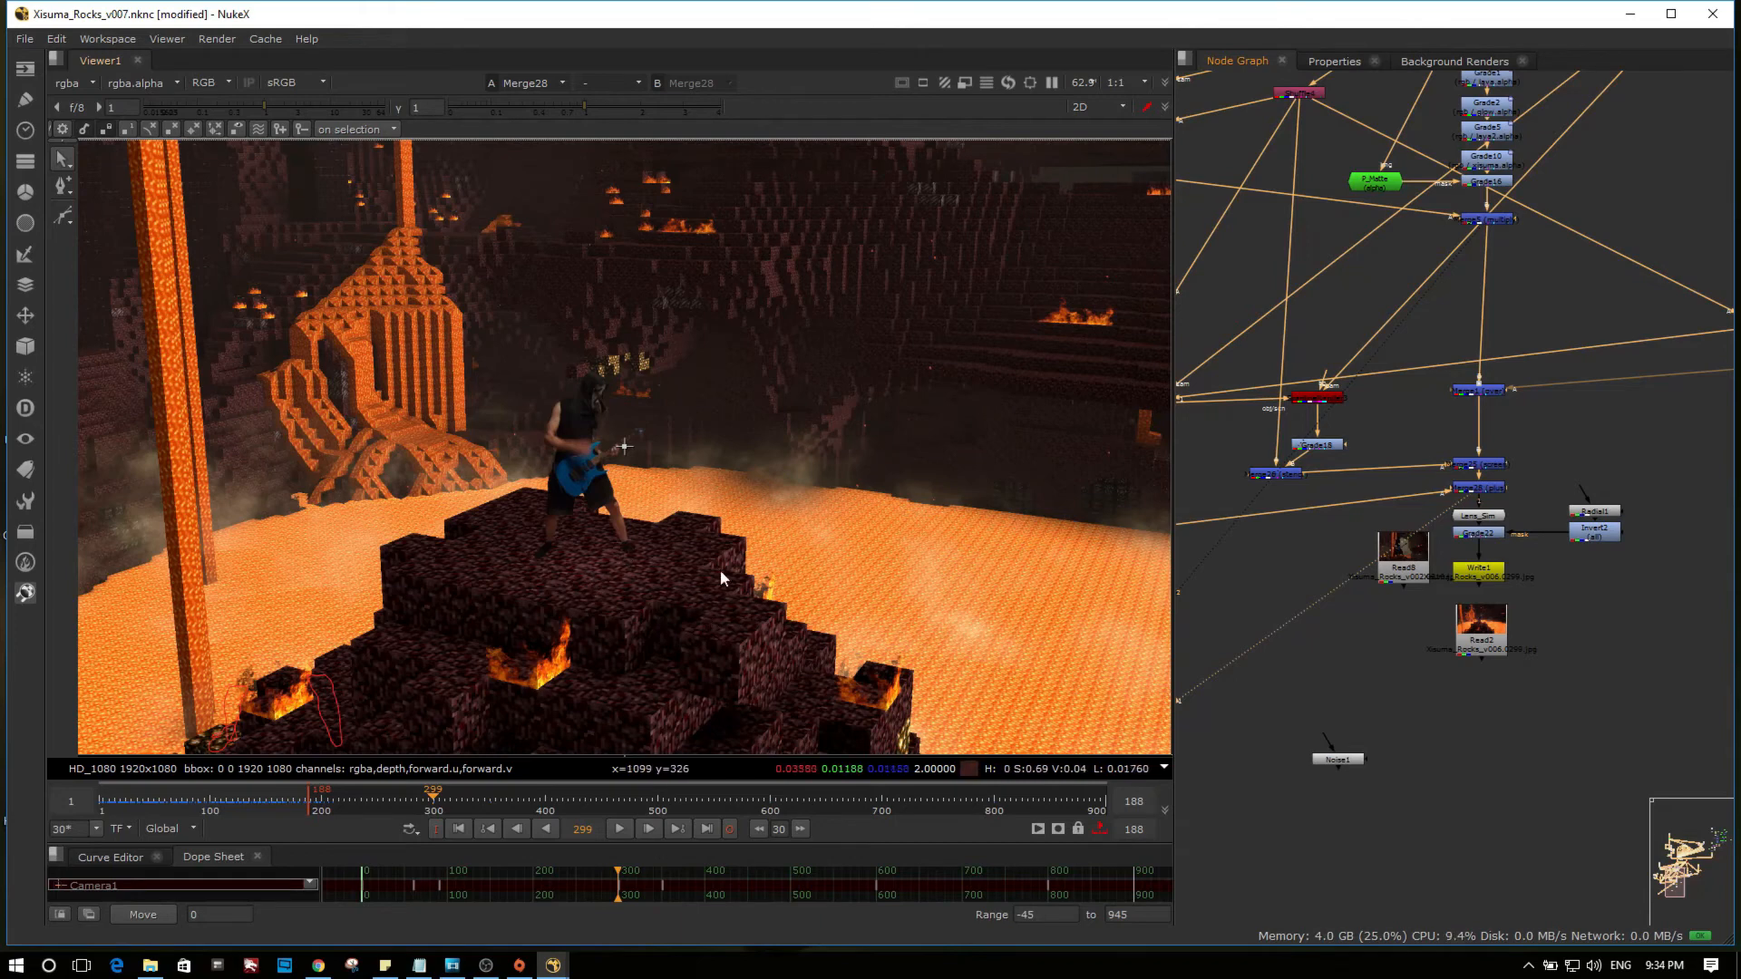
mouse_move(617, 402)
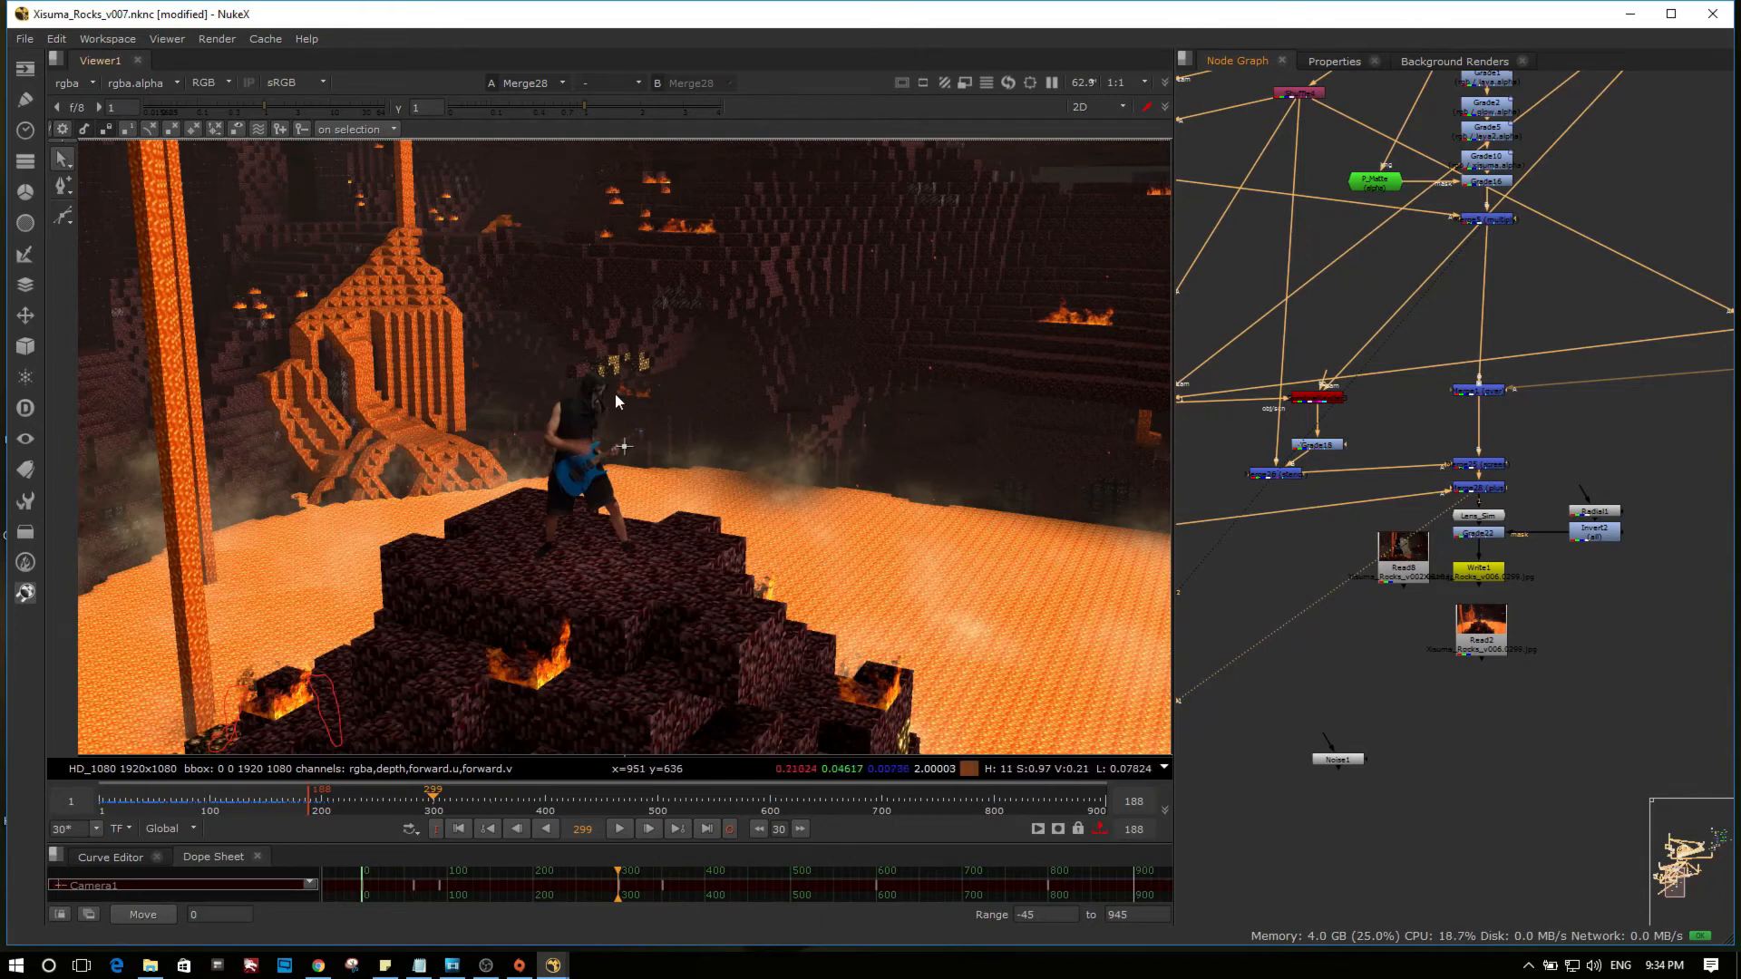
mouse_move(1270, 493)
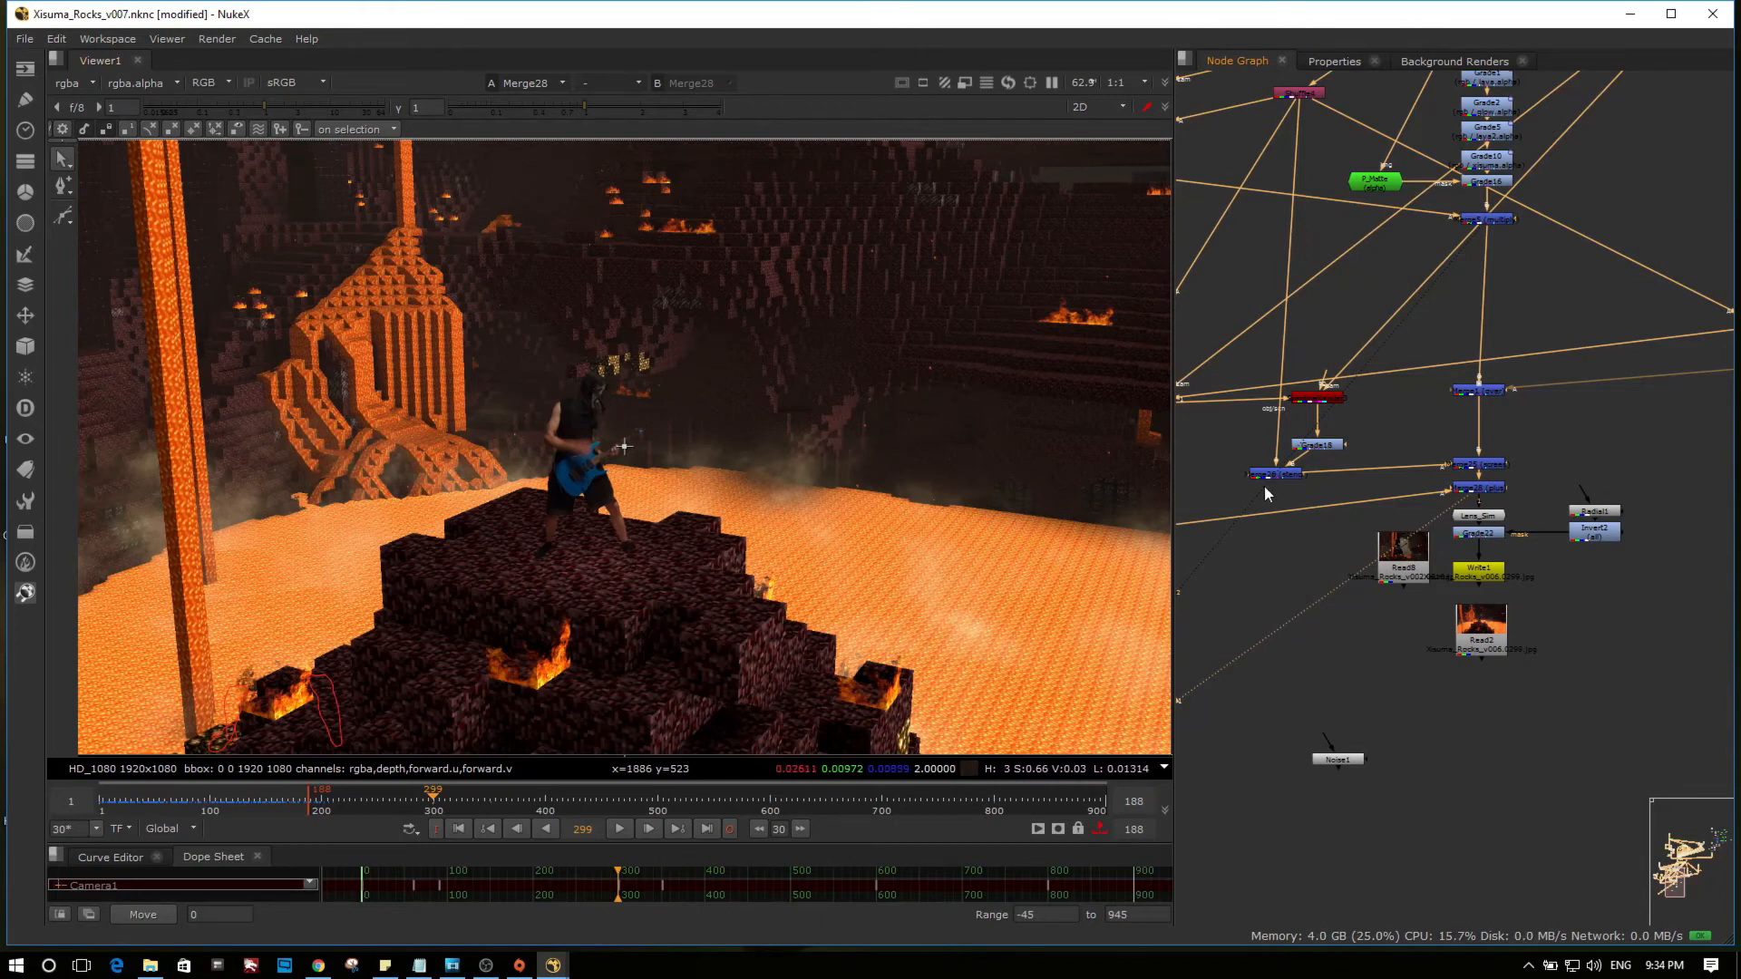
mouse_move(539, 471)
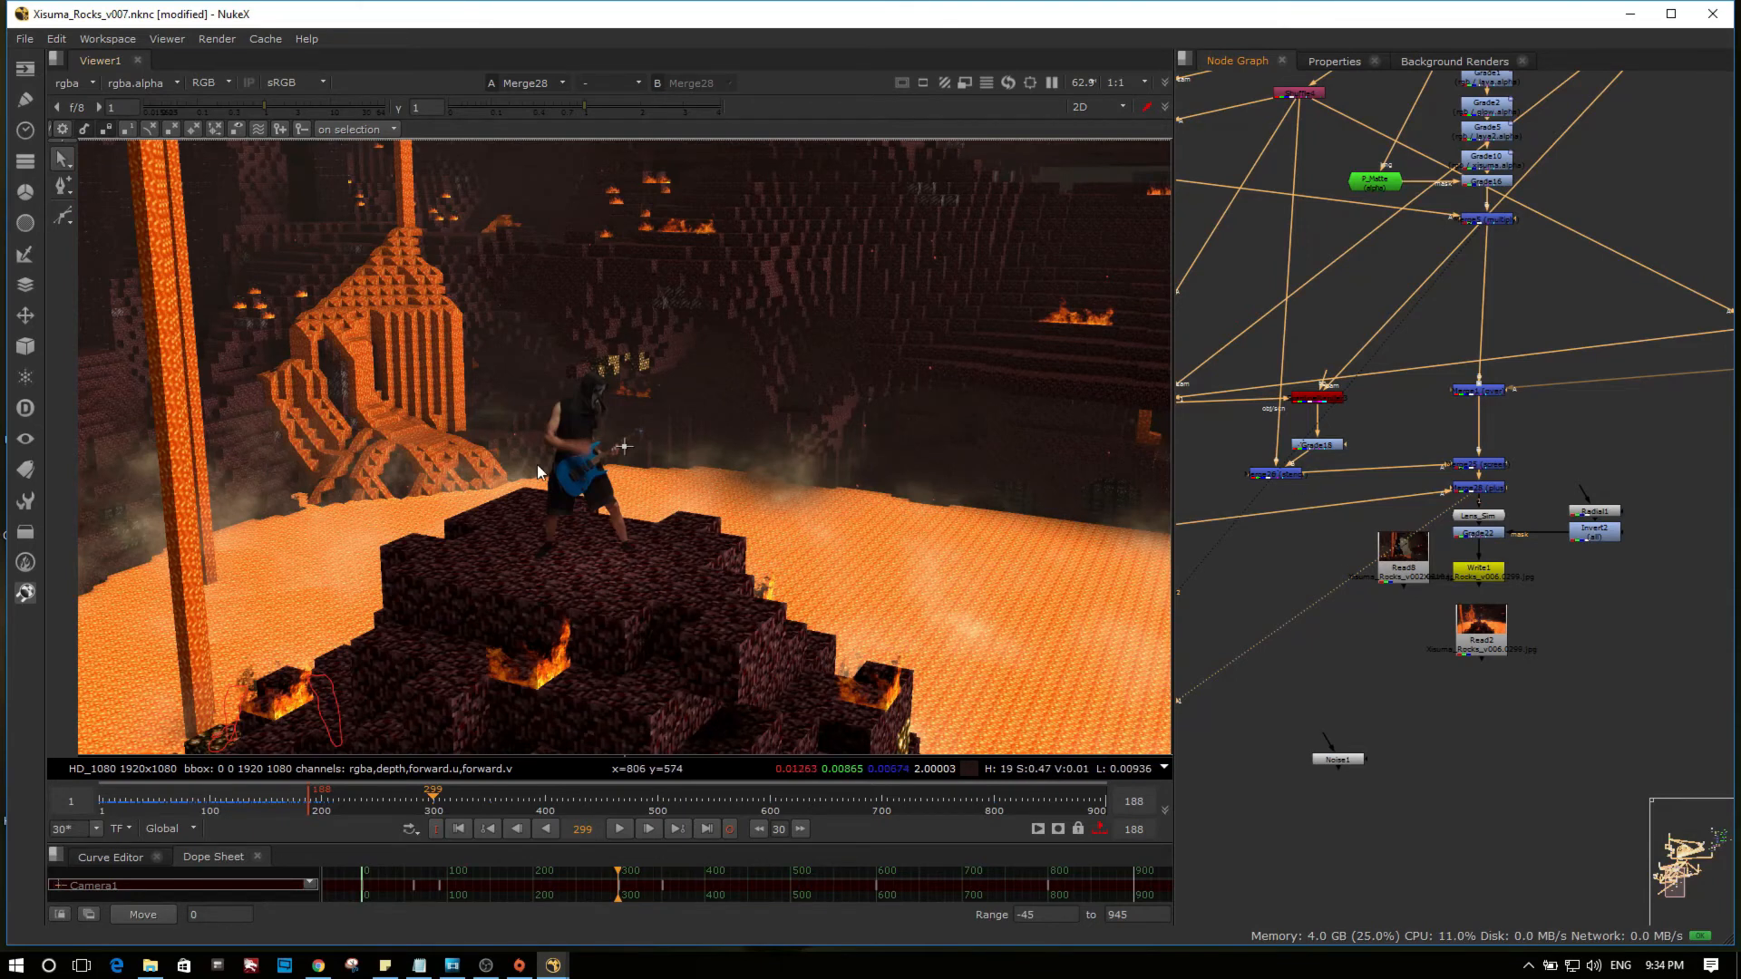
mouse_move(1496, 532)
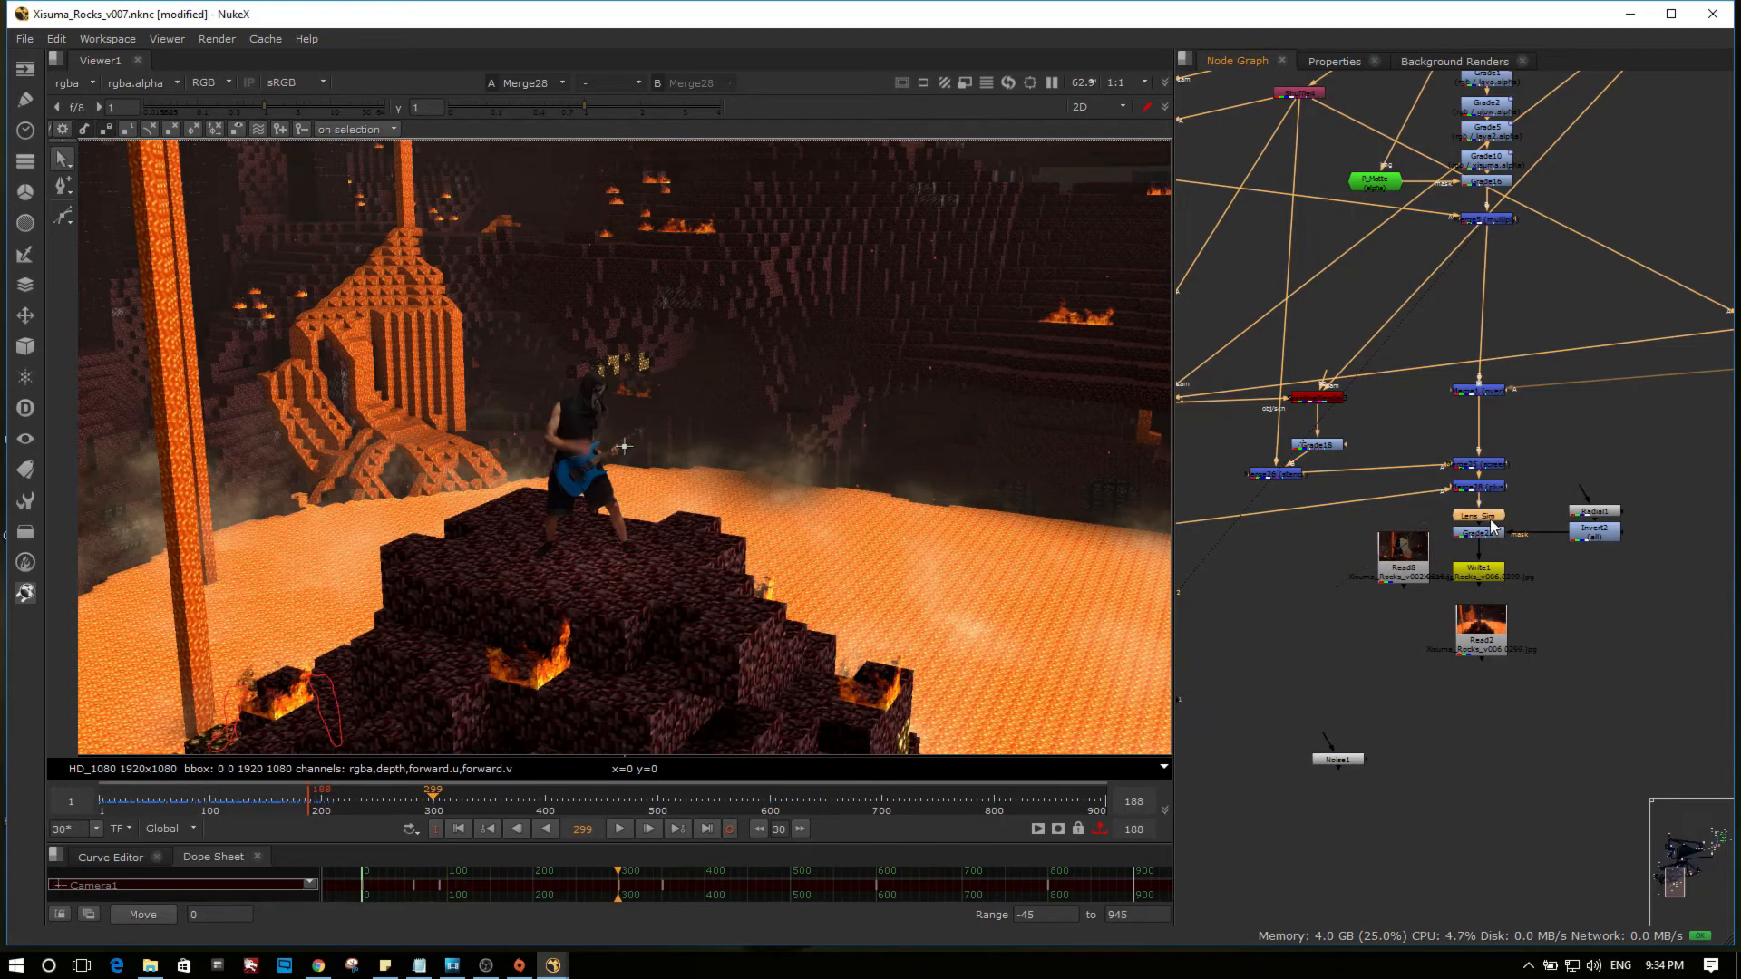
Step: Show the Lens_Sim output, then the final Grade22 graded composite
click(1478, 515)
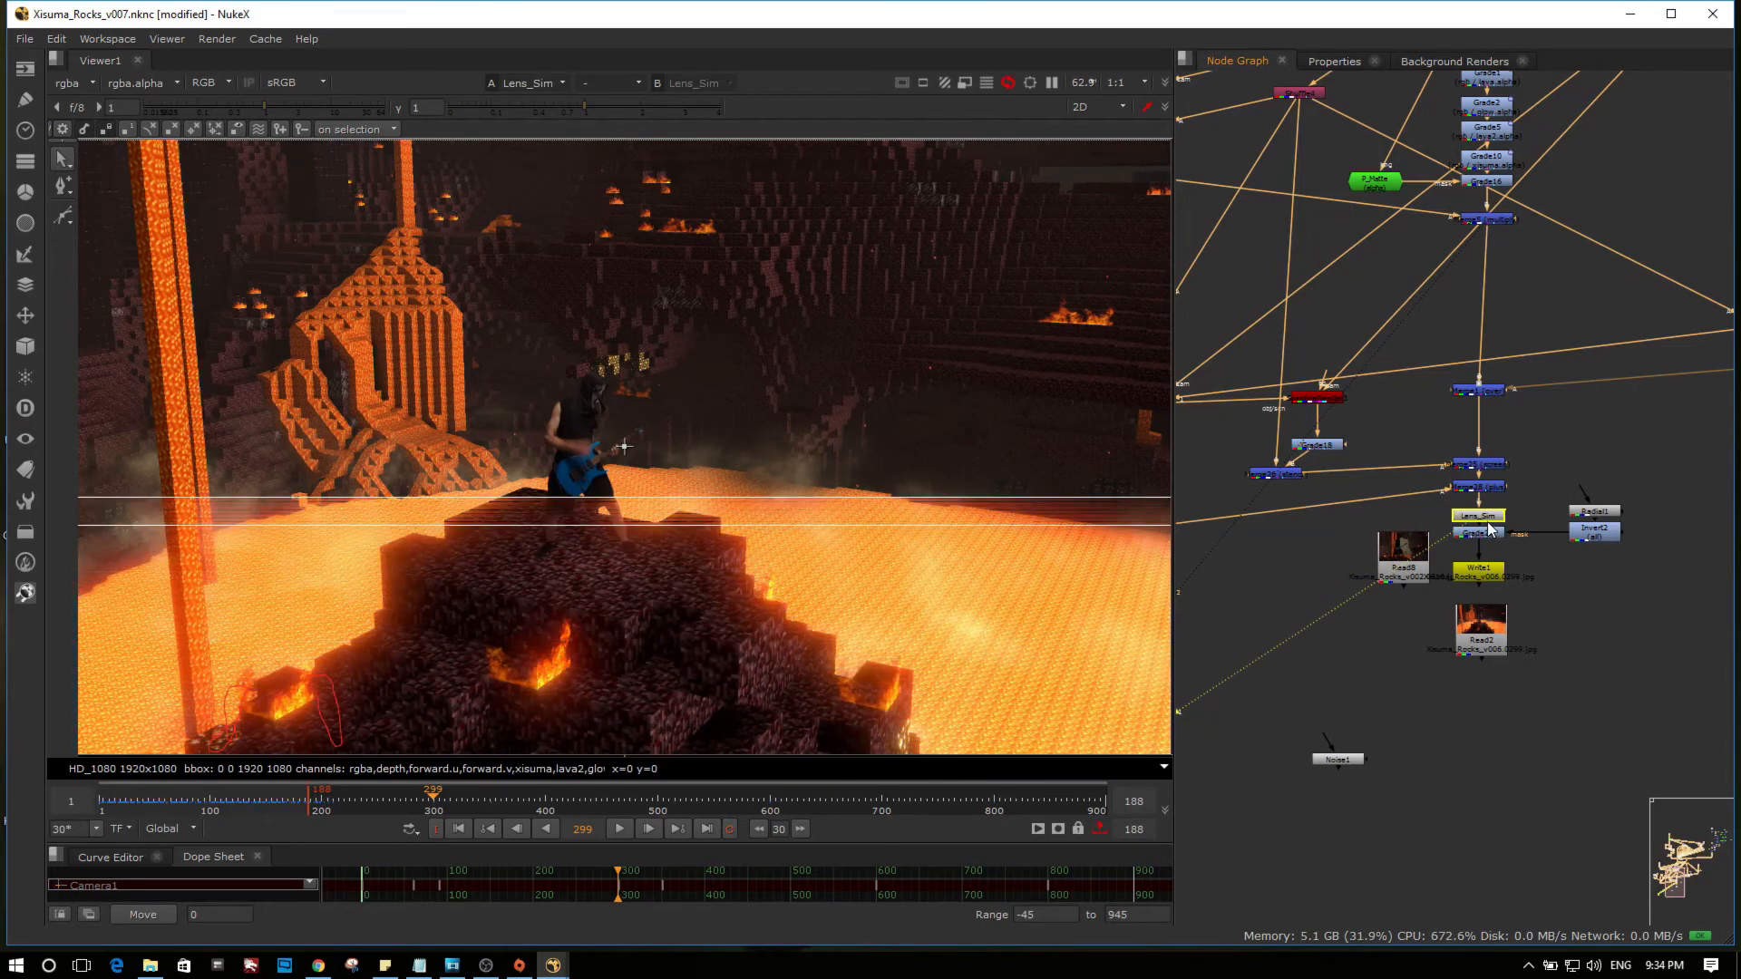
click(1476, 514)
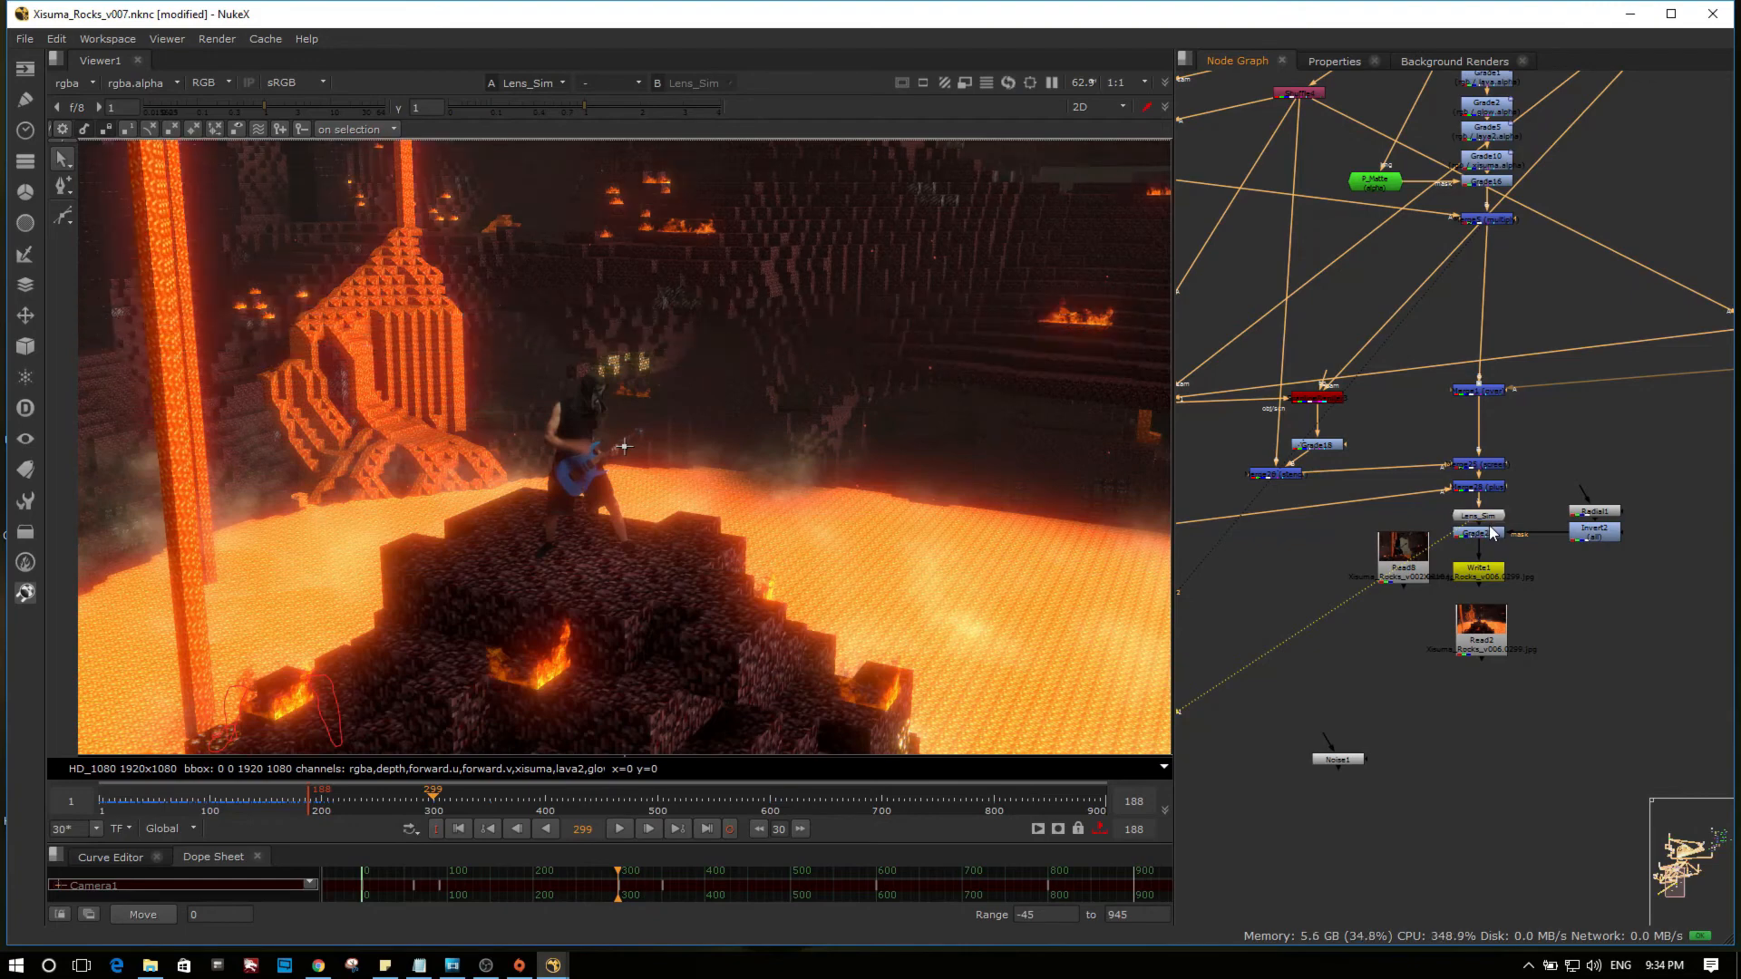
click(1477, 533)
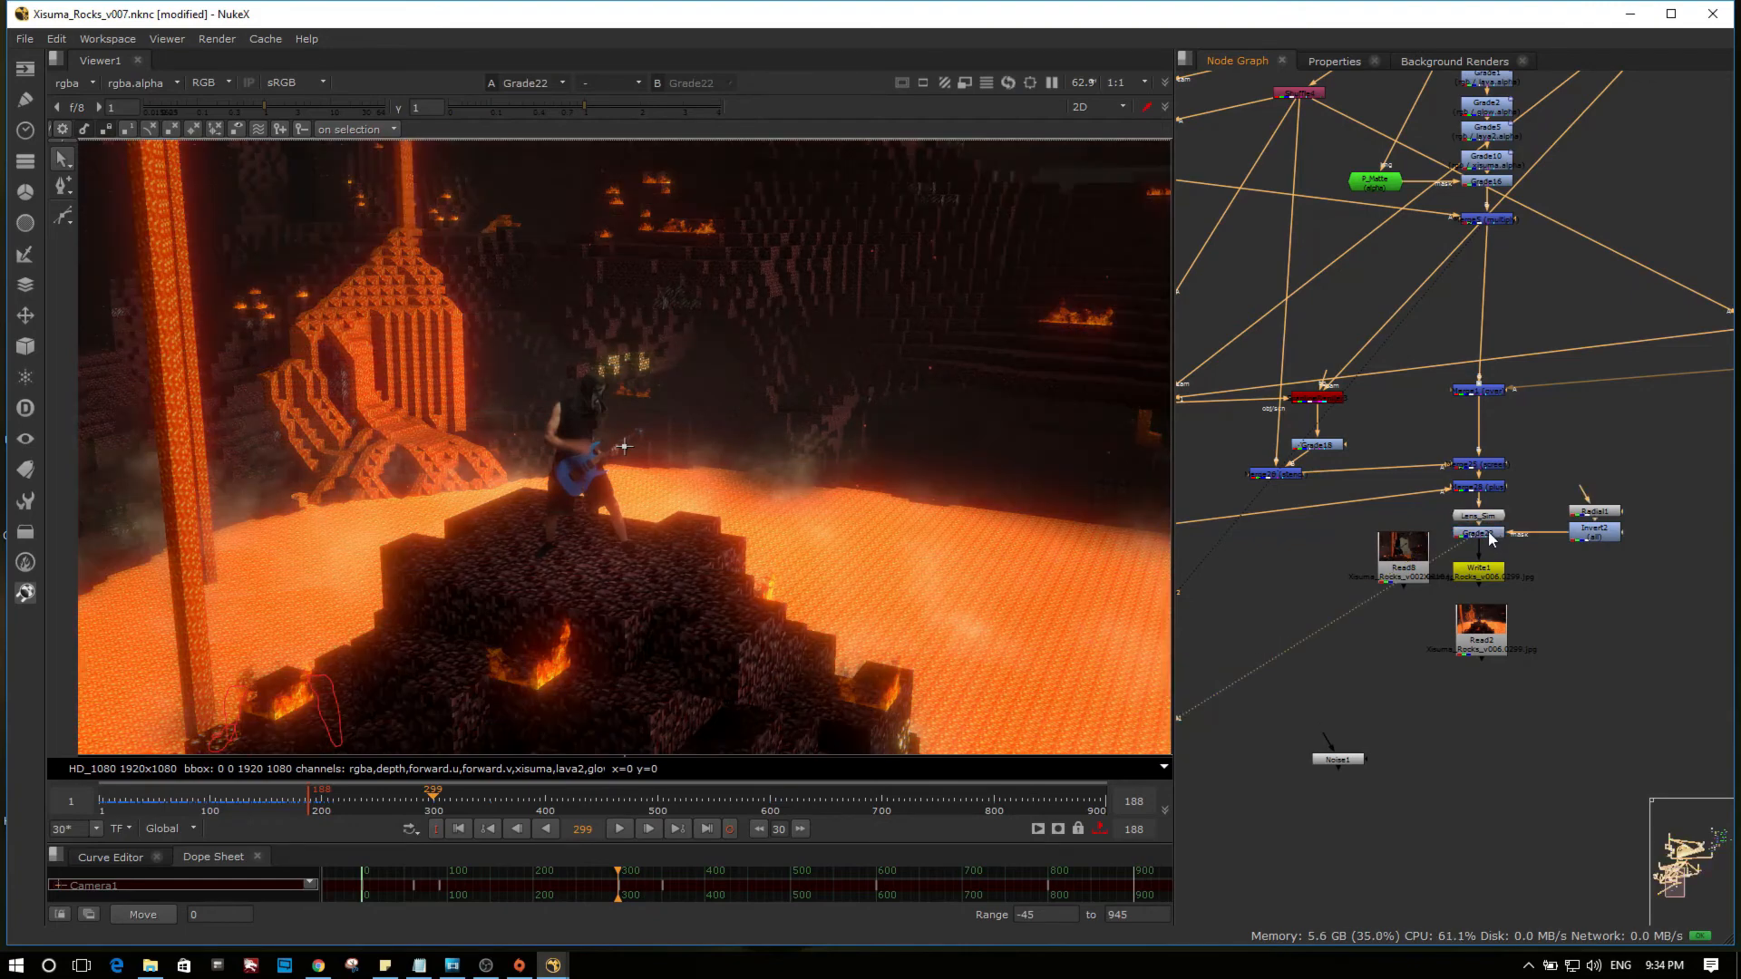
mouse_move(899, 497)
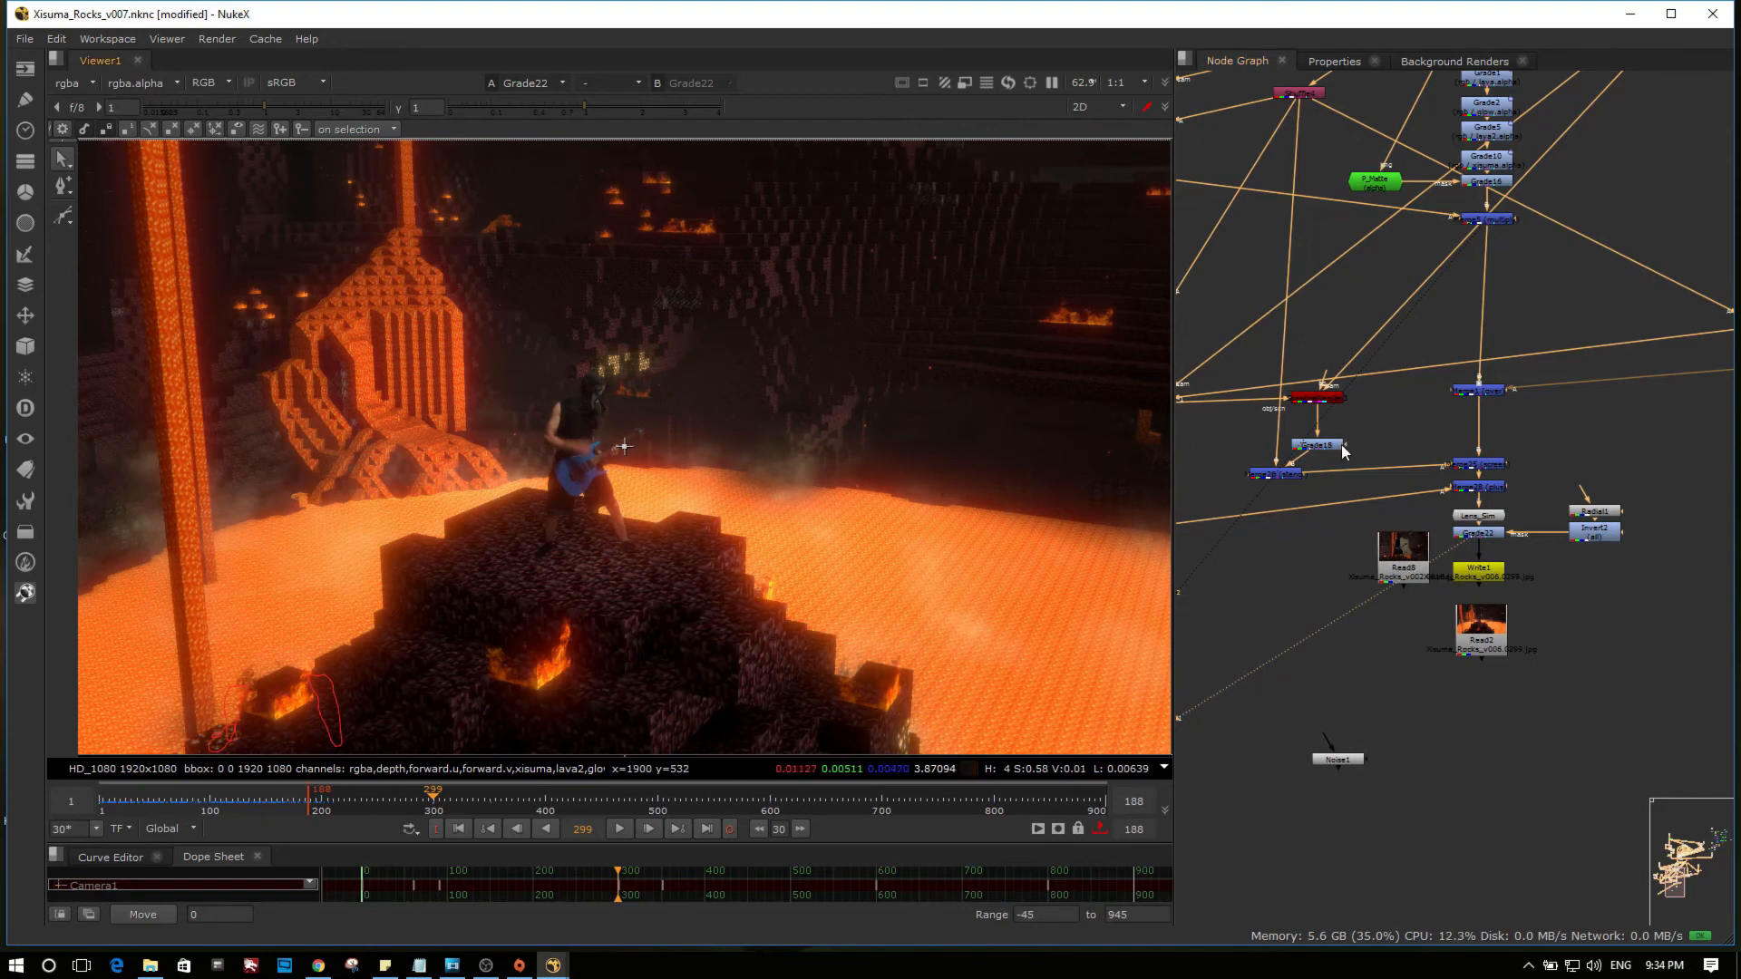
mouse_move(1357, 448)
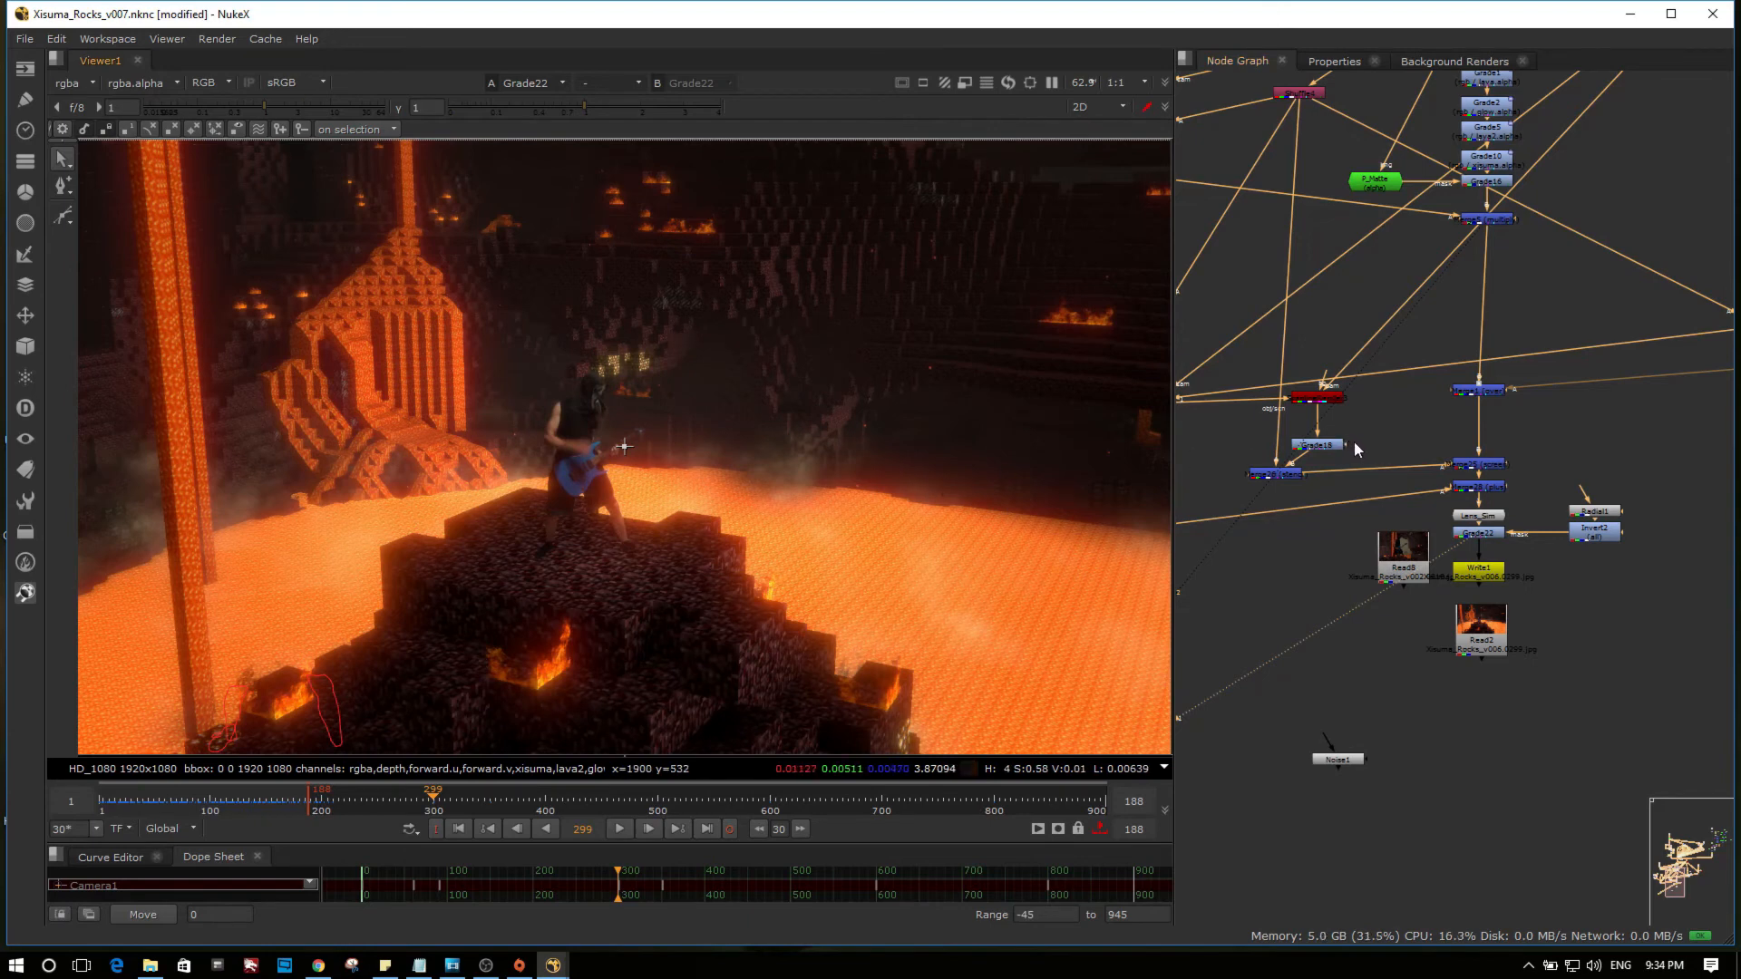
mouse_move(963, 506)
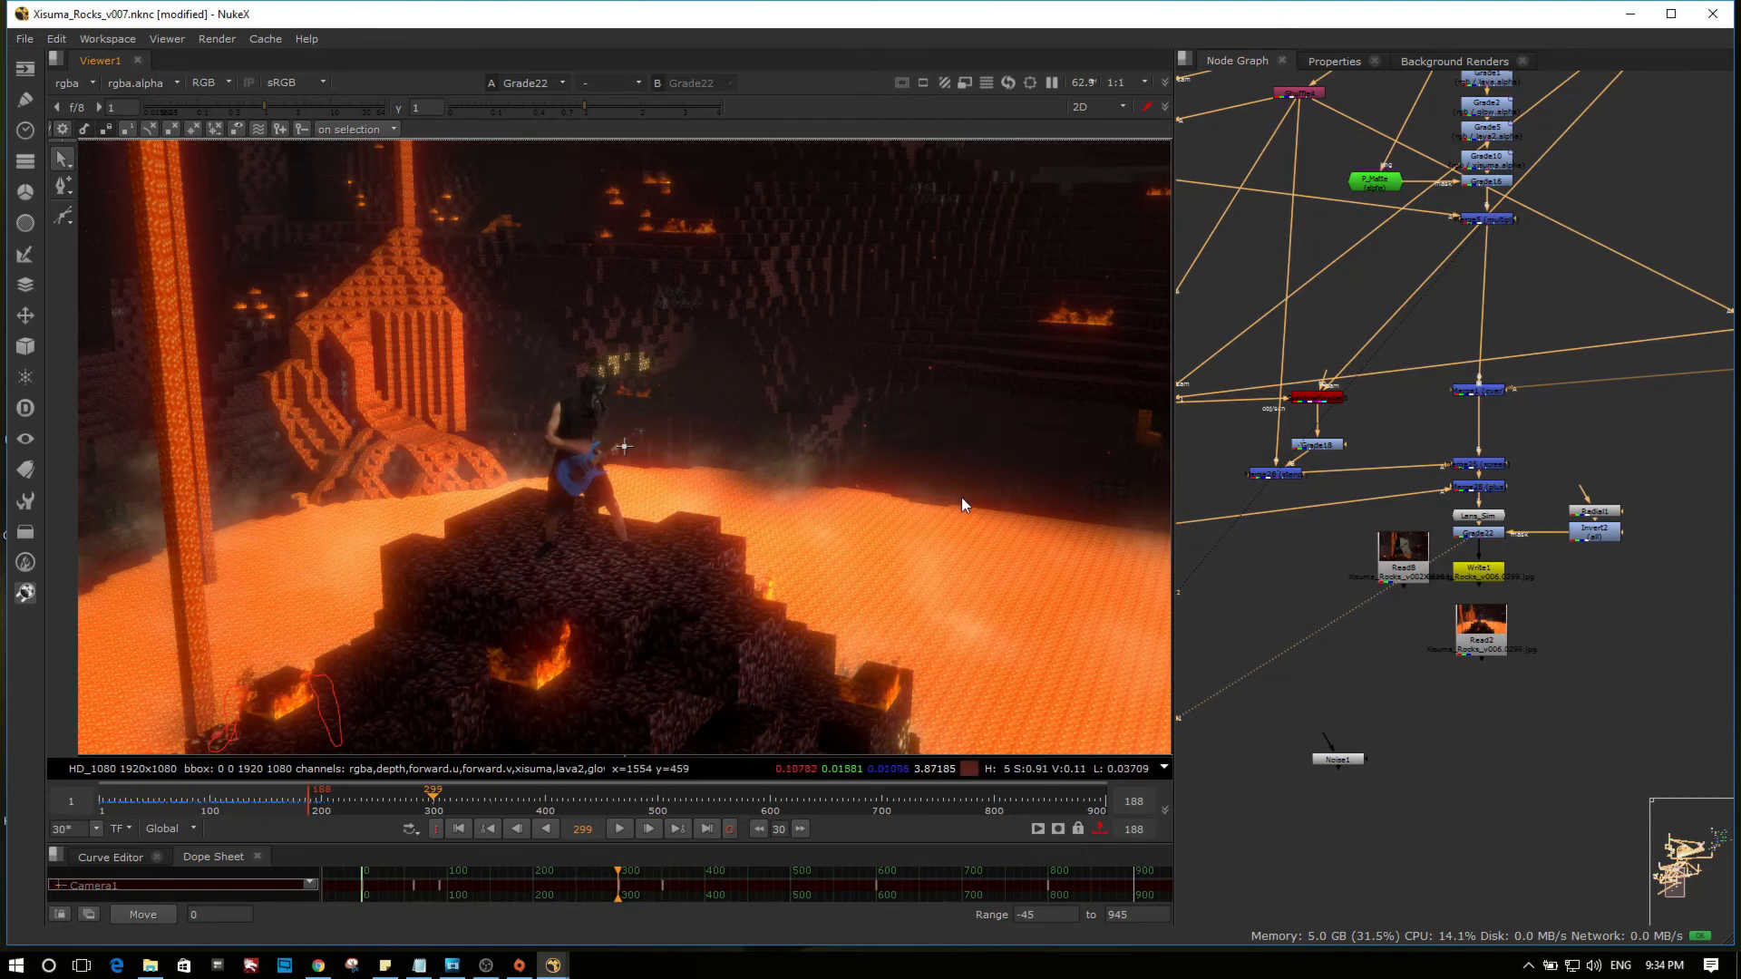
mouse_move(909, 557)
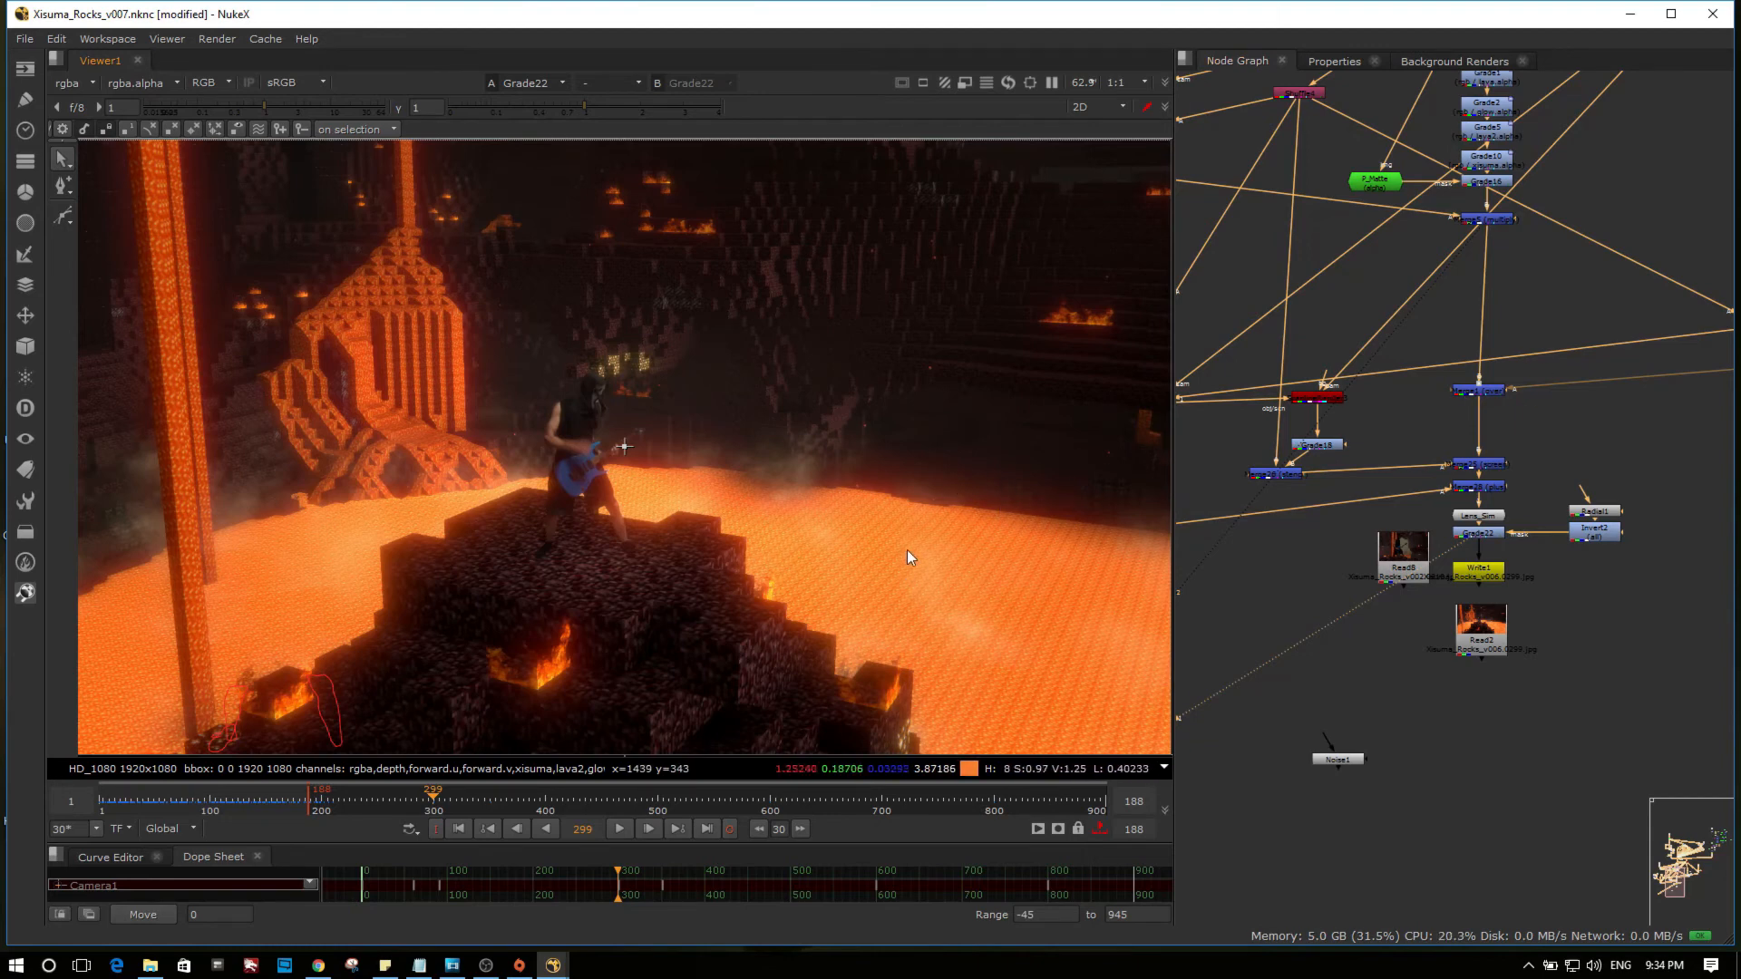
click(1094, 107)
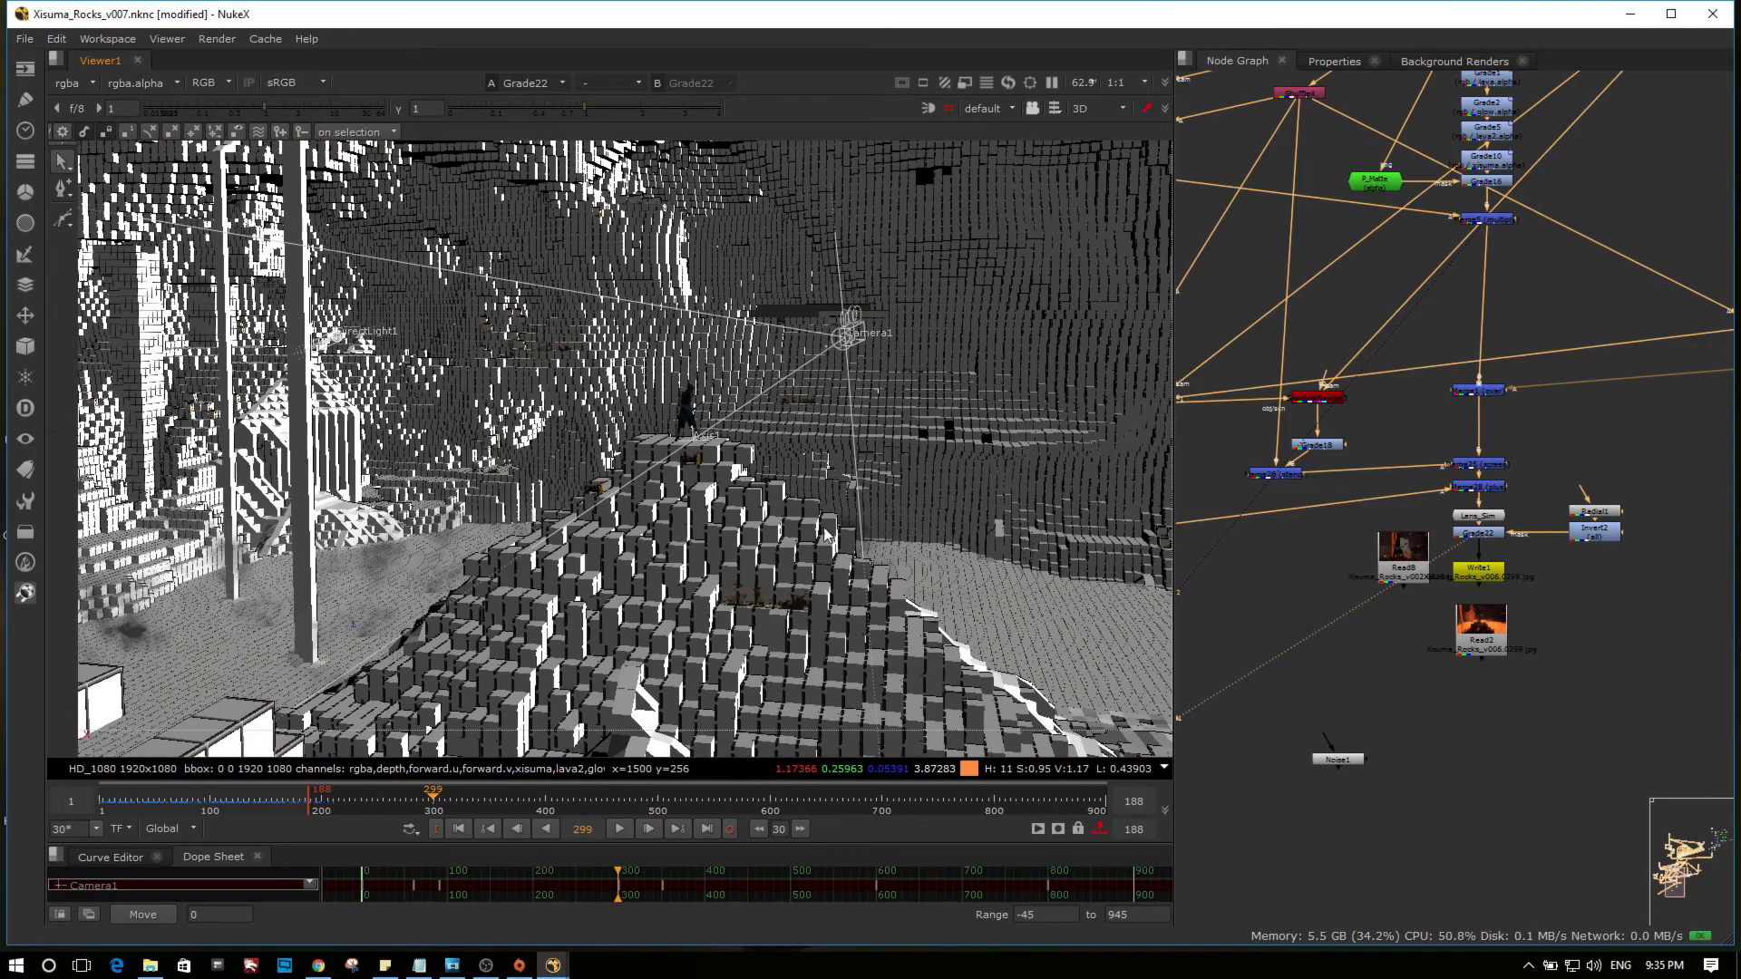
click(1094, 107)
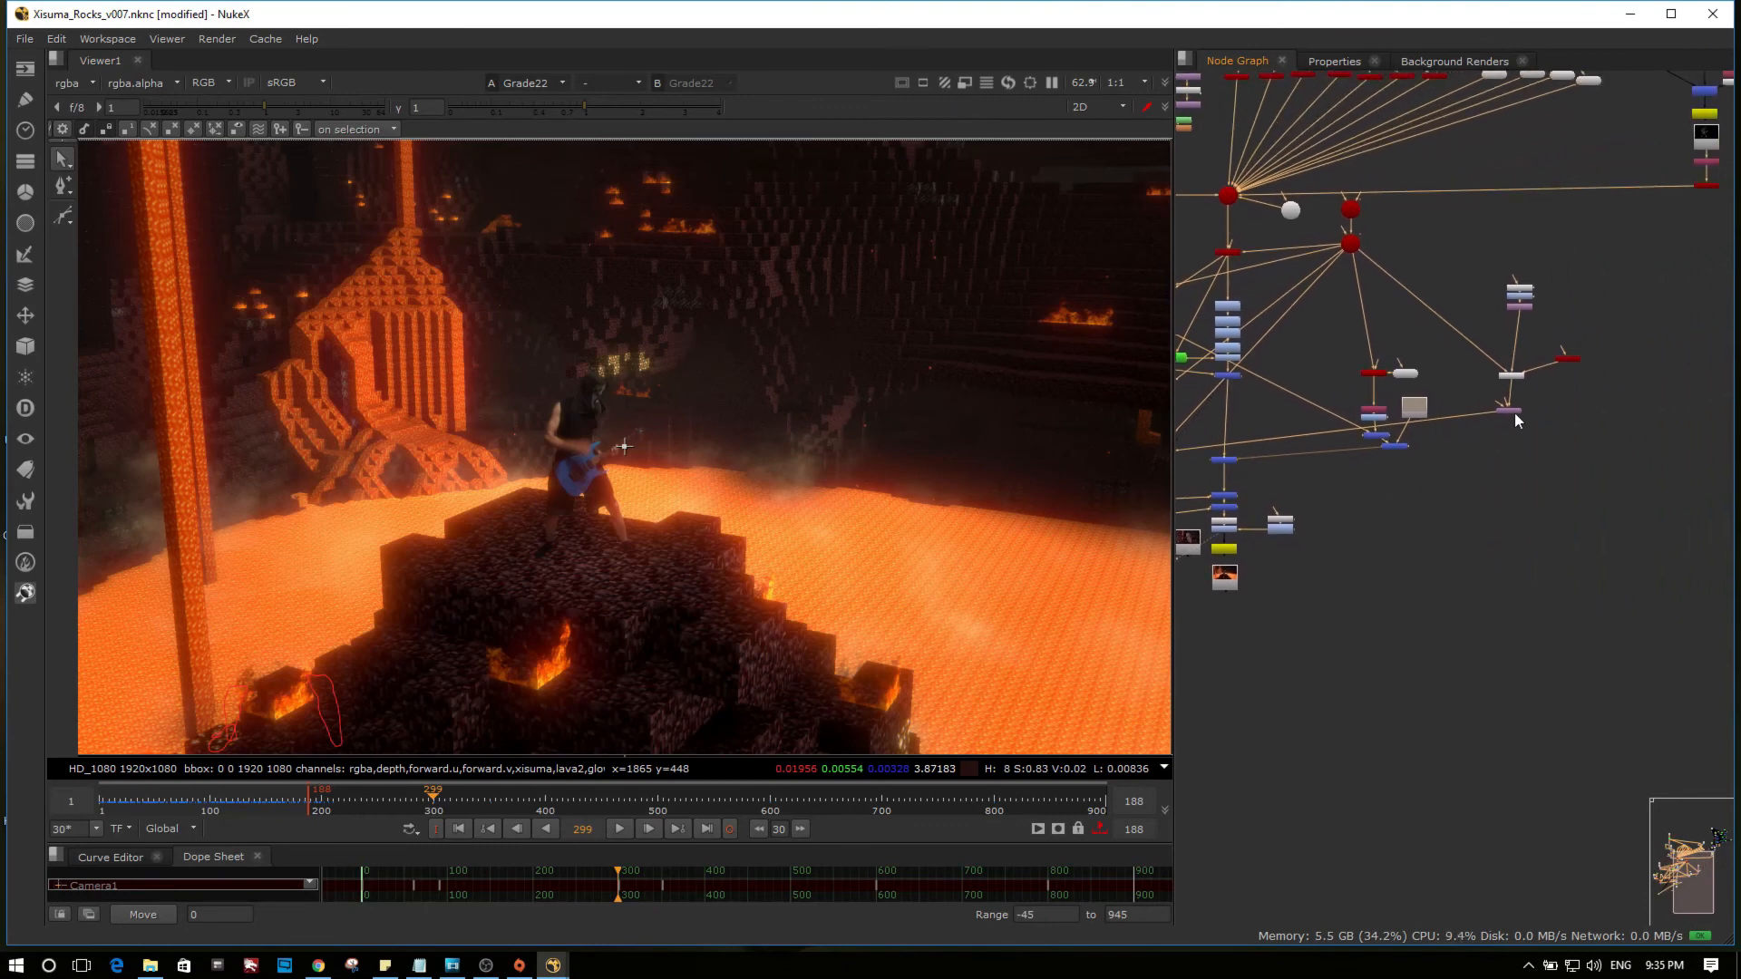
mouse_move(1564, 412)
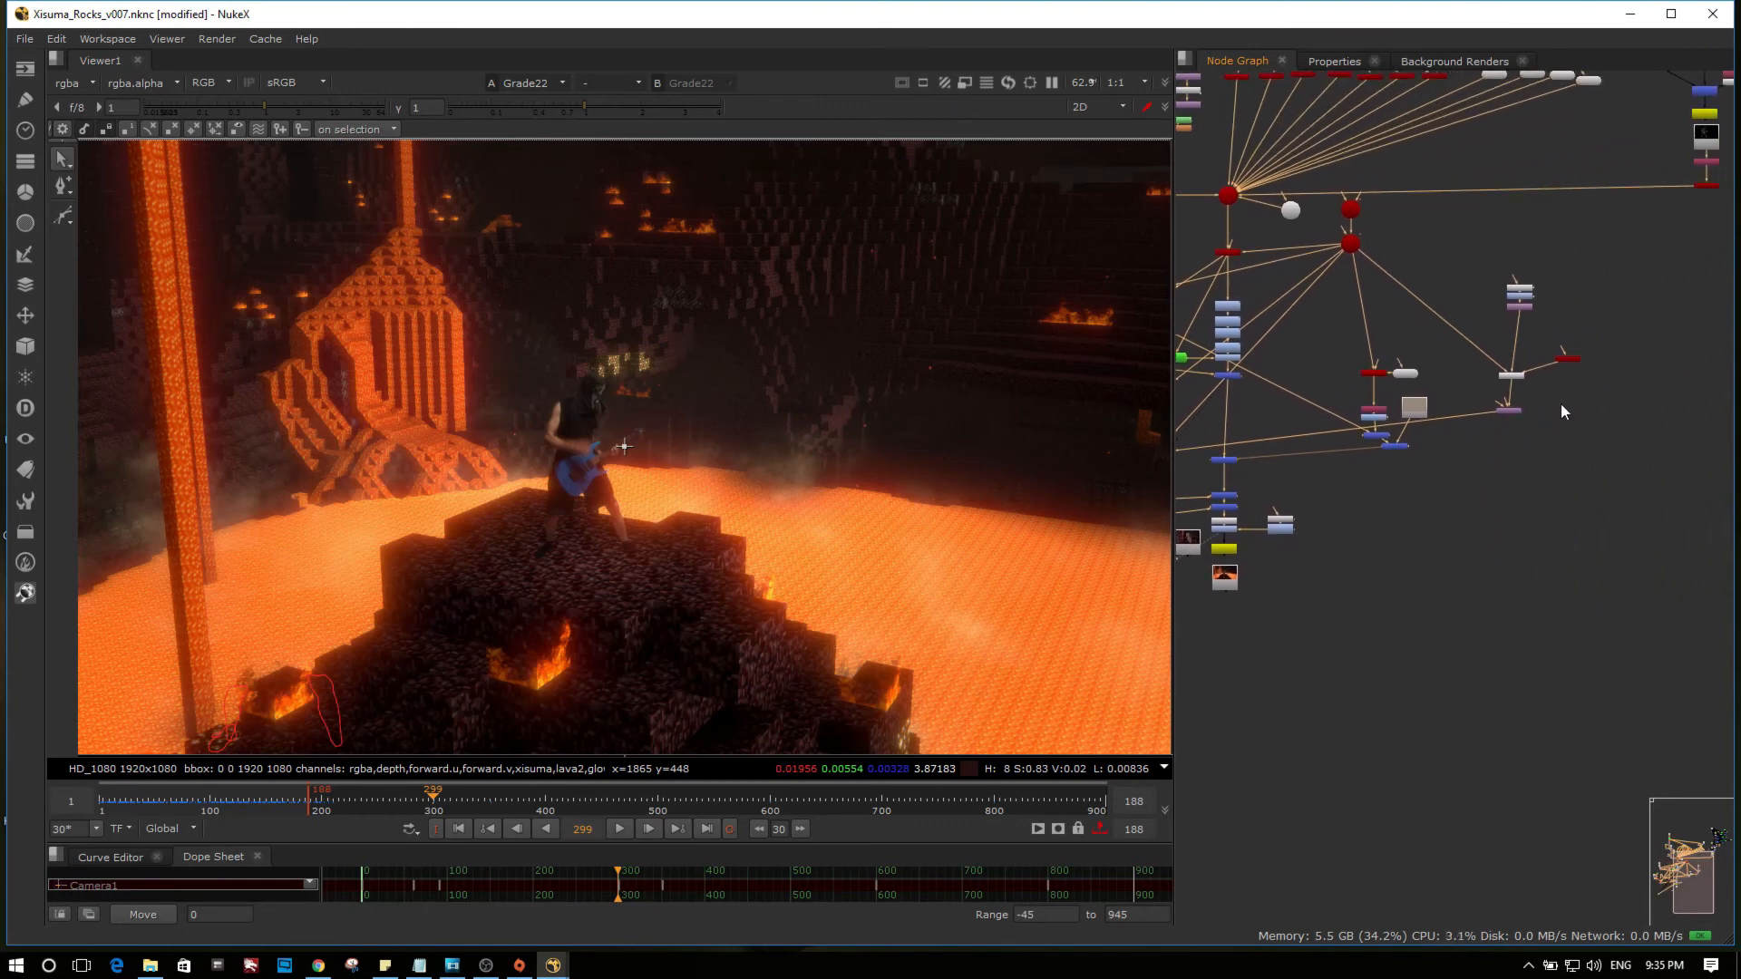
mouse_move(844, 575)
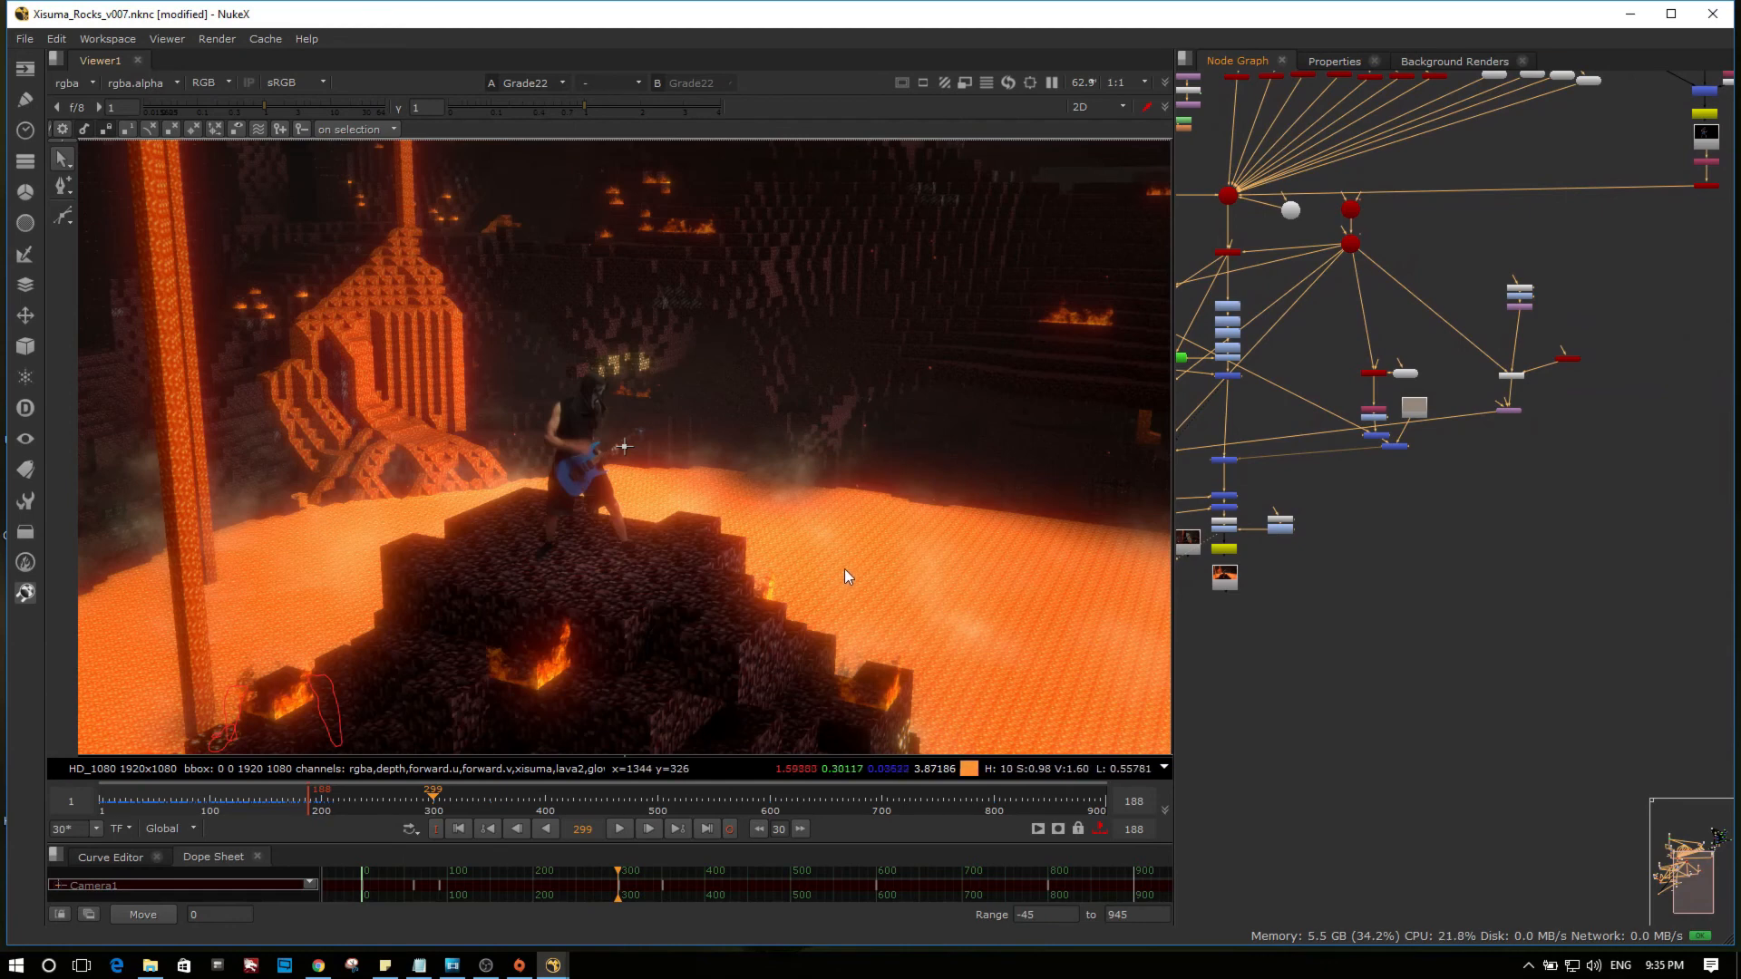